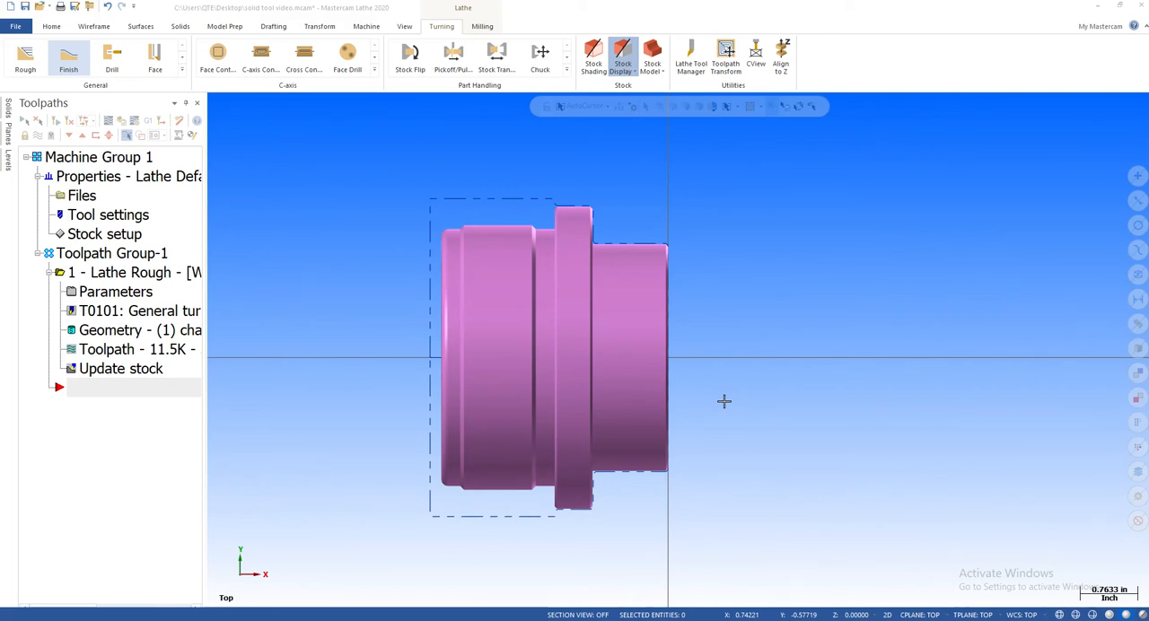
mouse_move(731, 342)
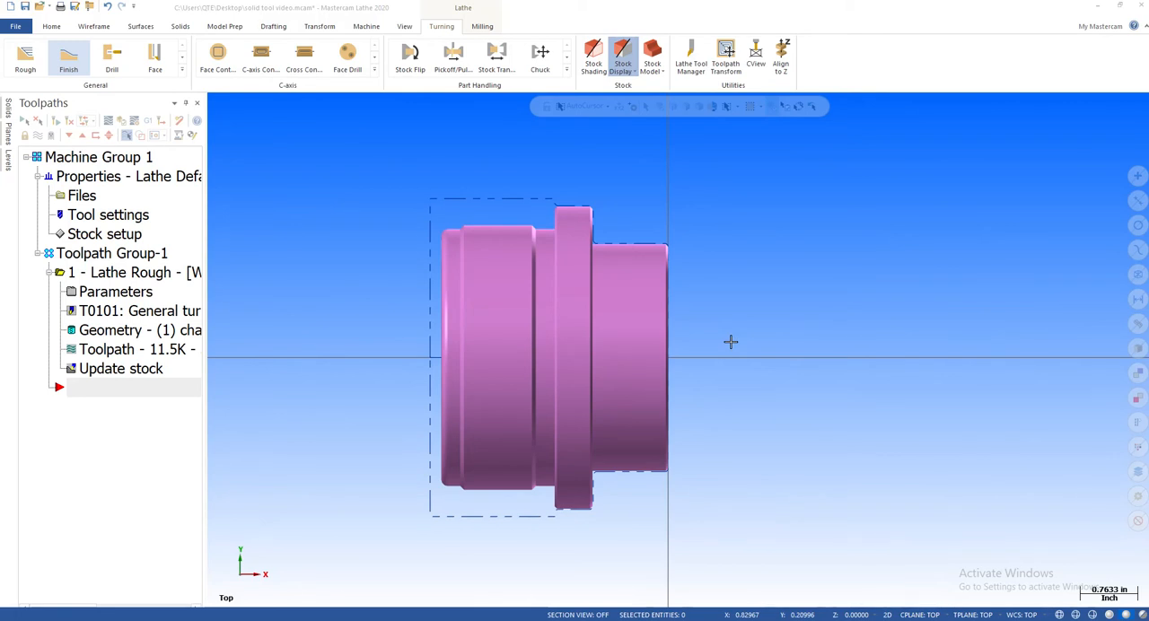
mouse_move(792, 402)
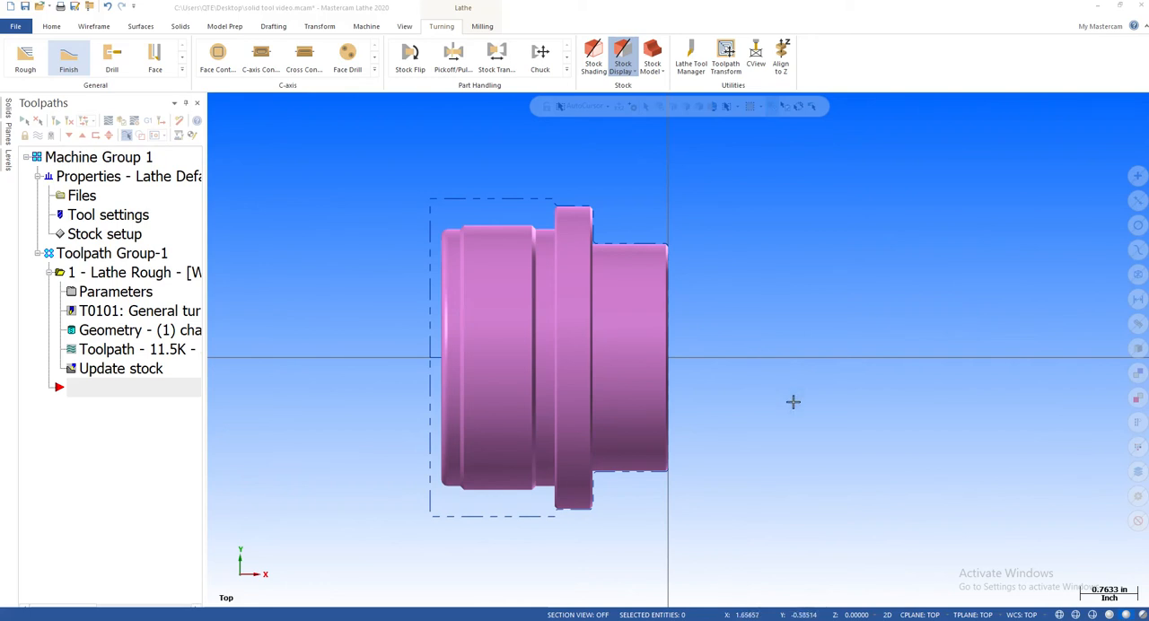
Step: Start a Lathe Finish toolpath on the chained part profile and bring up the tool list menu
click(68, 57)
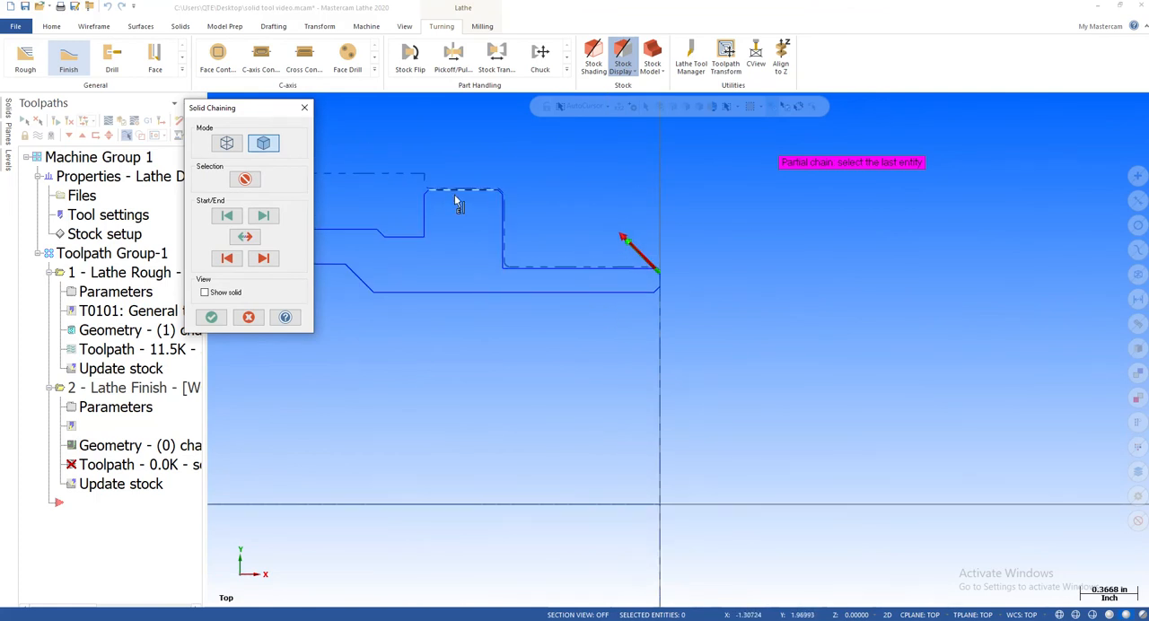
click(210, 318)
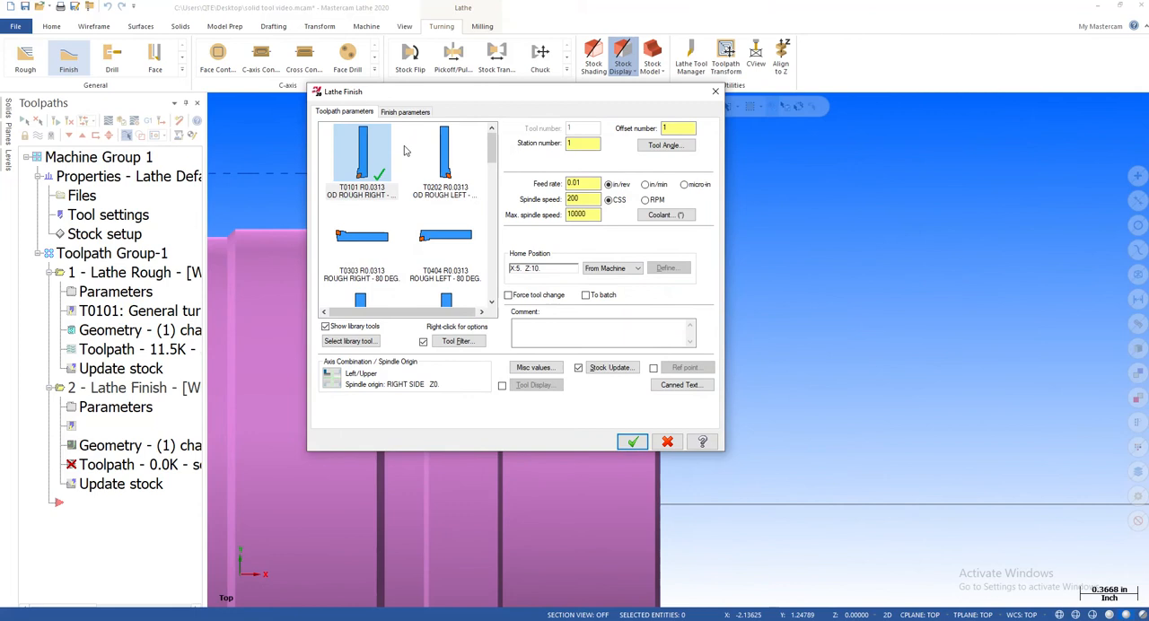
right_click(360, 157)
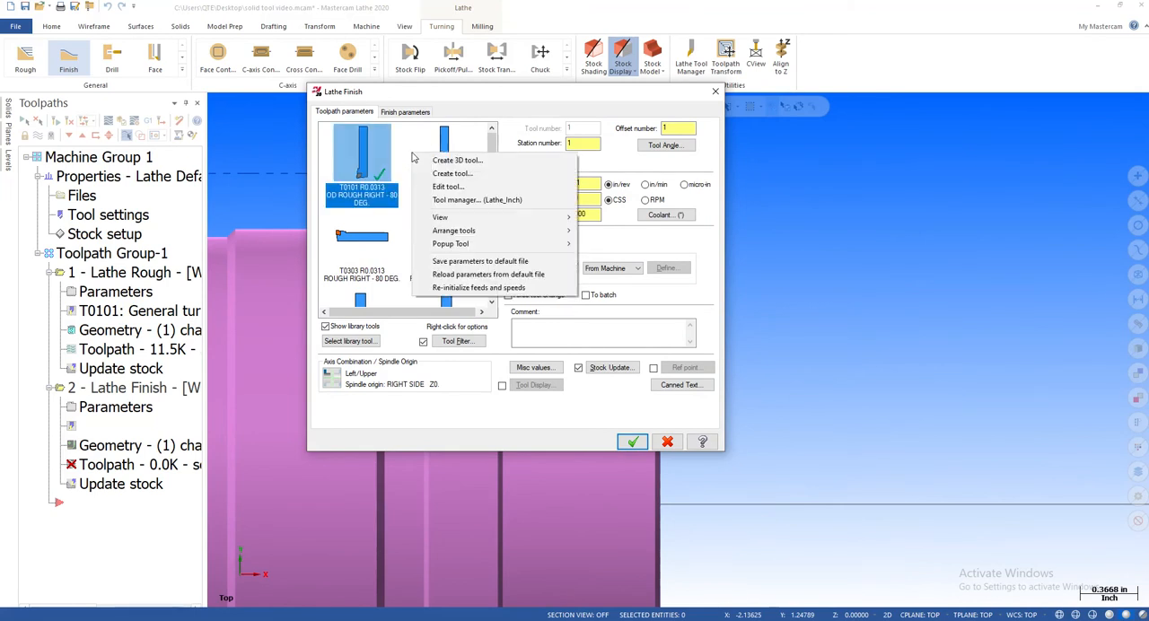
mouse_move(452, 173)
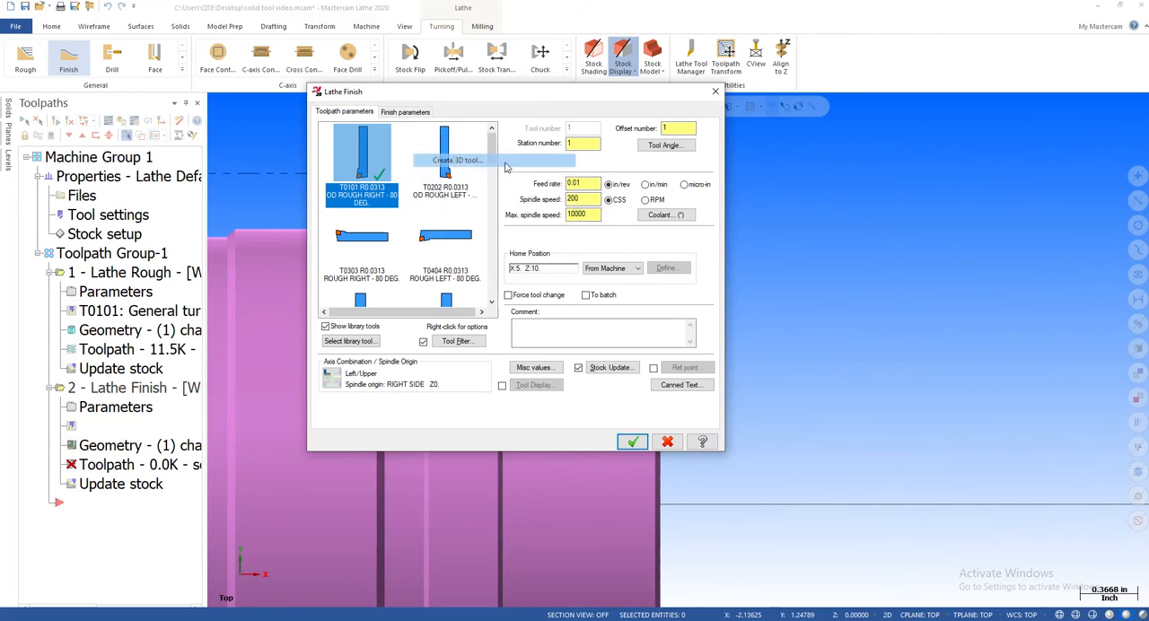
Step: Create a new 3D lathe tool named 'finish turn vnmg-332'
click(457, 160)
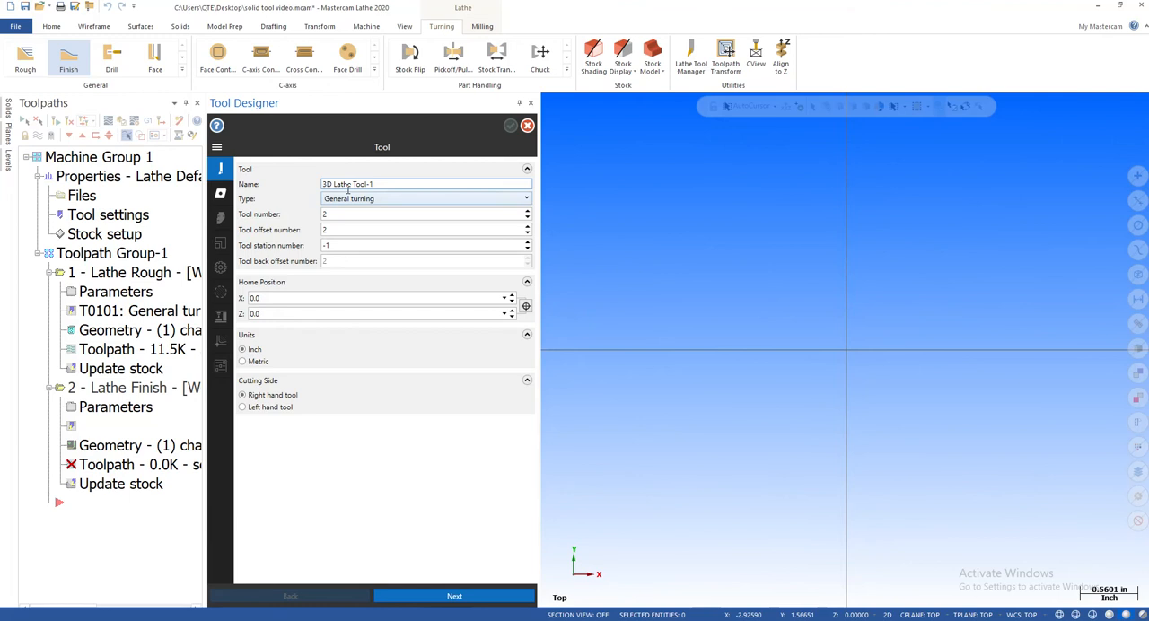
triple_click(425, 184)
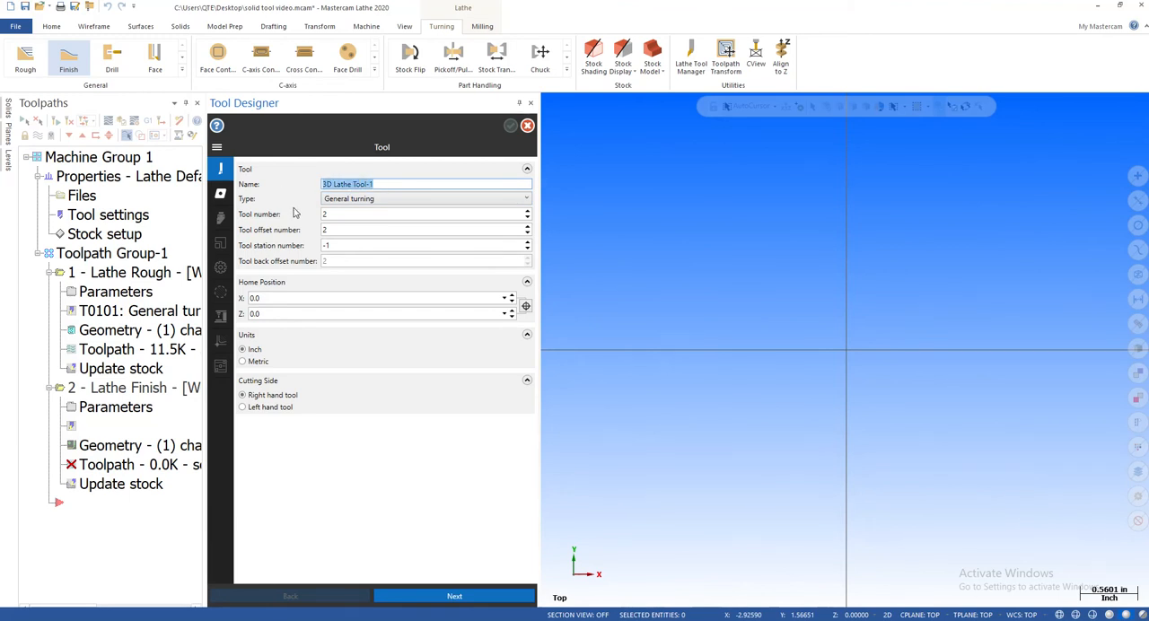
text(fin)
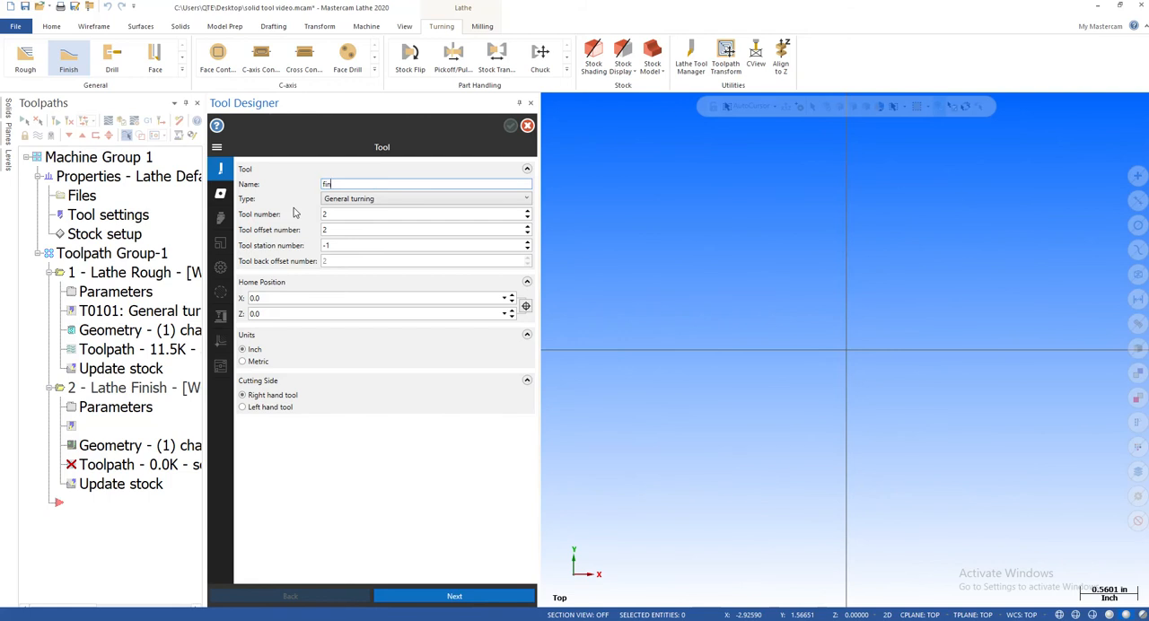
text(finish t)
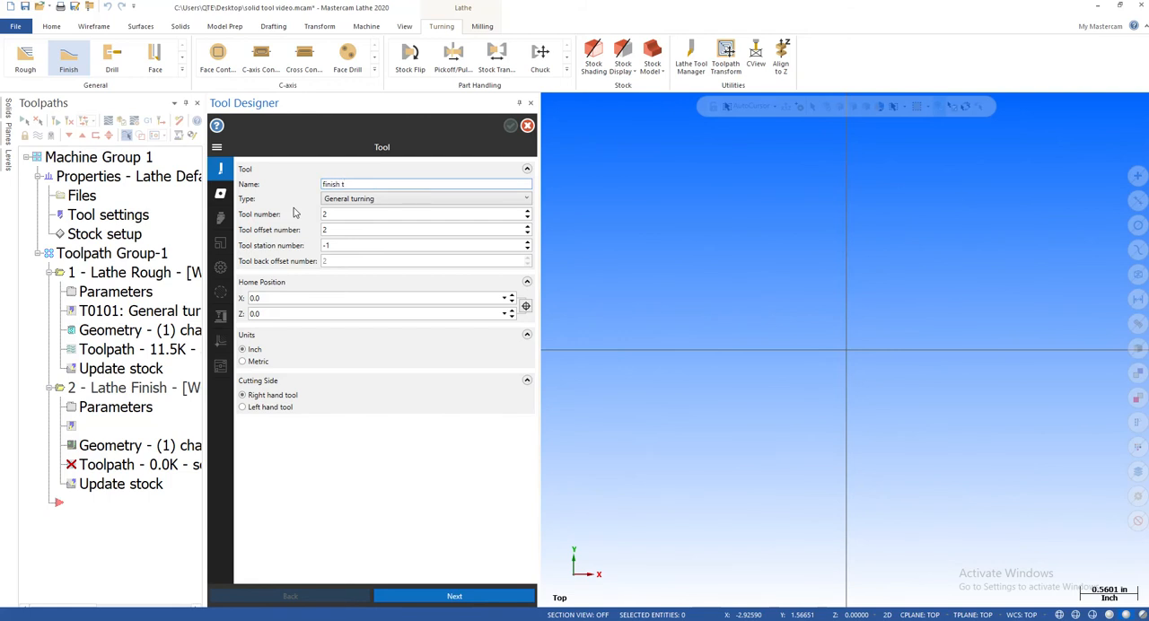
text(urn vnmg)
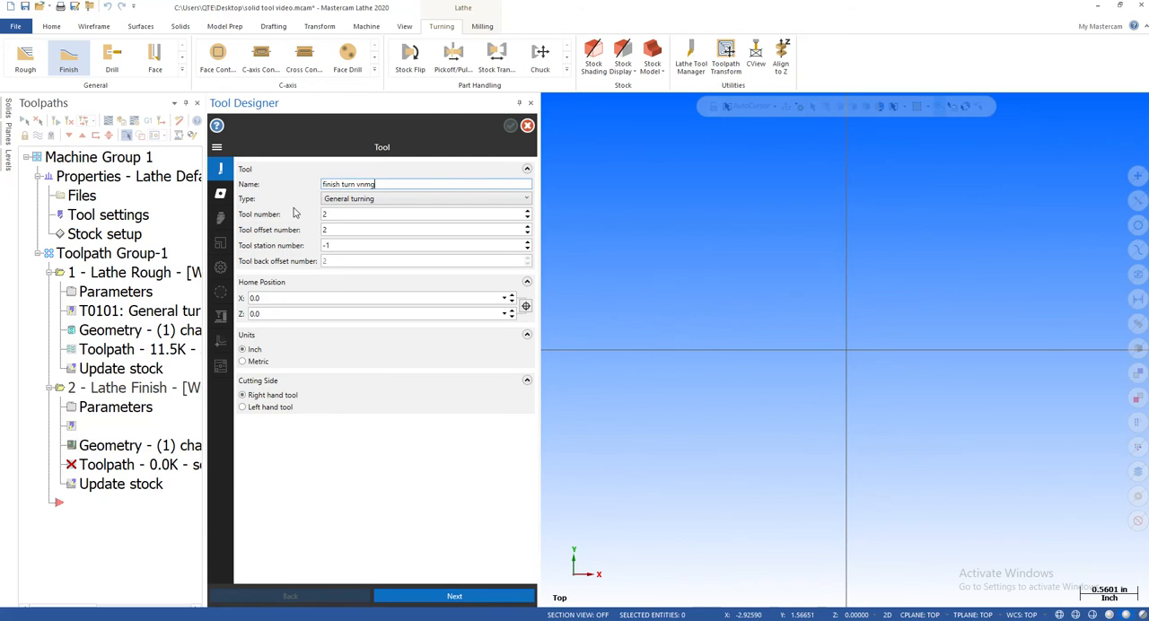
text(-332)
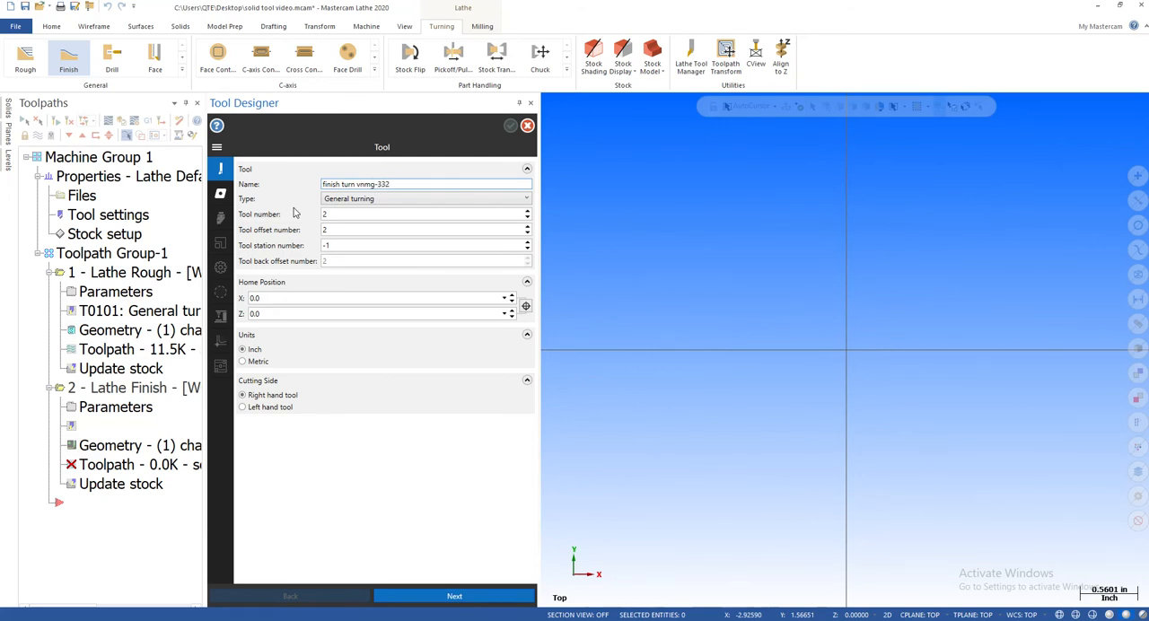
mouse_move(328, 288)
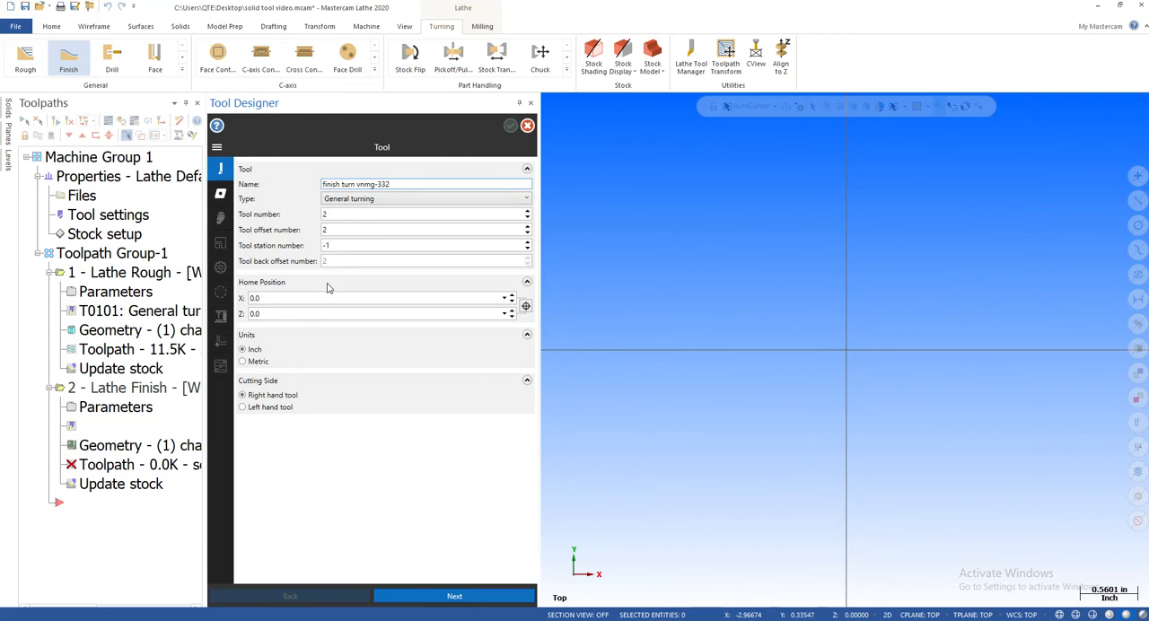
Step: Review the lathe tool Type list, keeping General turning for the new tool
click(422, 214)
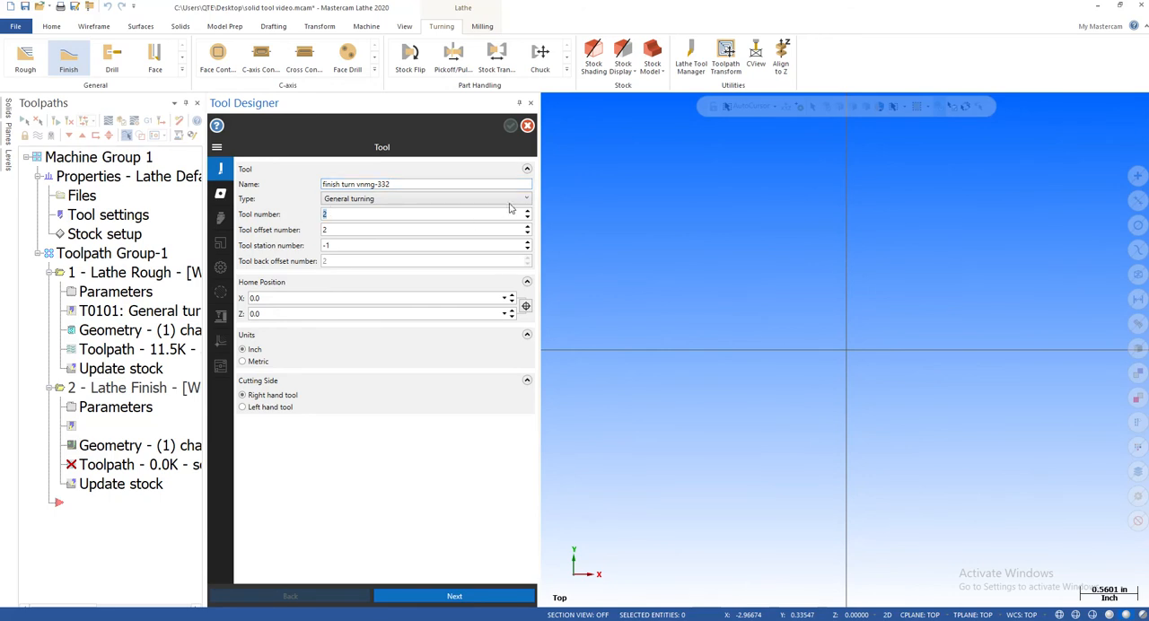
click(525, 198)
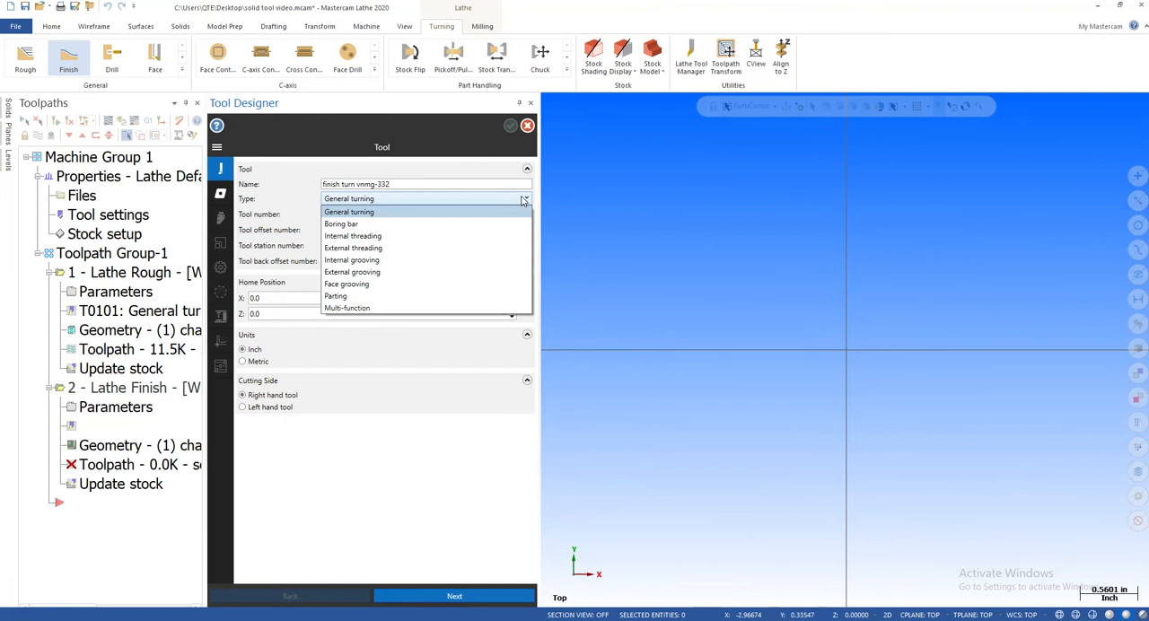
mouse_move(467, 213)
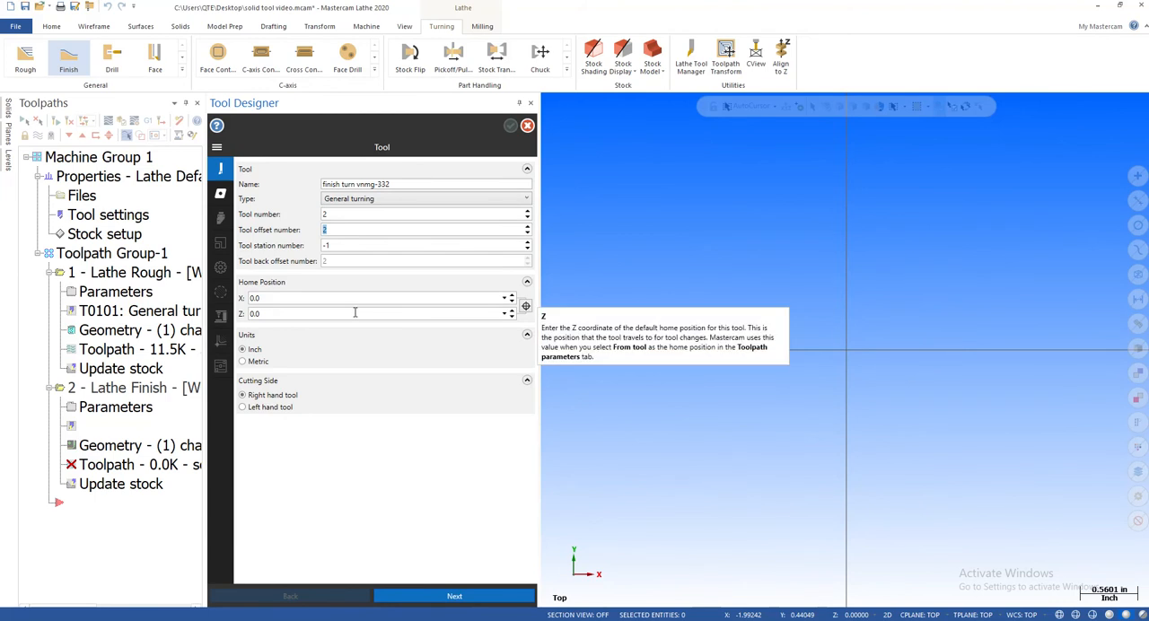
mouse_move(412, 475)
text(2)
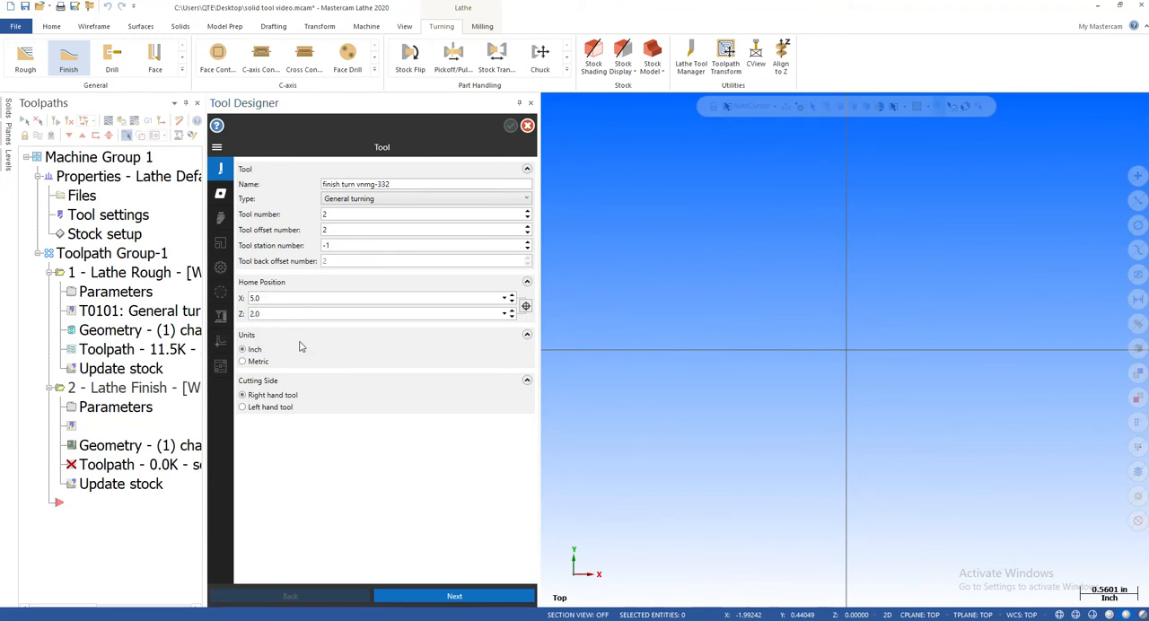
mouse_move(504, 278)
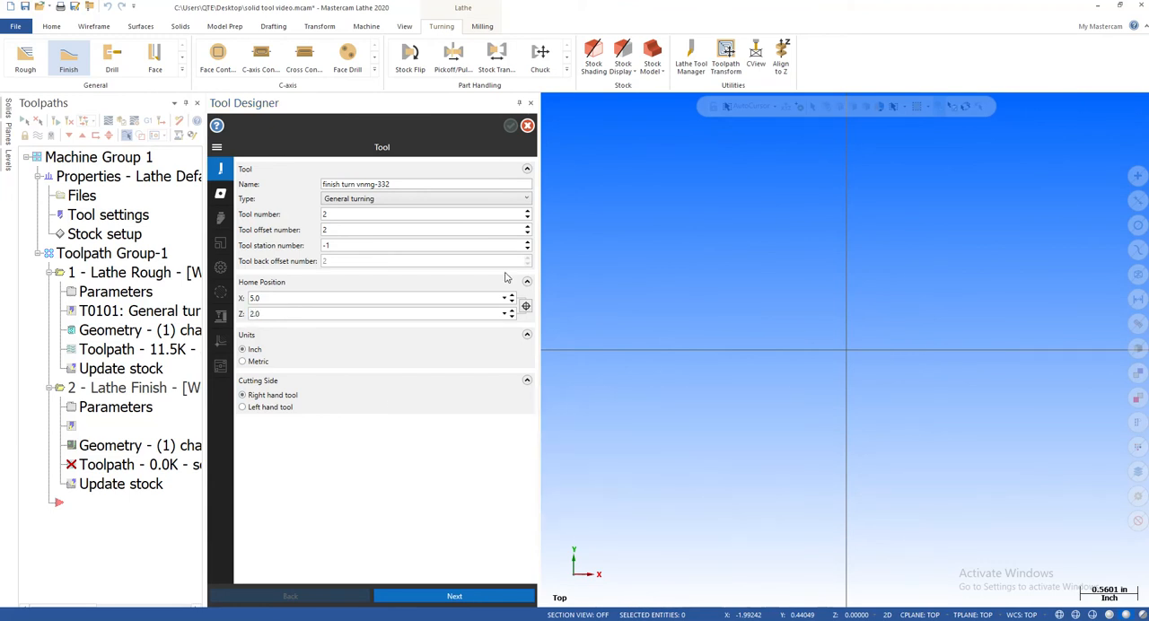
mouse_move(657, 276)
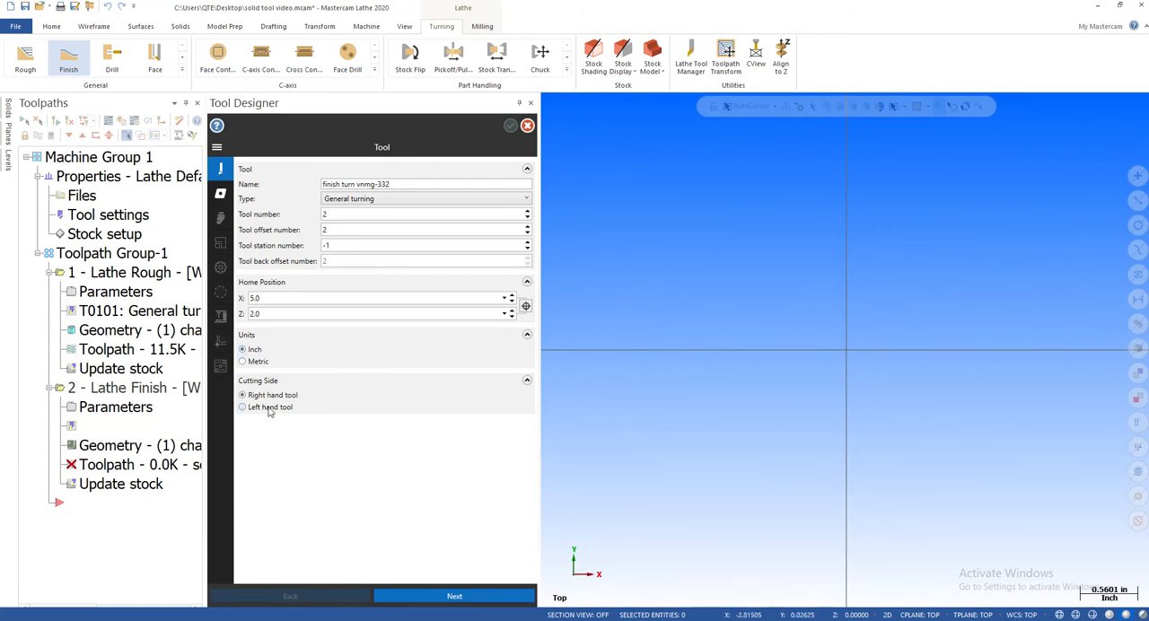
mouse_move(328, 448)
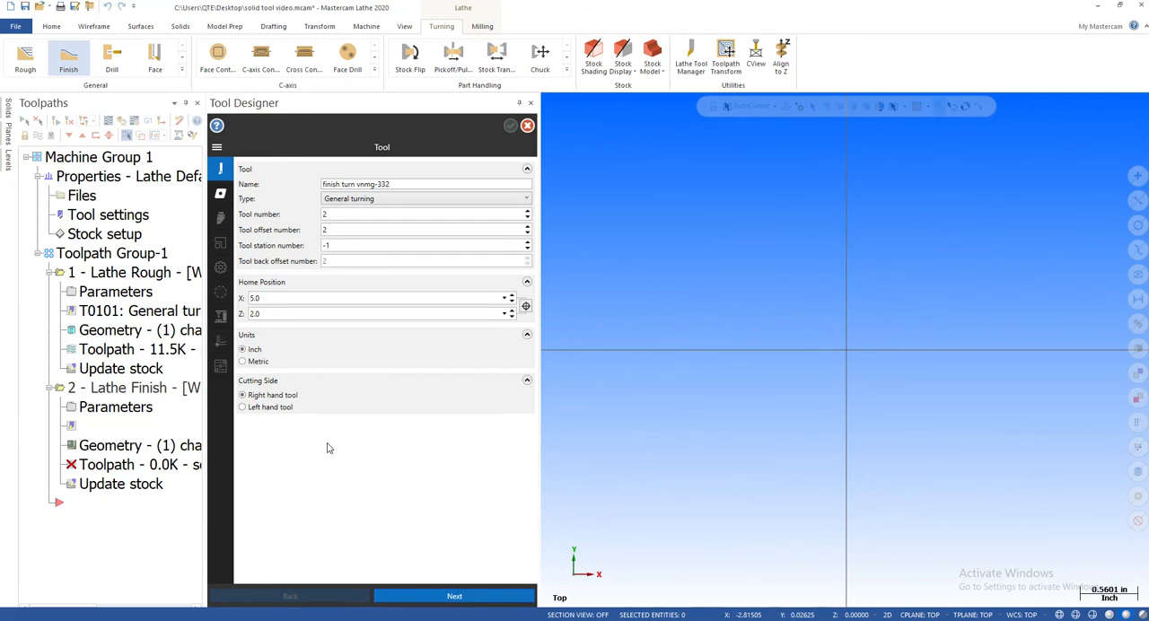
mouse_move(404, 551)
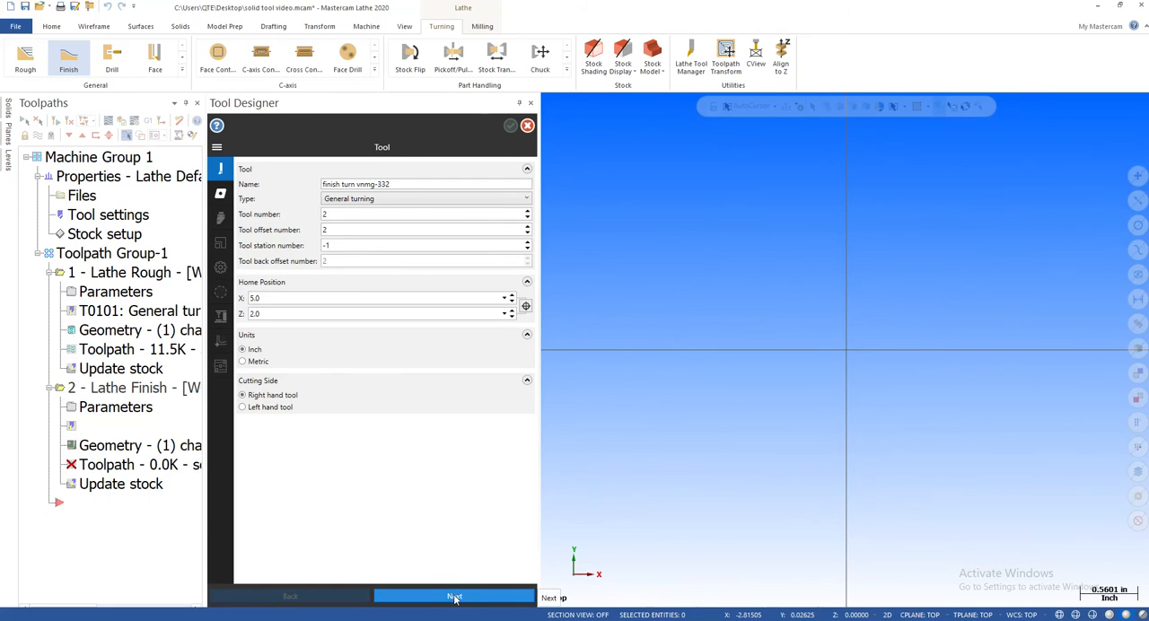
Step: Advance Tool Designer to the Insert page
click(454, 596)
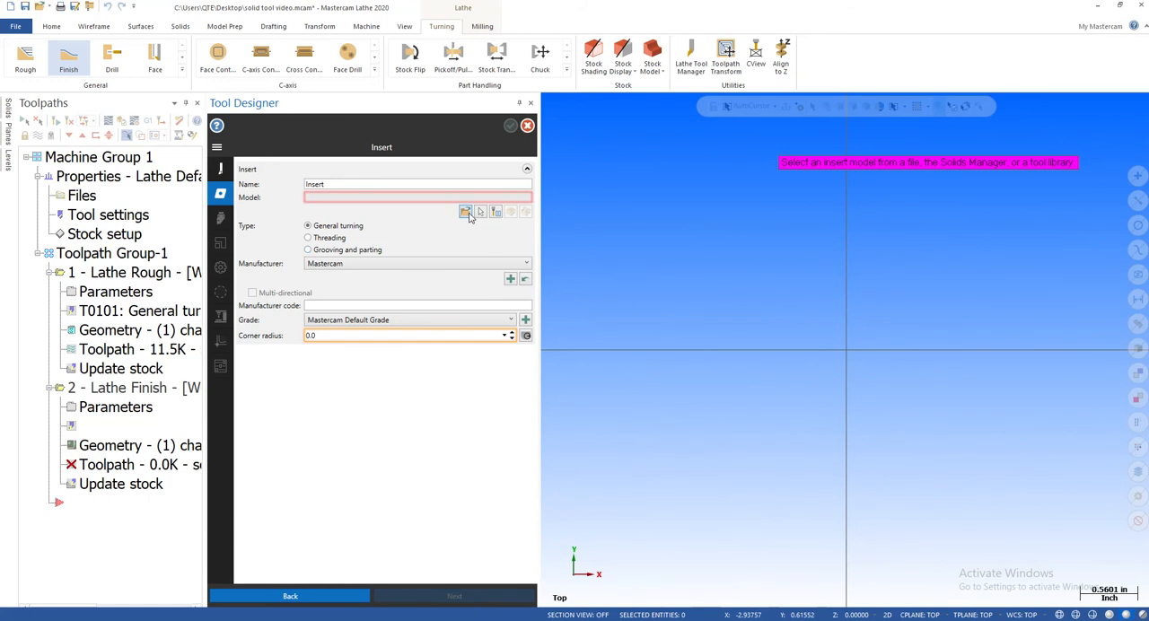
mouse_move(464, 211)
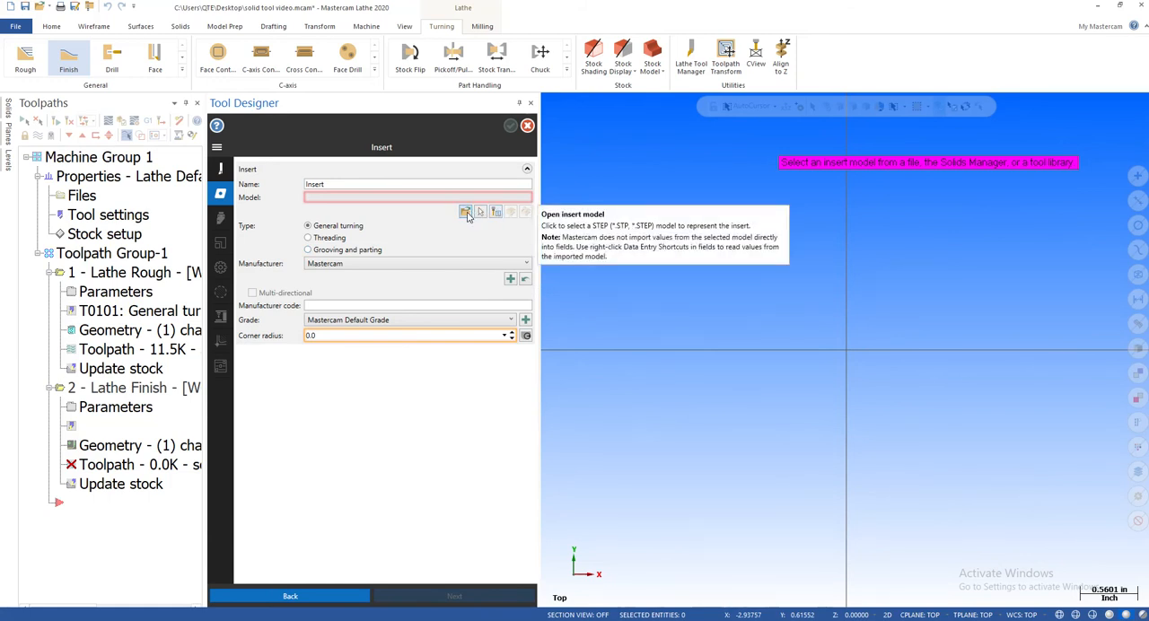
mouse_move(480, 211)
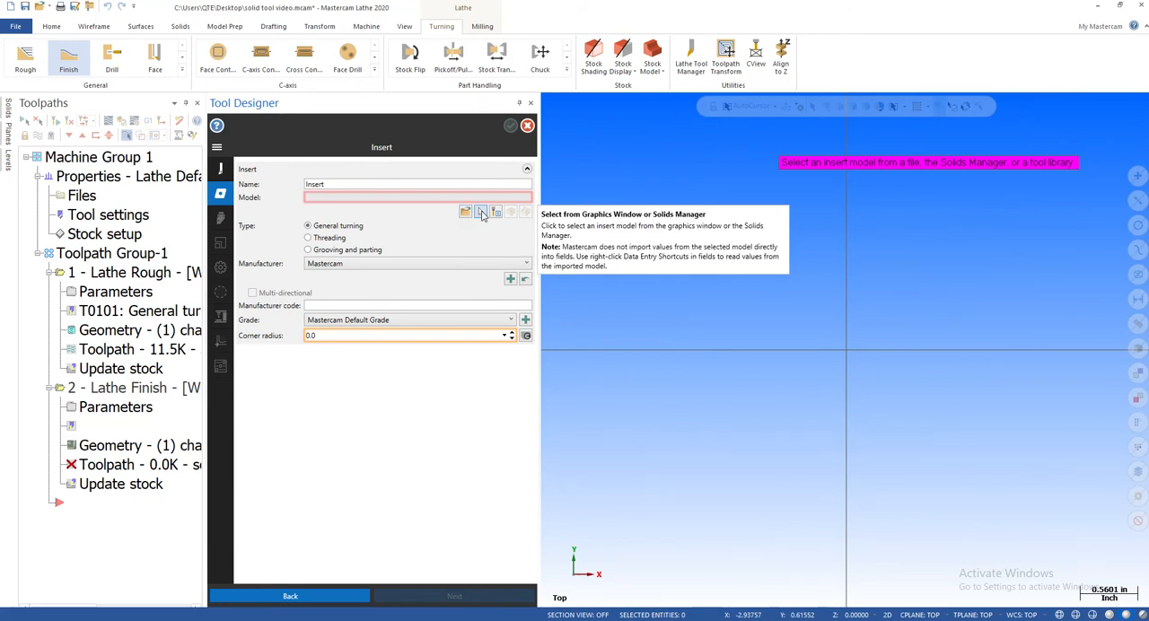
mouse_move(495, 211)
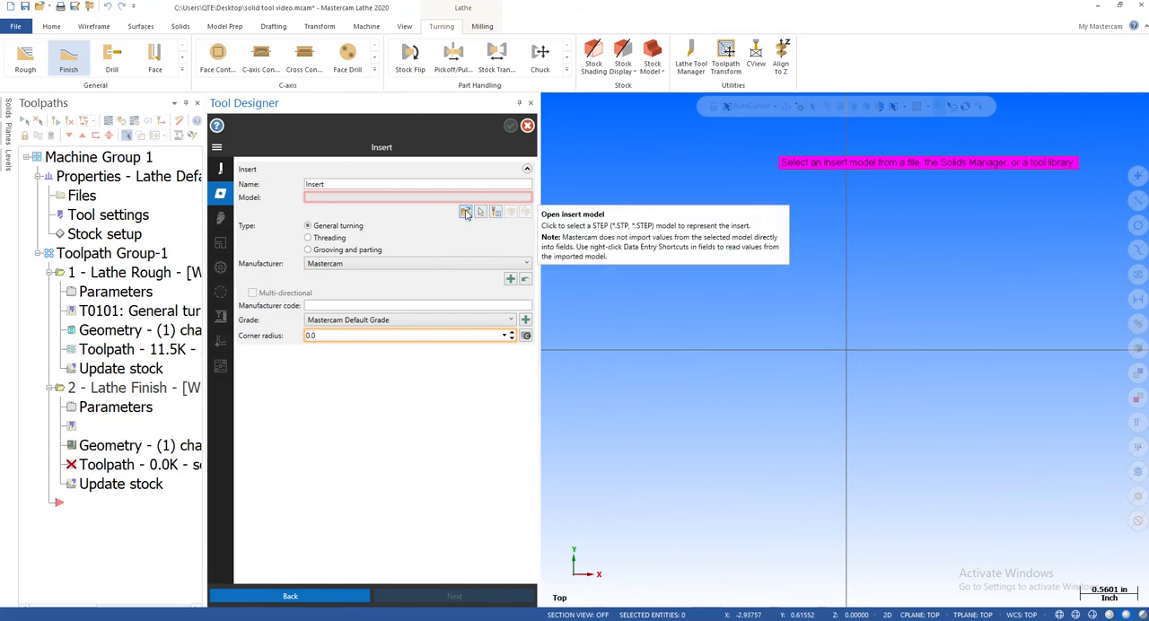
Step: Import the SVLBR2525M16 STEP tool model to supply the insert
click(465, 212)
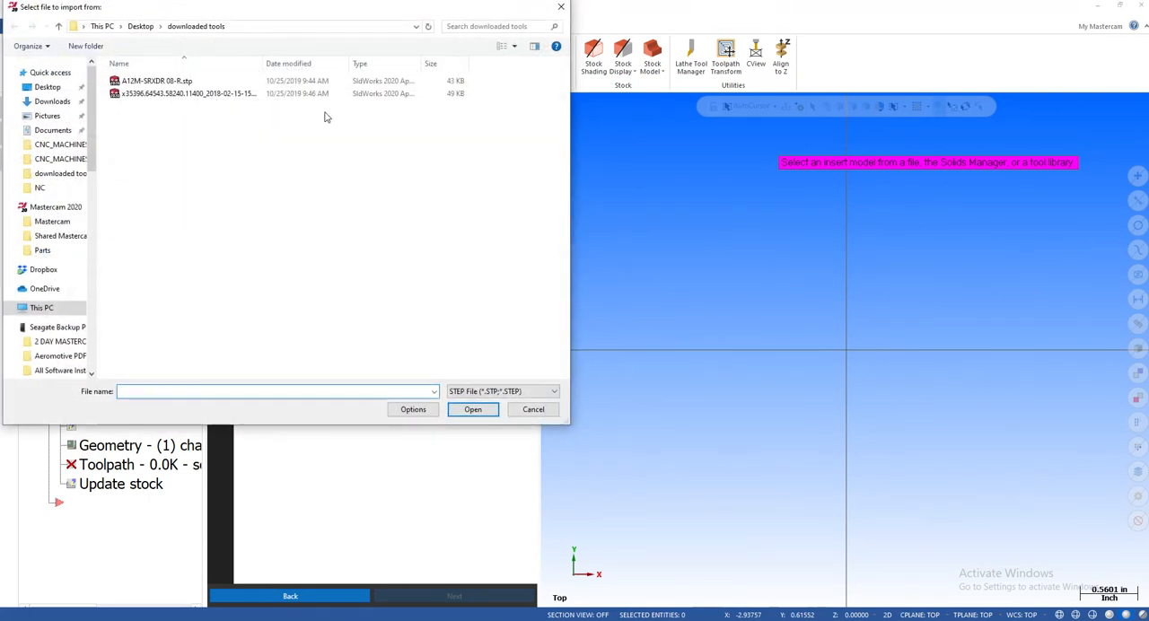
click(189, 93)
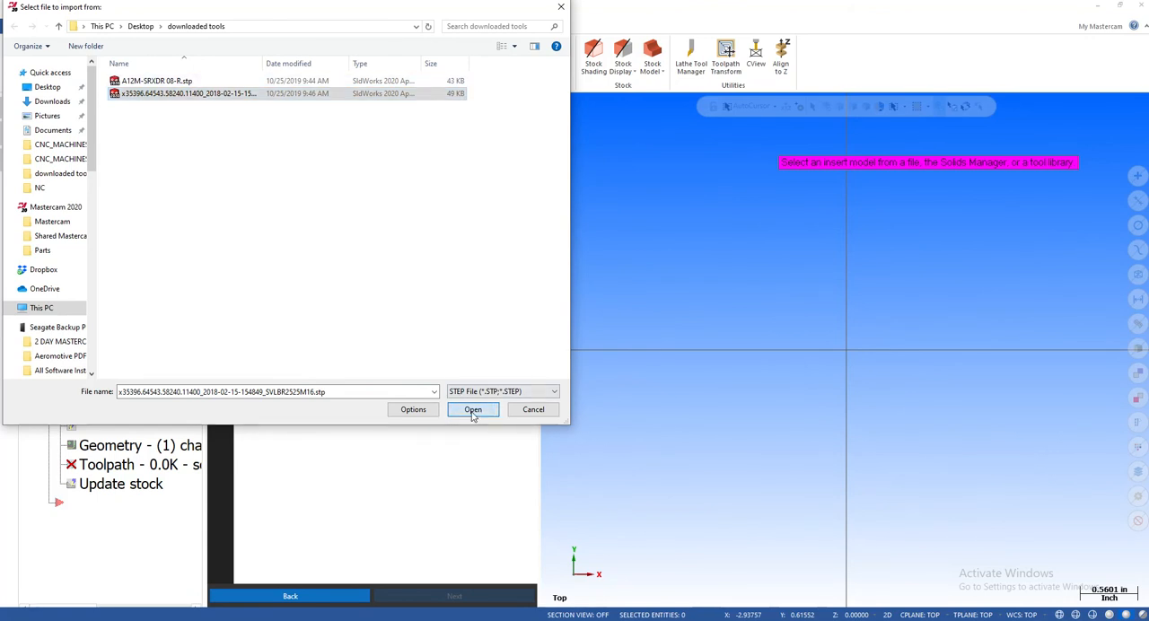
click(472, 409)
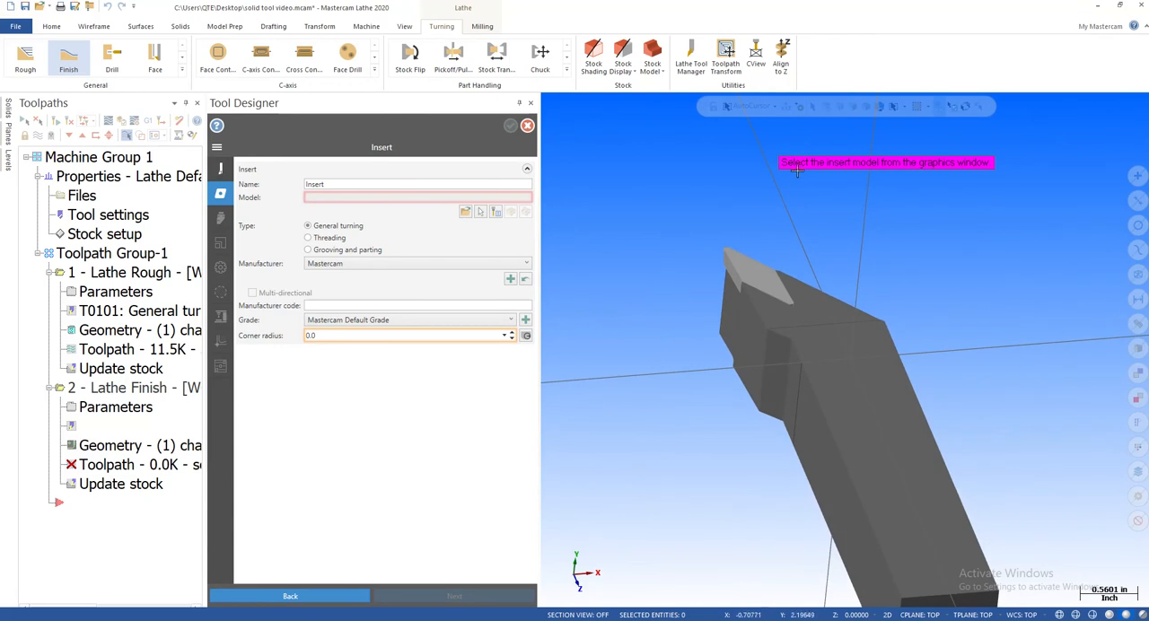
mouse_move(745, 253)
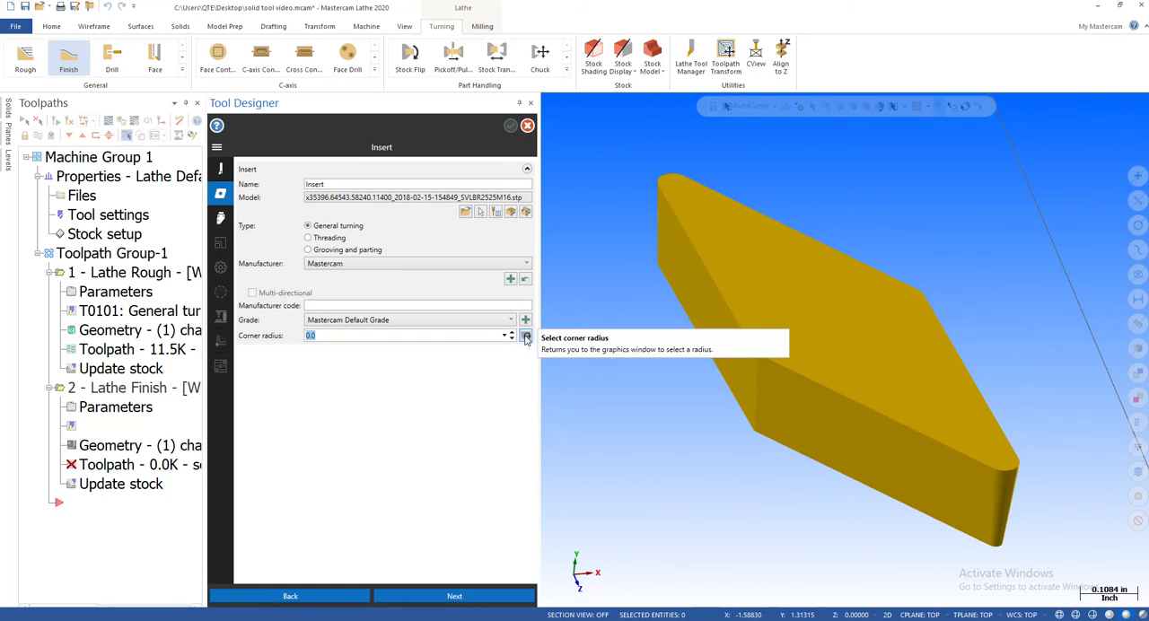
Step: Pick the 0.0315 insert corner radius from the model and keep Mastercam as manufacturer
click(526, 334)
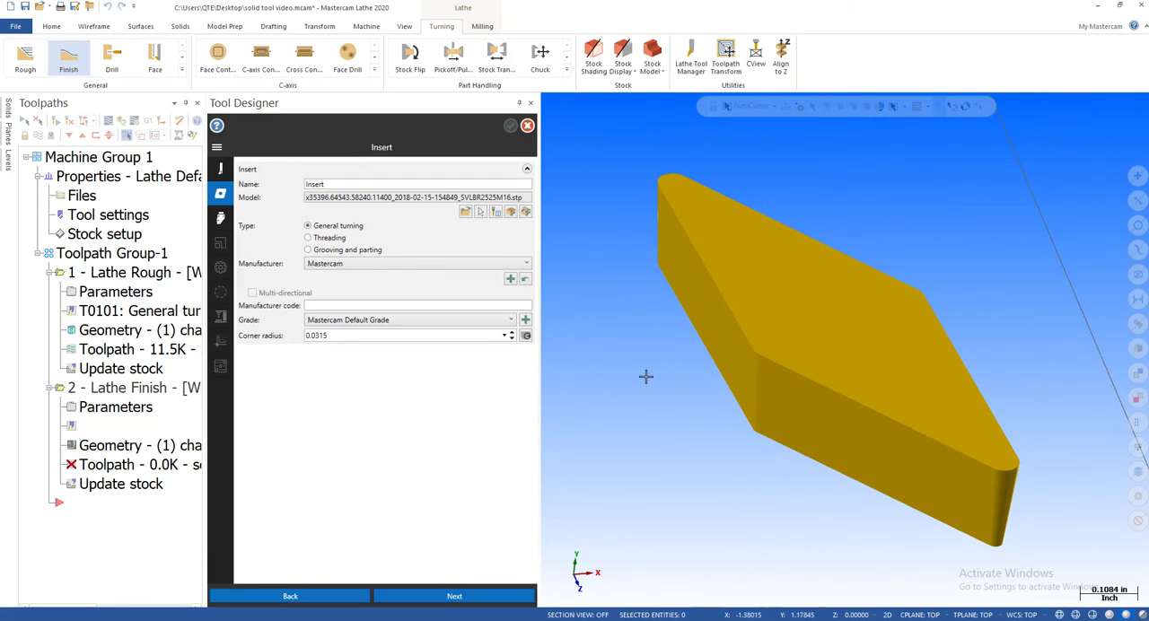
click(525, 262)
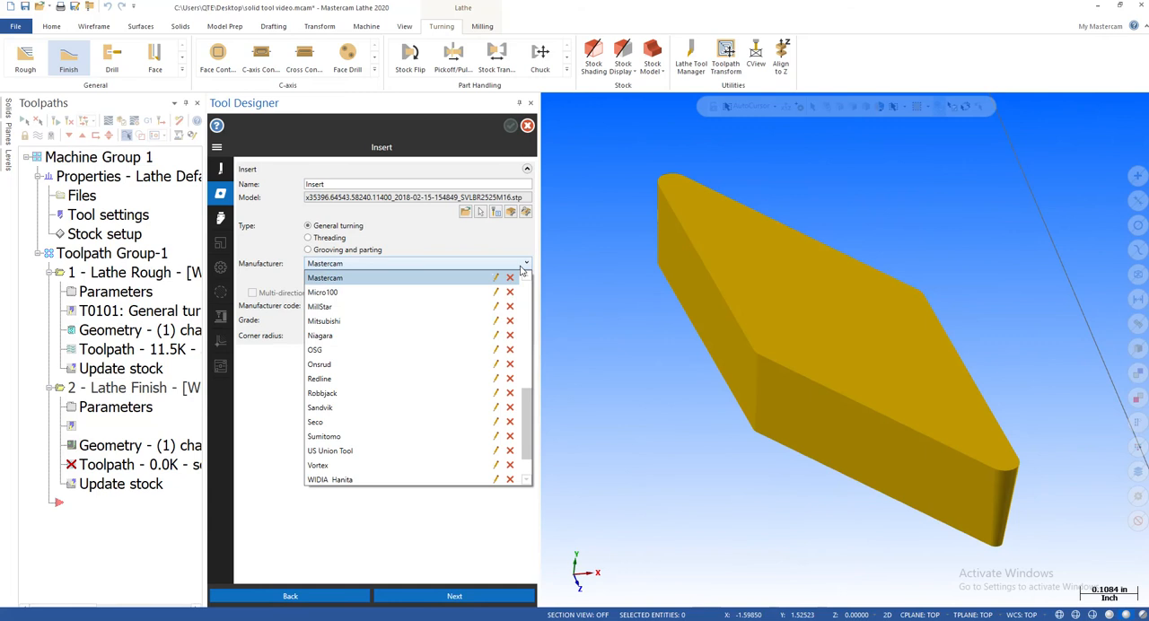
click(315, 421)
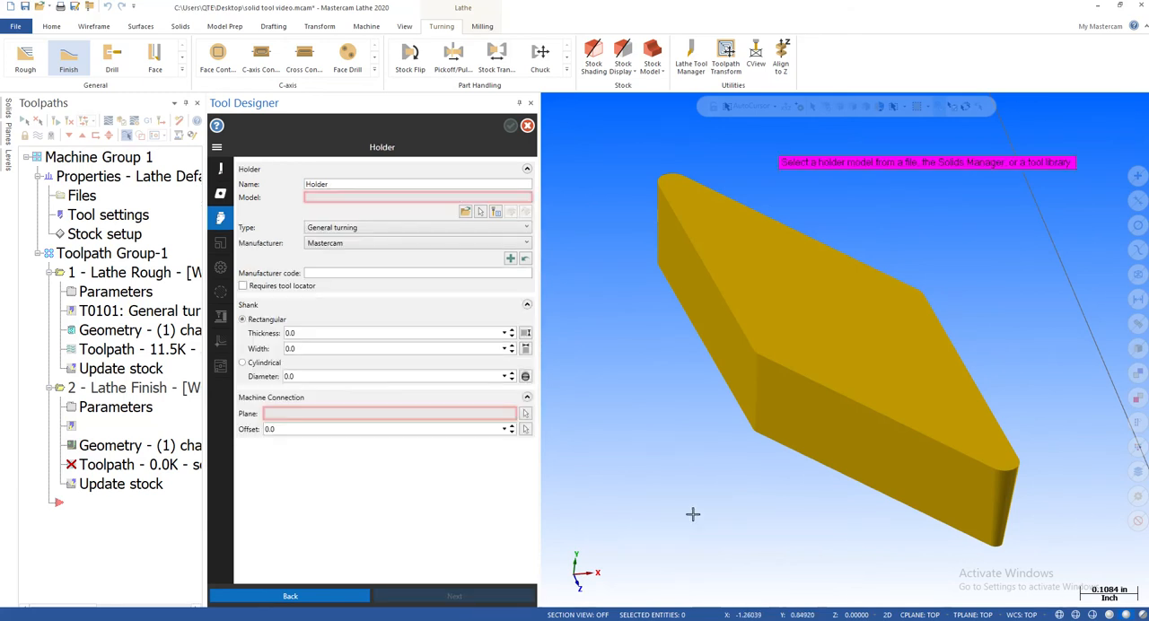
mouse_move(693, 514)
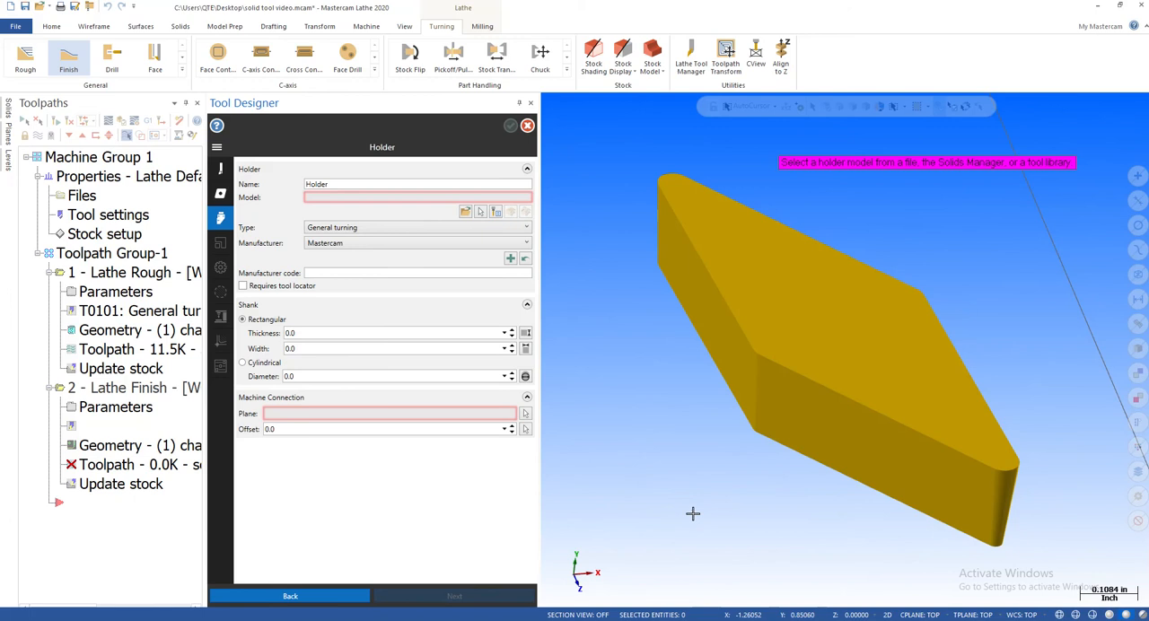
mouse_move(465, 212)
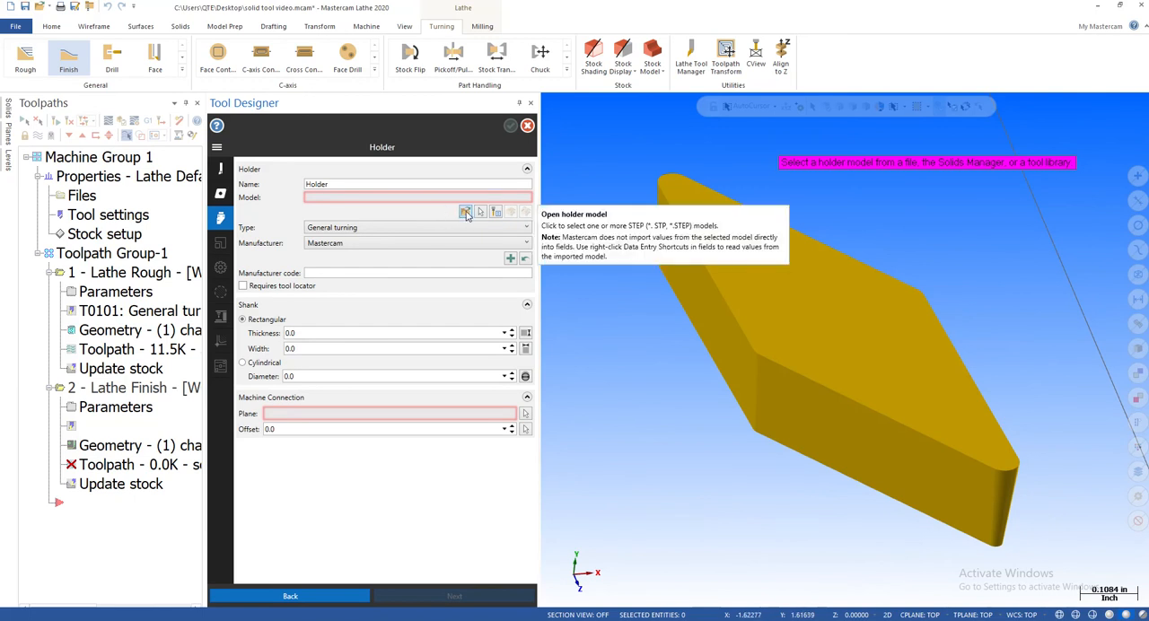
Step: Import the same SVLBR2525M16 STEP file as the holder model
click(466, 213)
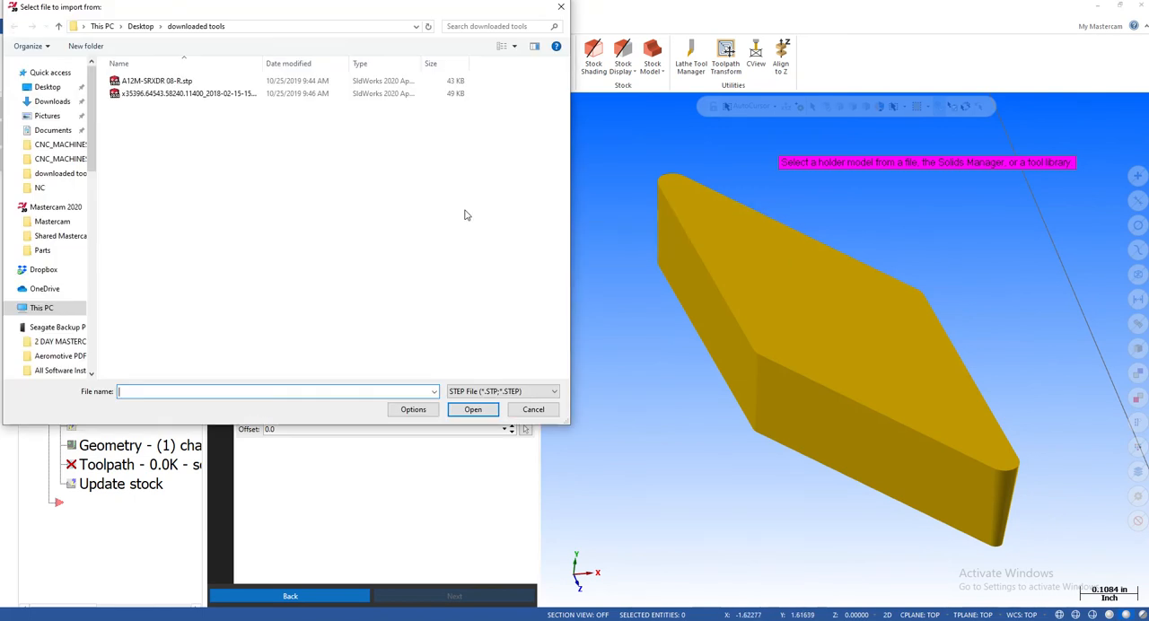
click(186, 93)
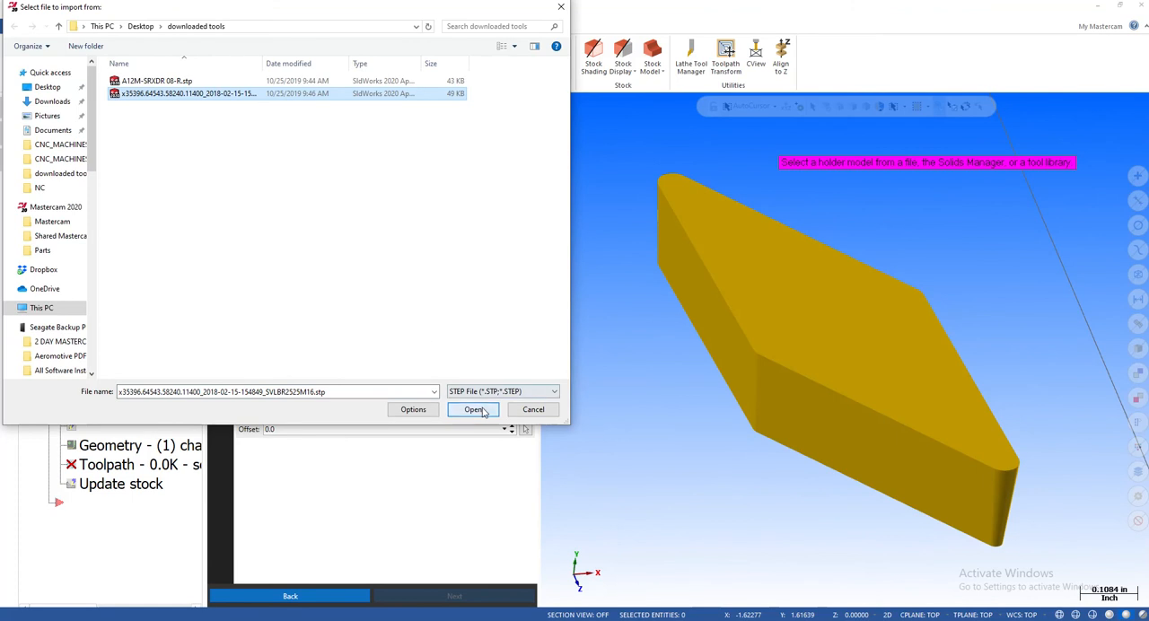
click(473, 409)
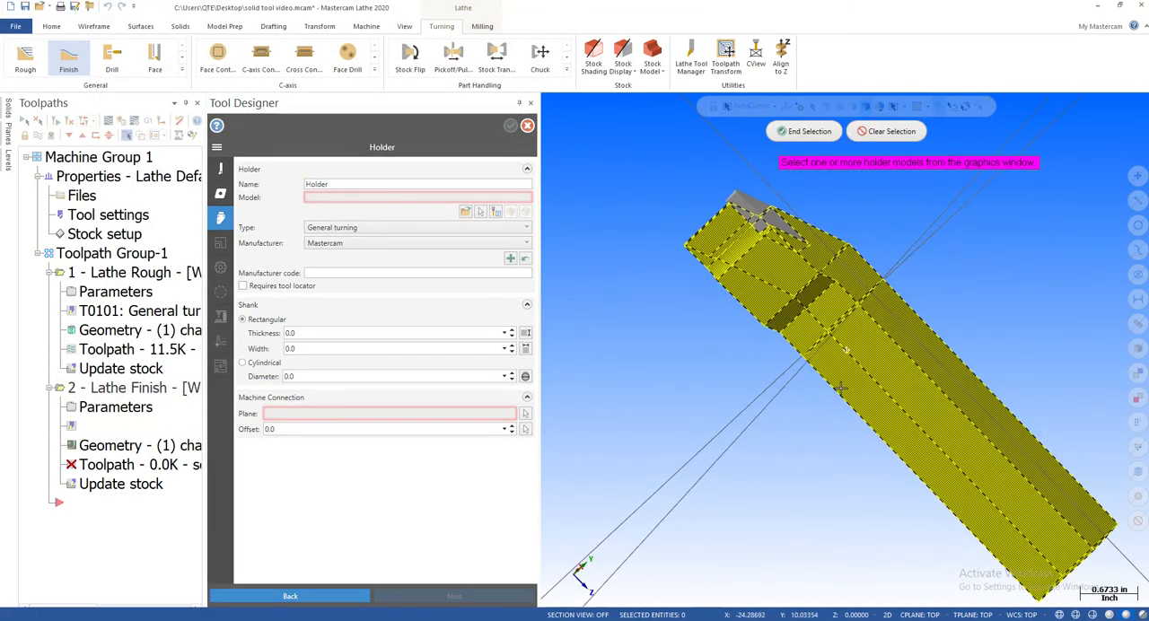
Step: Select the grey shank solid as the holder model
drag(843, 386, 807, 251)
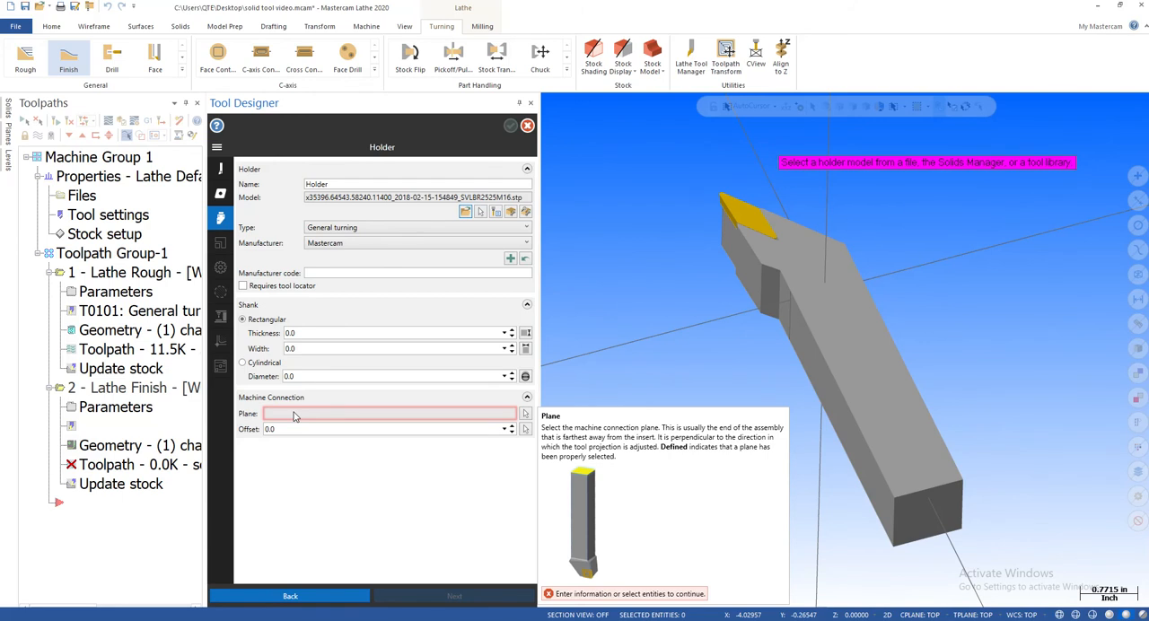
Step: Define the machine connection plane on the shank end face and view the tool from Top (WCS)
click(525, 414)
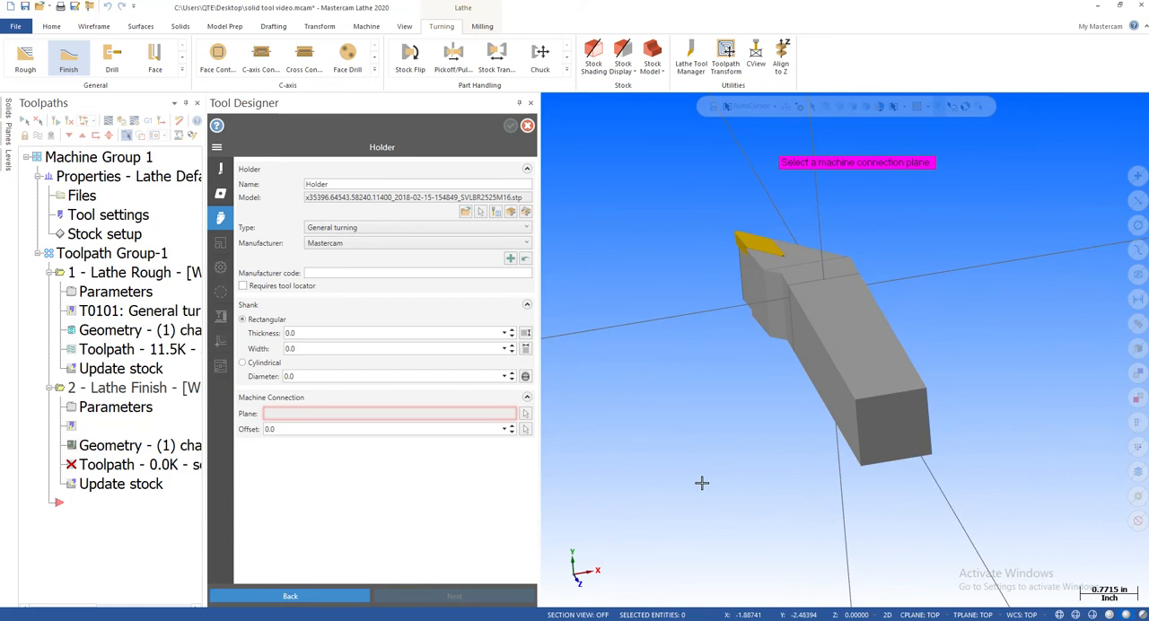
mouse_move(839, 488)
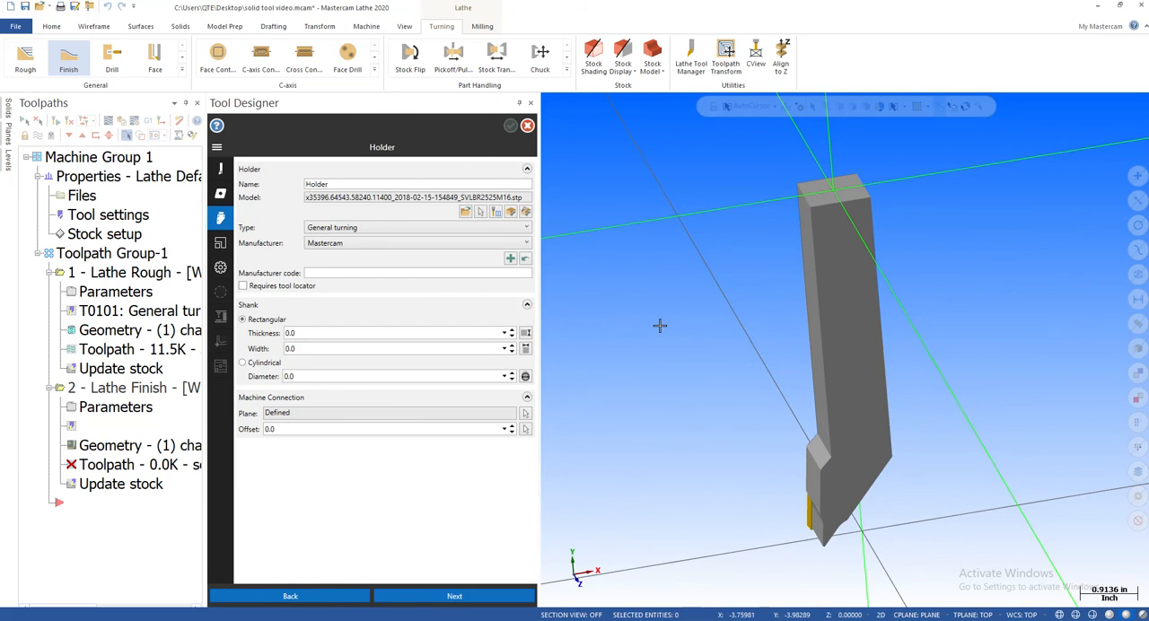
right_click(660, 324)
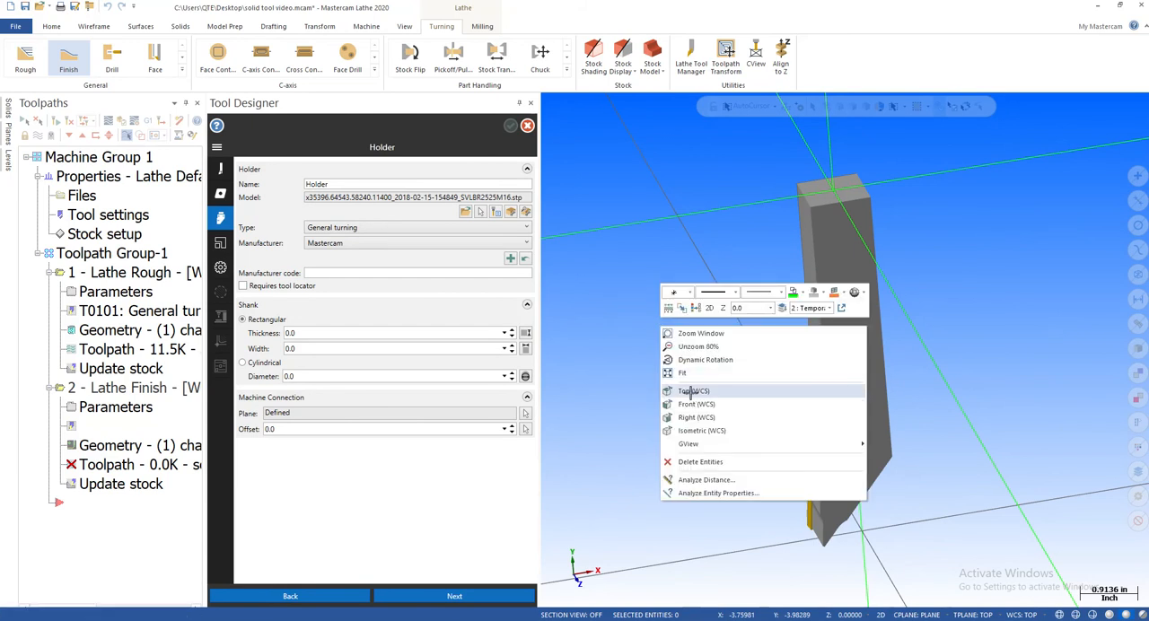
click(693, 390)
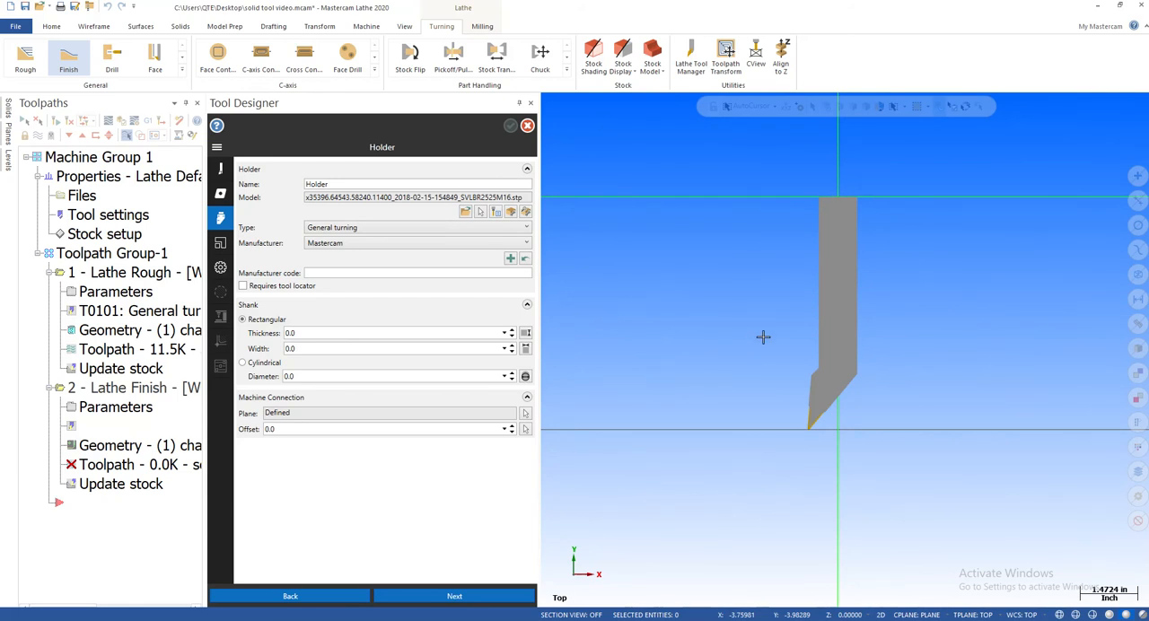
mouse_move(387, 335)
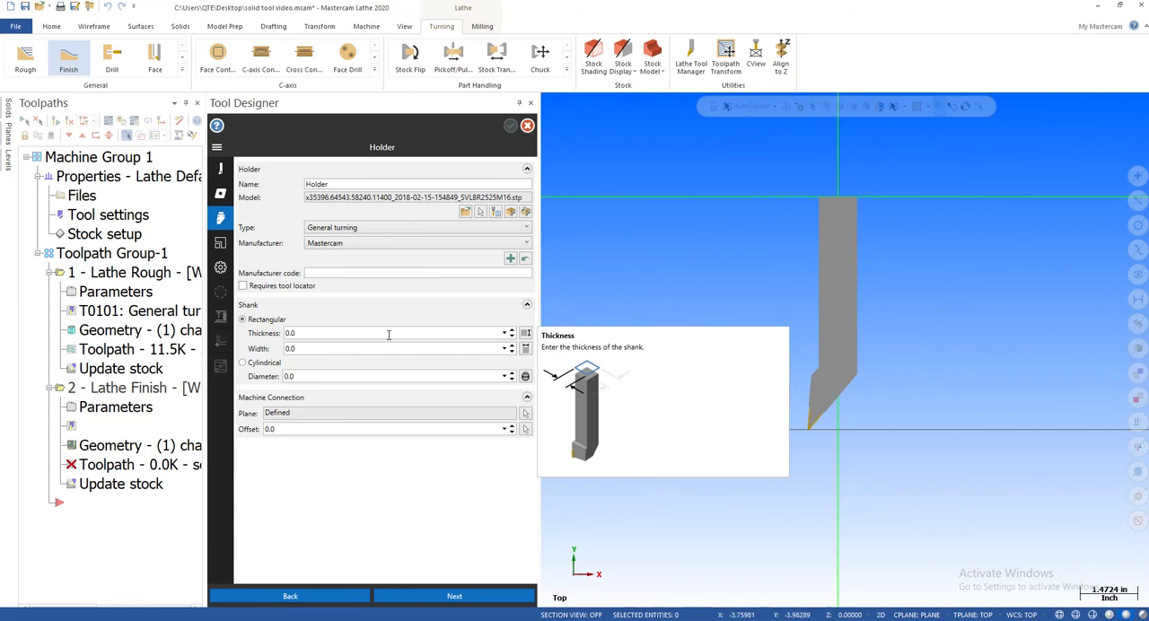
Step: Measure the shank edges to set holder thickness and width to 0.98031
click(524, 333)
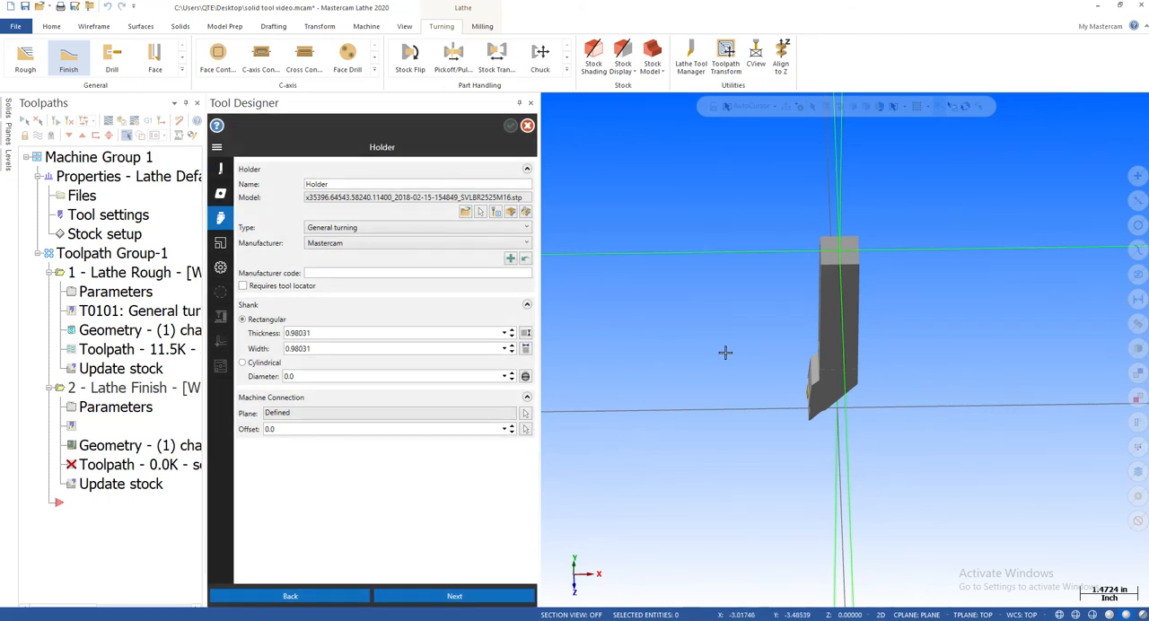
mouse_move(487, 590)
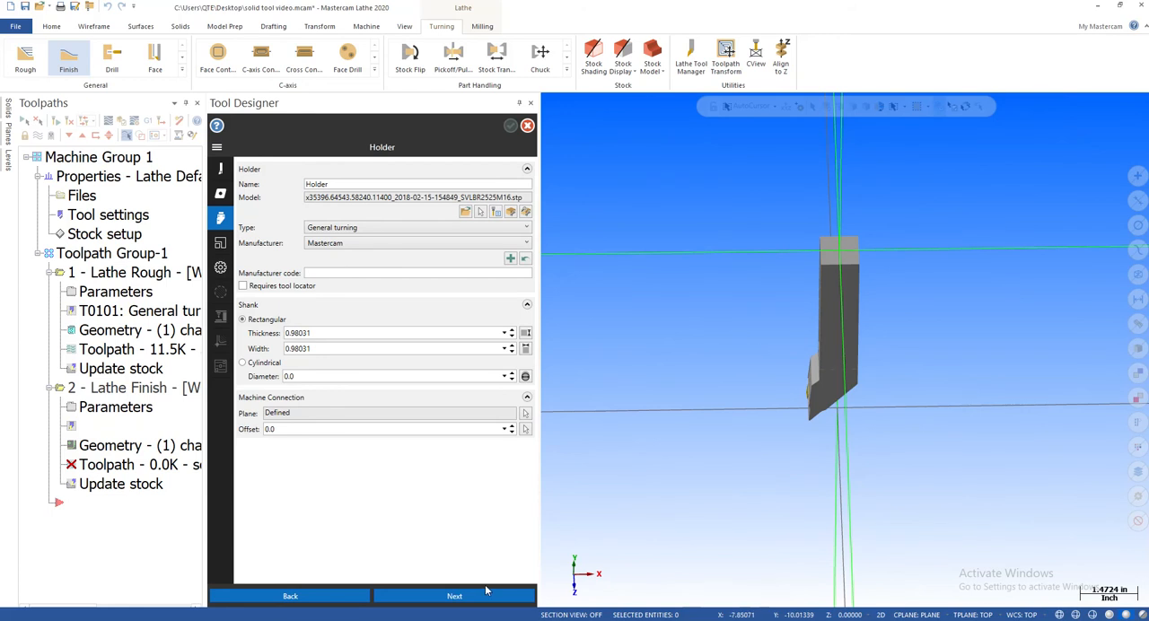
Step: Advance Tool Designer to the Mating page showing the insert on the holder
click(454, 595)
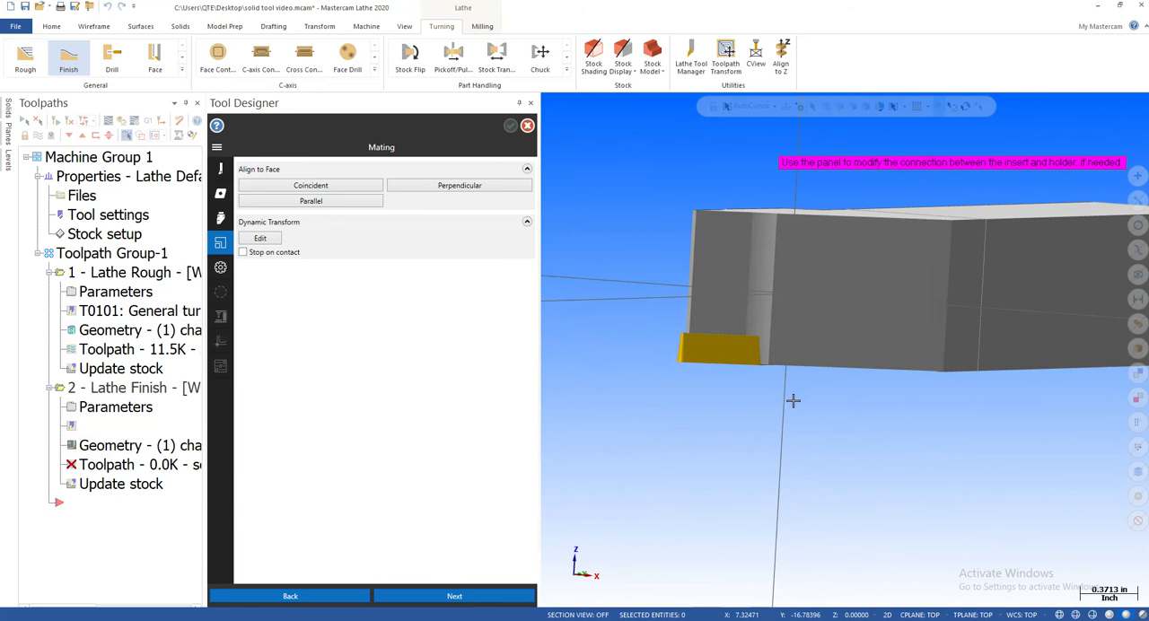
mouse_move(700, 336)
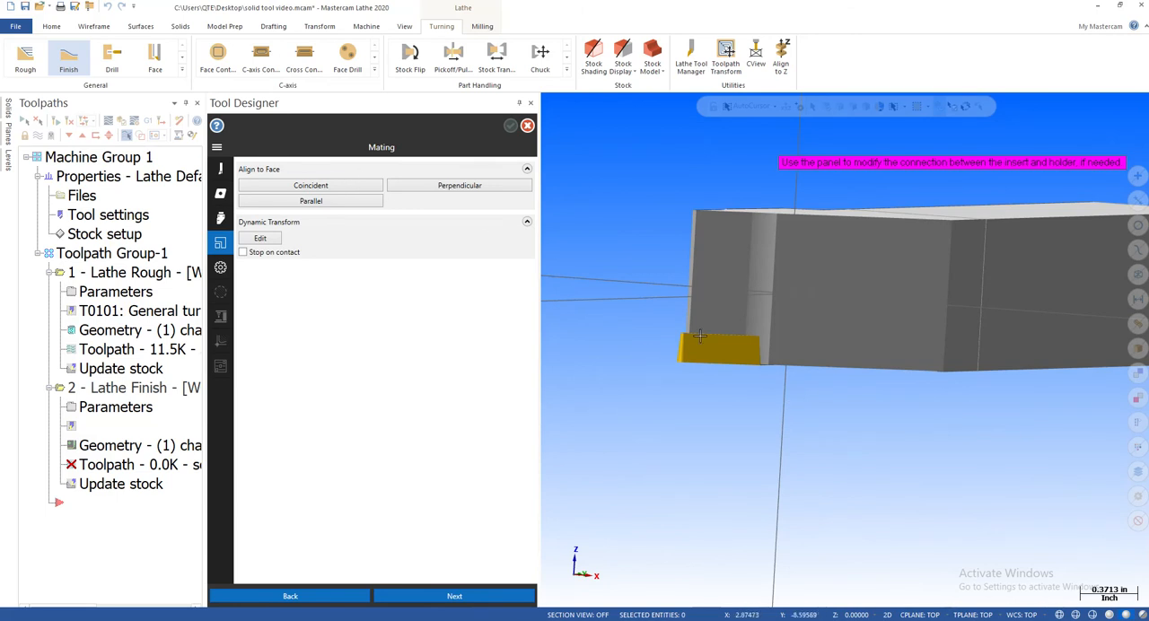
mouse_move(843, 363)
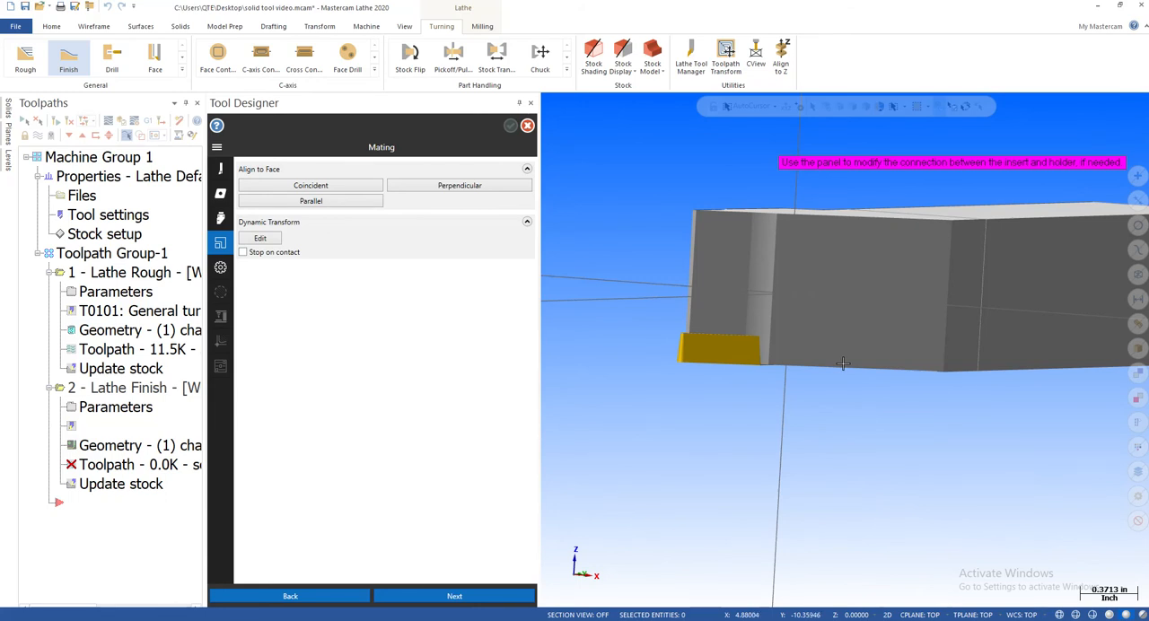
mouse_move(685, 417)
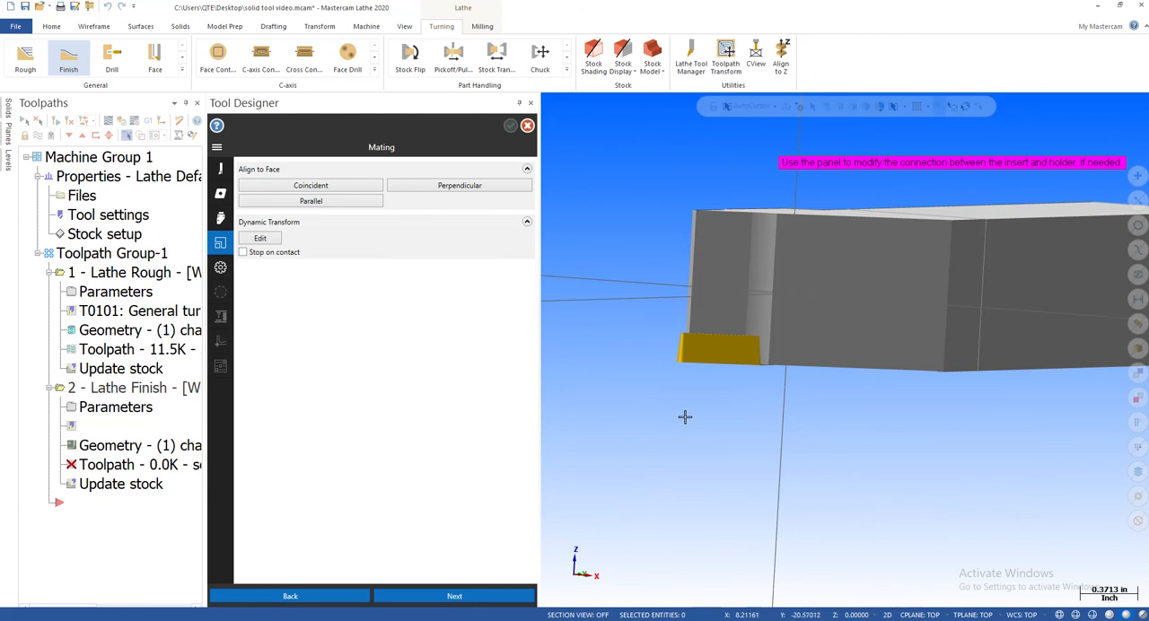
mouse_move(667, 330)
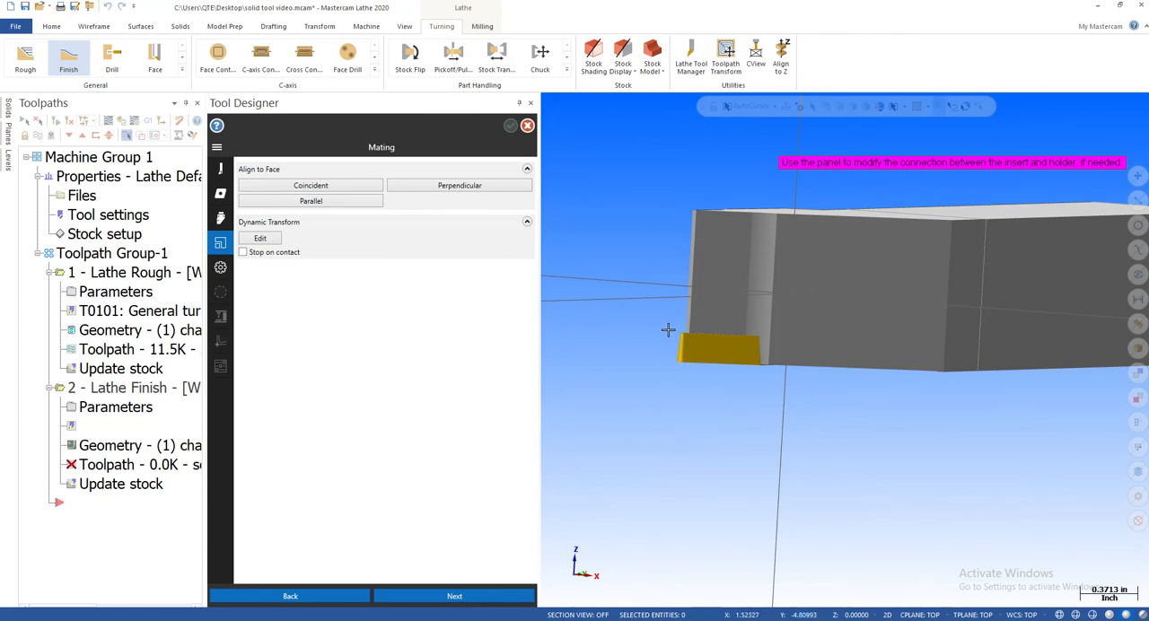
mouse_move(779, 321)
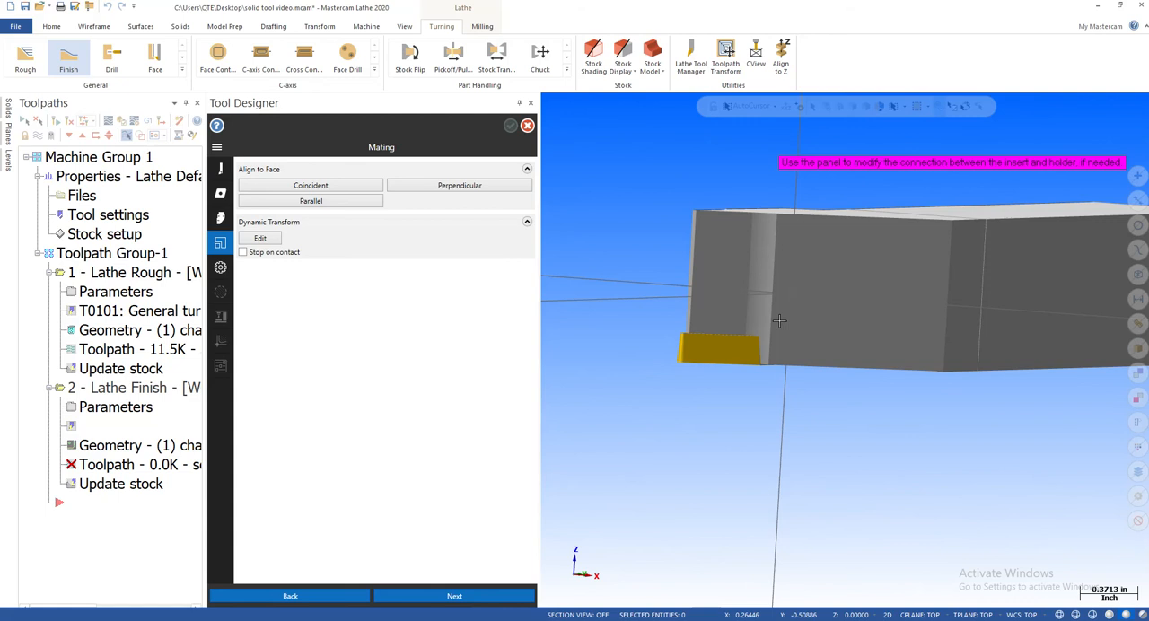
mouse_move(661, 474)
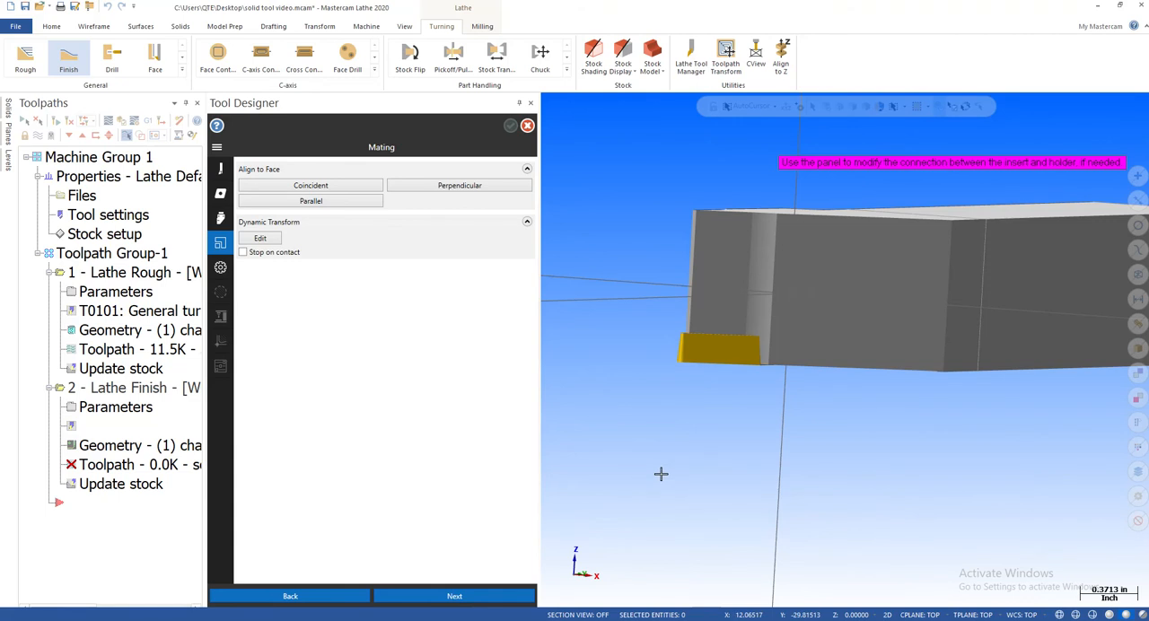
mouse_move(664, 465)
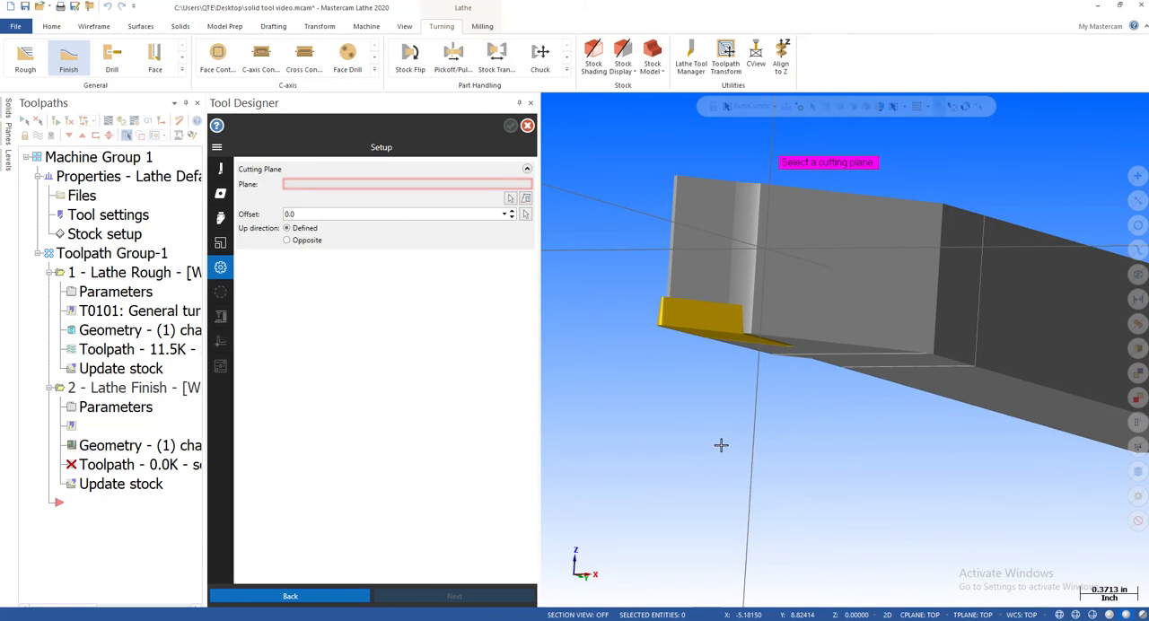
mouse_move(716, 441)
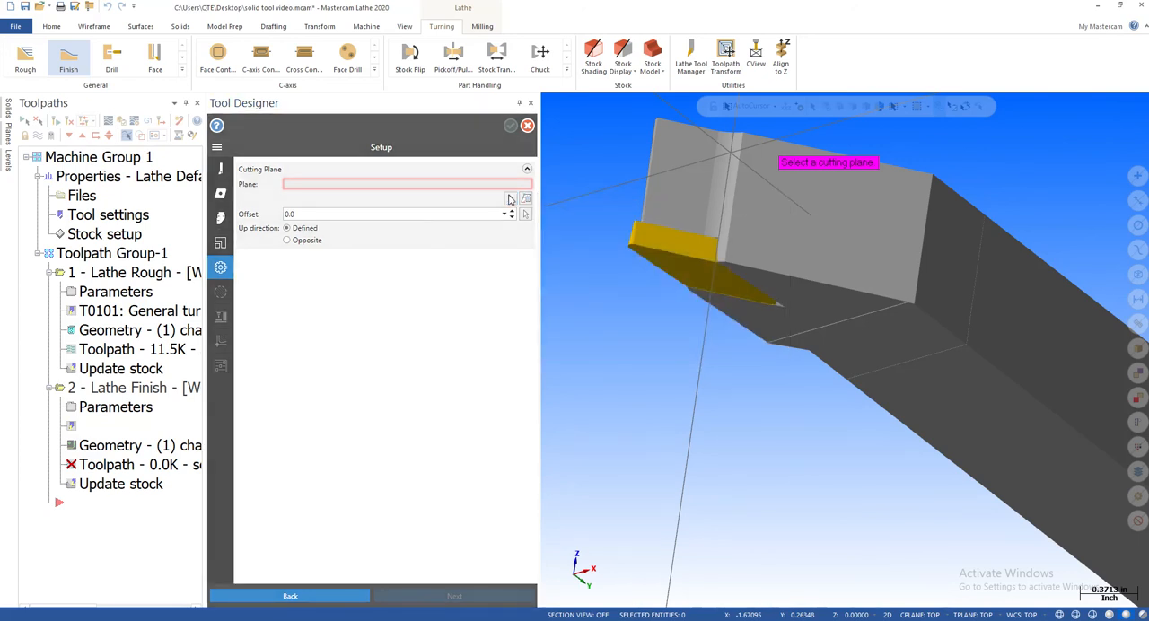
mouse_move(709, 285)
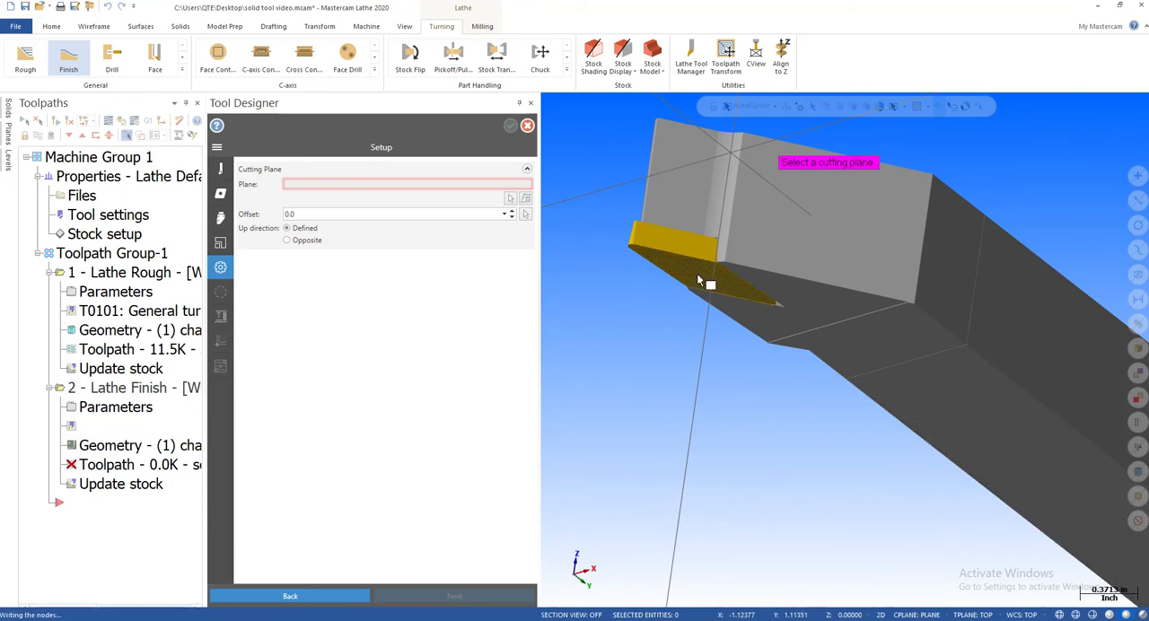
Step: Switch the viewport to Top (WCS) to see the tool from above
right_click(700, 282)
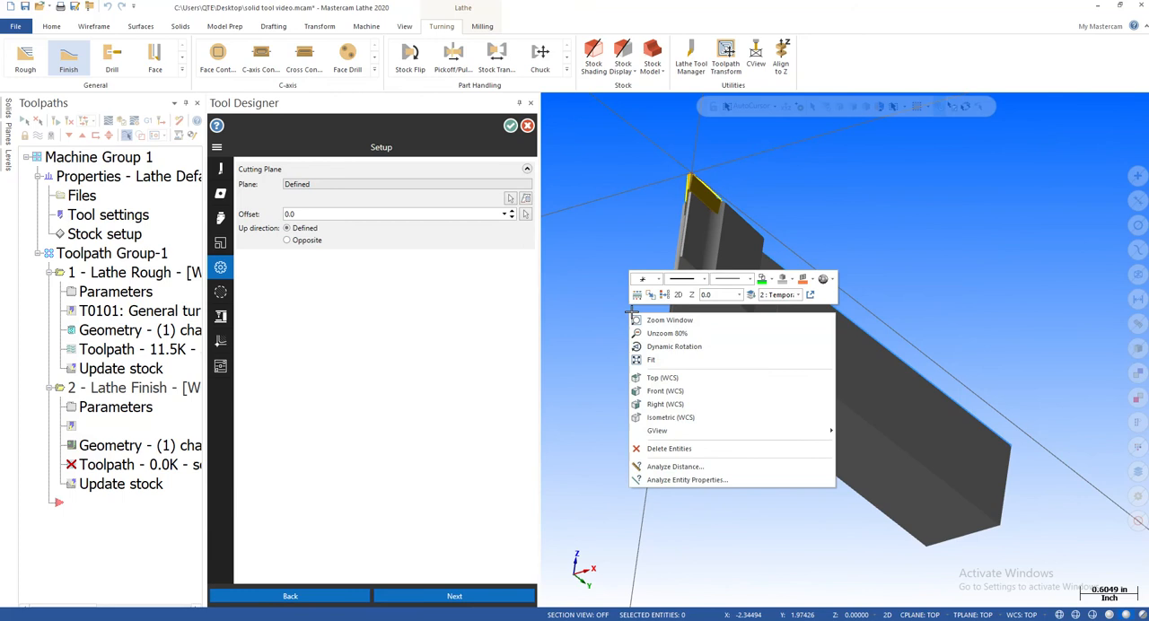
click(664, 377)
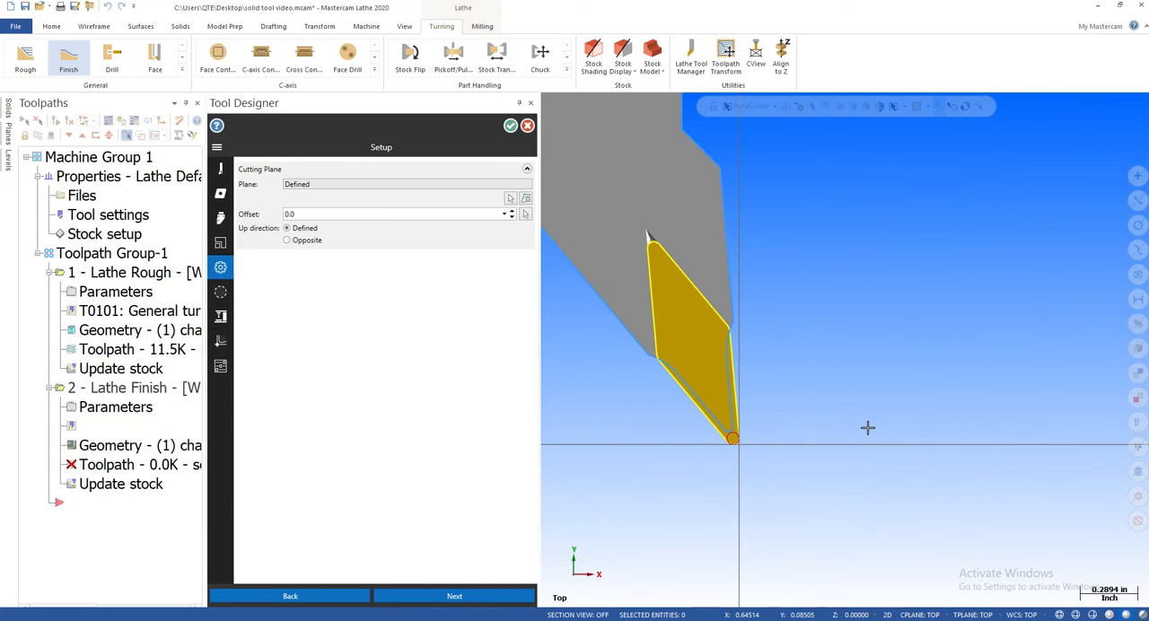
mouse_move(343, 386)
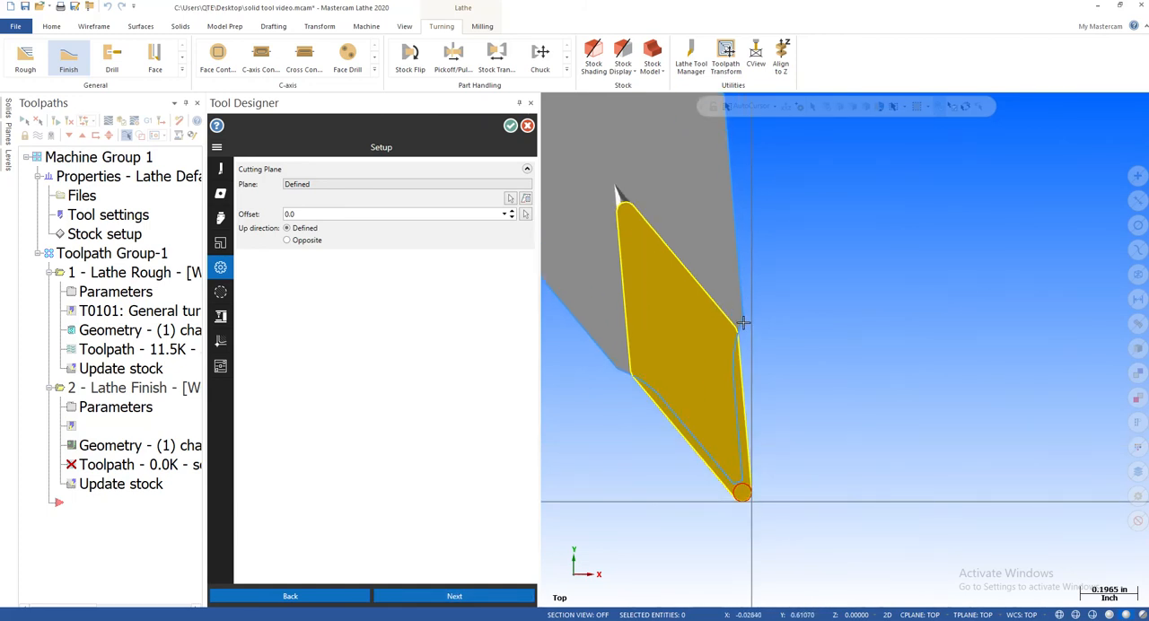
mouse_move(763, 464)
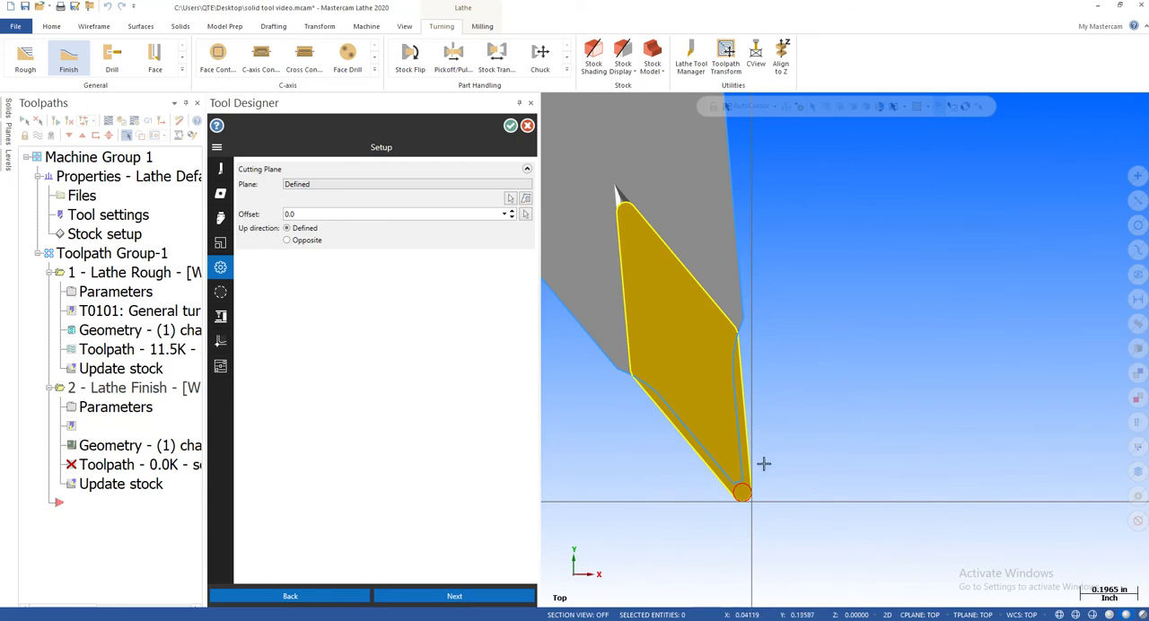
mouse_move(610, 448)
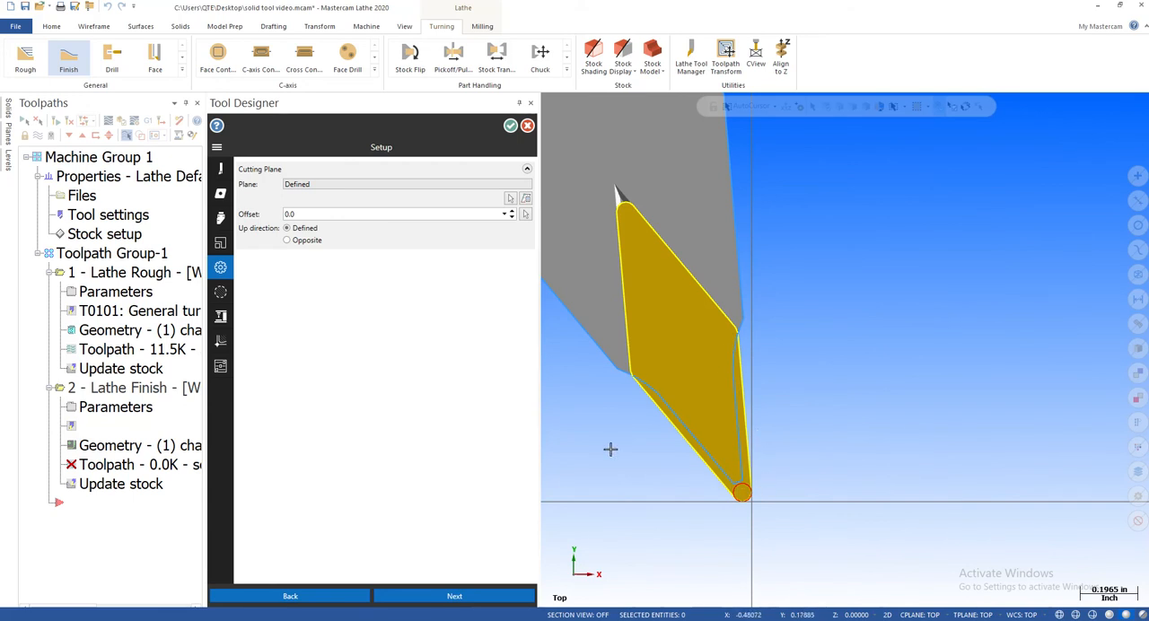
mouse_move(657, 393)
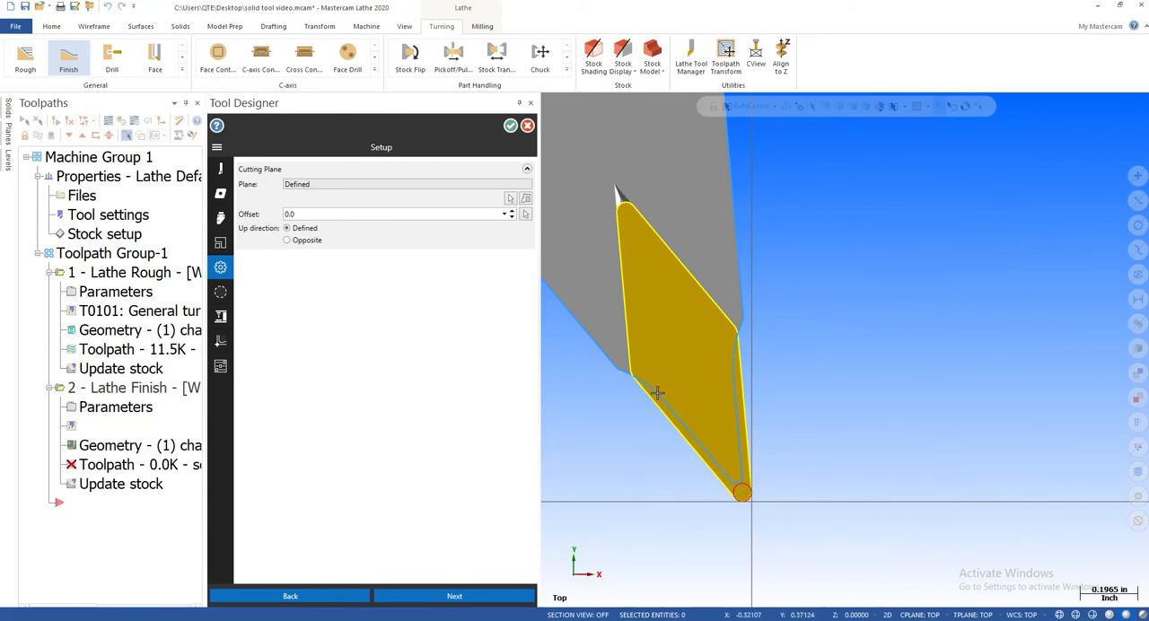
mouse_move(699, 274)
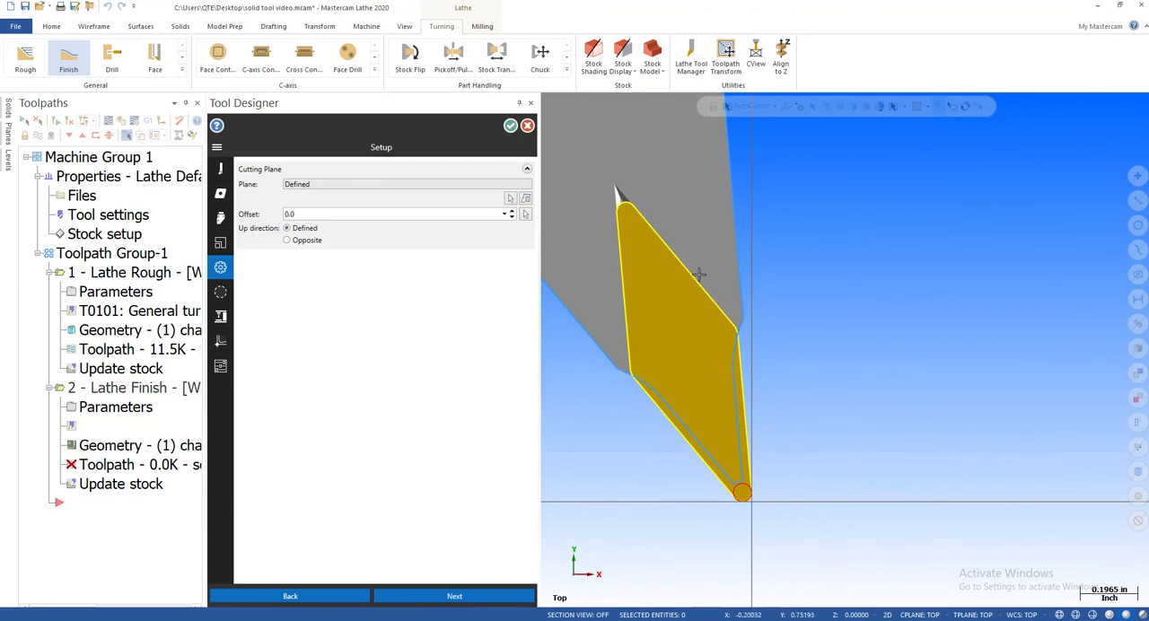
mouse_move(732, 328)
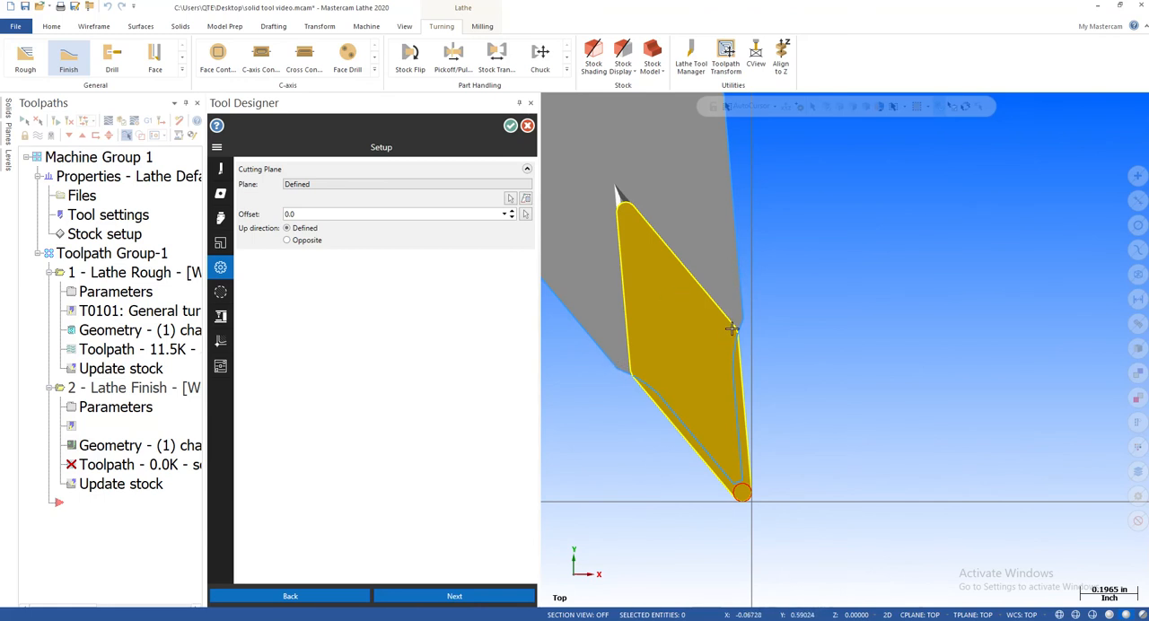
mouse_move(679, 255)
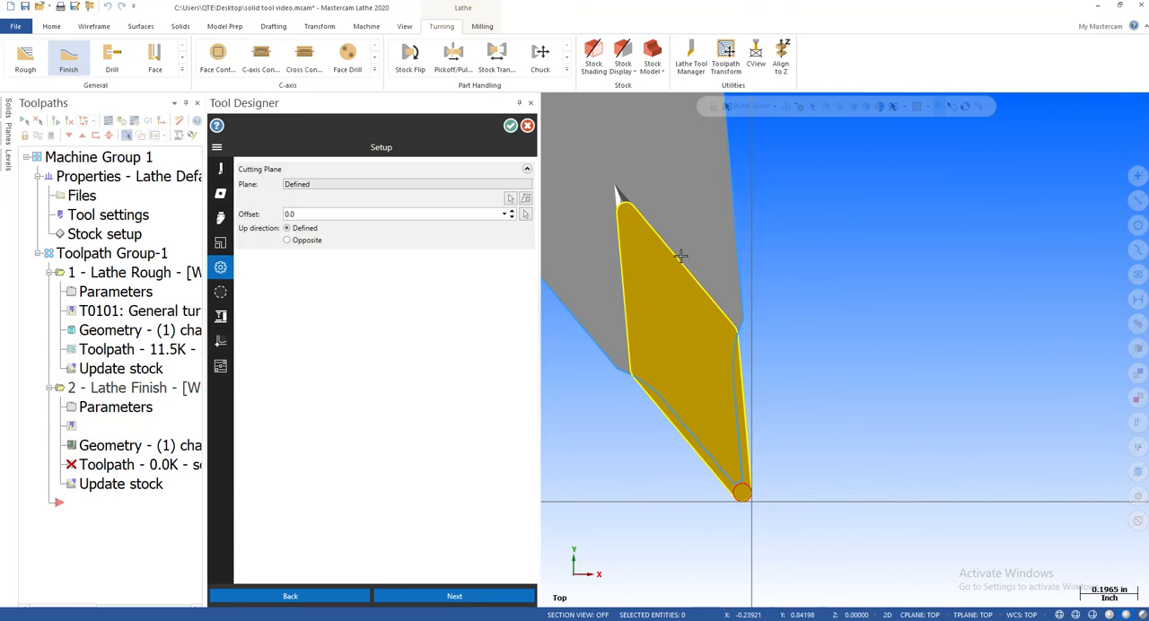
mouse_move(913, 440)
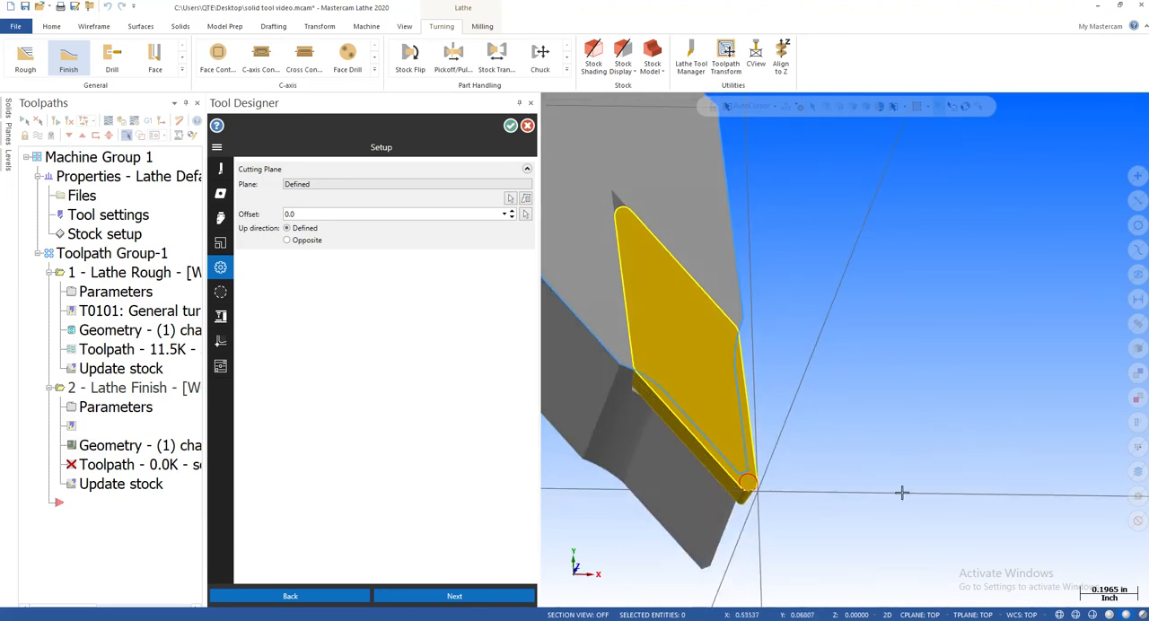
mouse_move(898, 430)
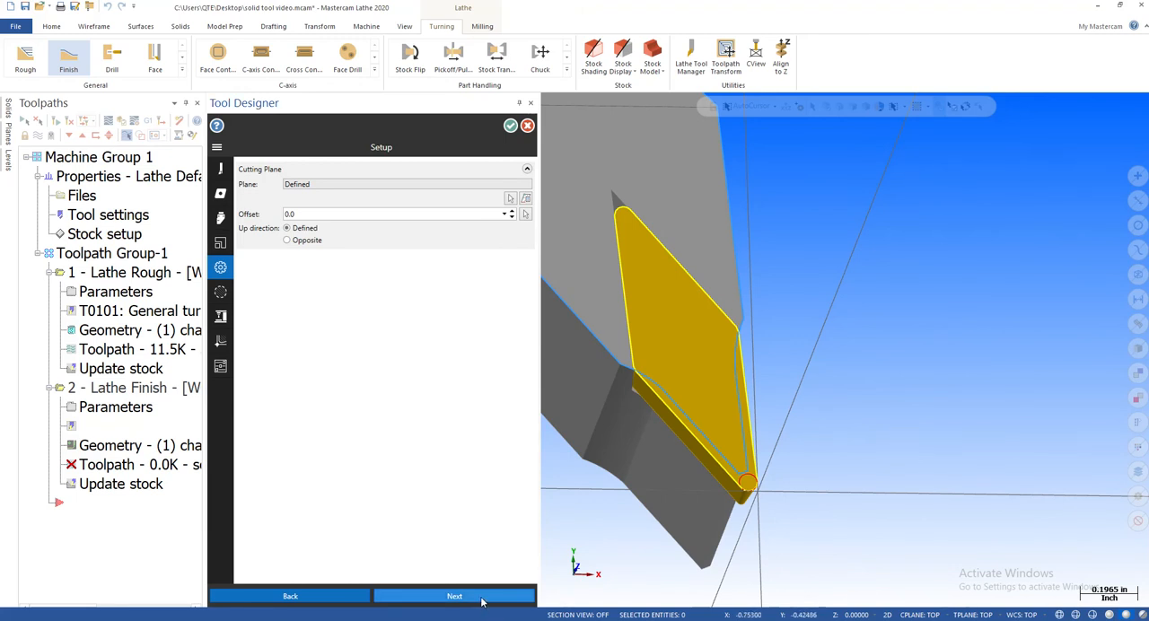
Step: Advance to the Boundary page showing Defined, insert tolerance 0.00005, holder 0.002
click(455, 595)
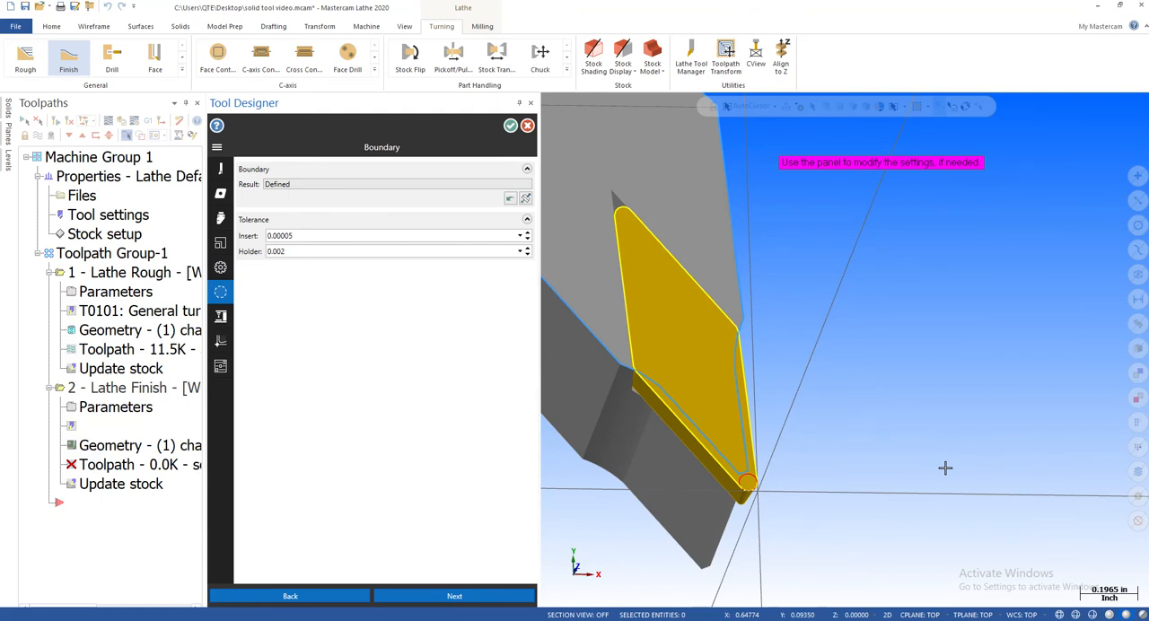
mouse_move(965, 360)
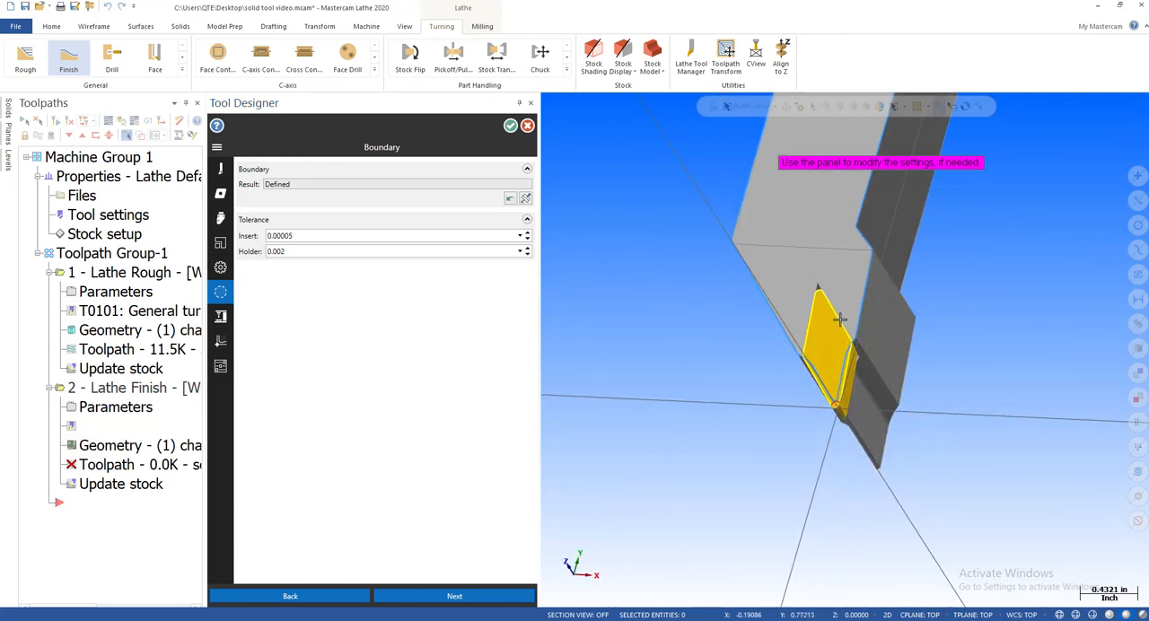
mouse_move(735, 419)
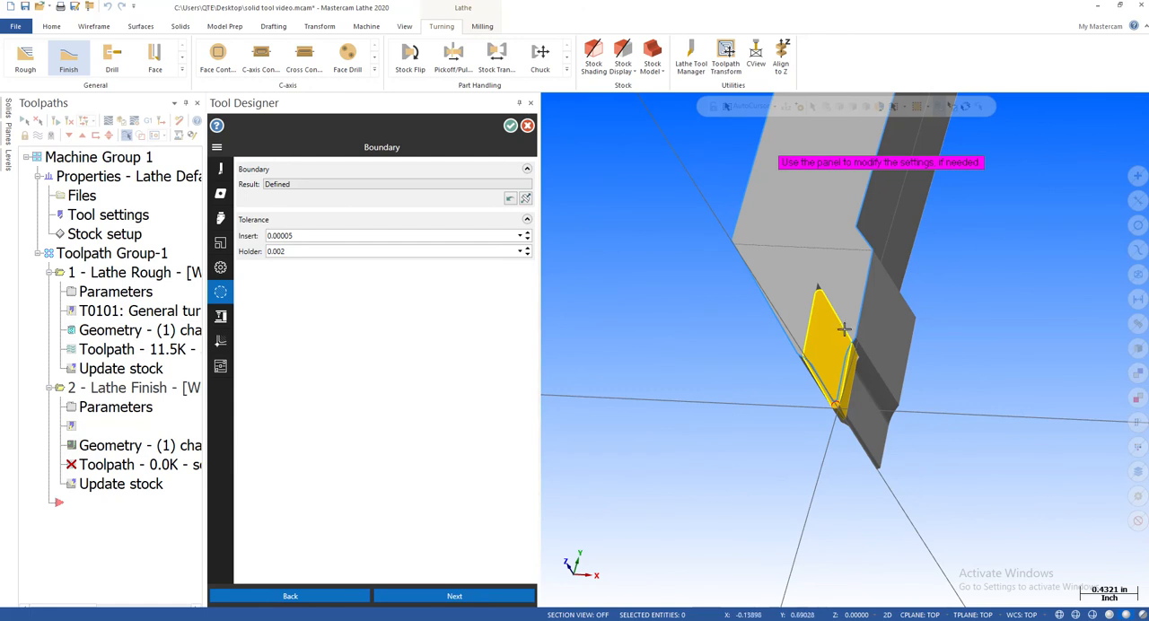
mouse_move(678, 303)
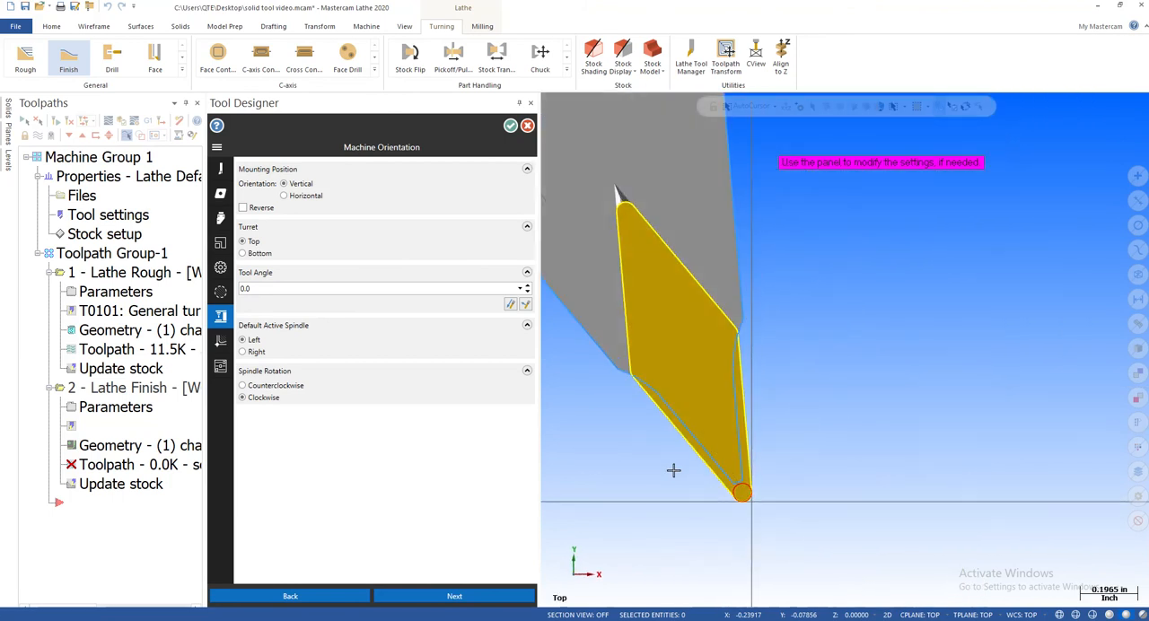
mouse_move(673, 466)
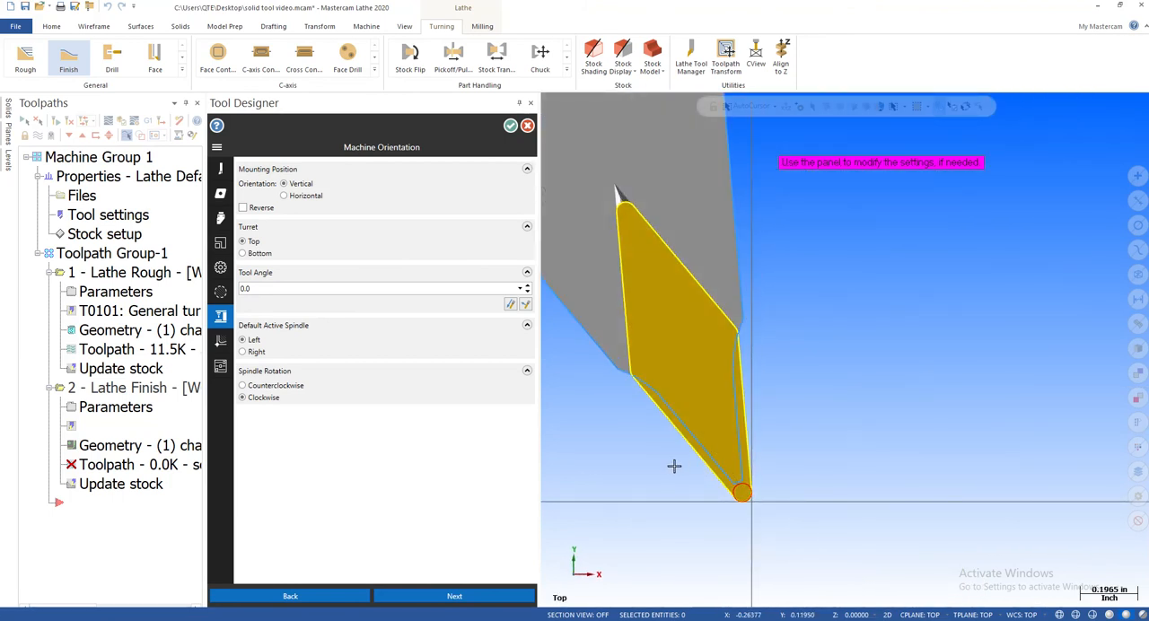
Step: Preview bottom turret, return the tool to top turret, and try right spindle default
click(242, 253)
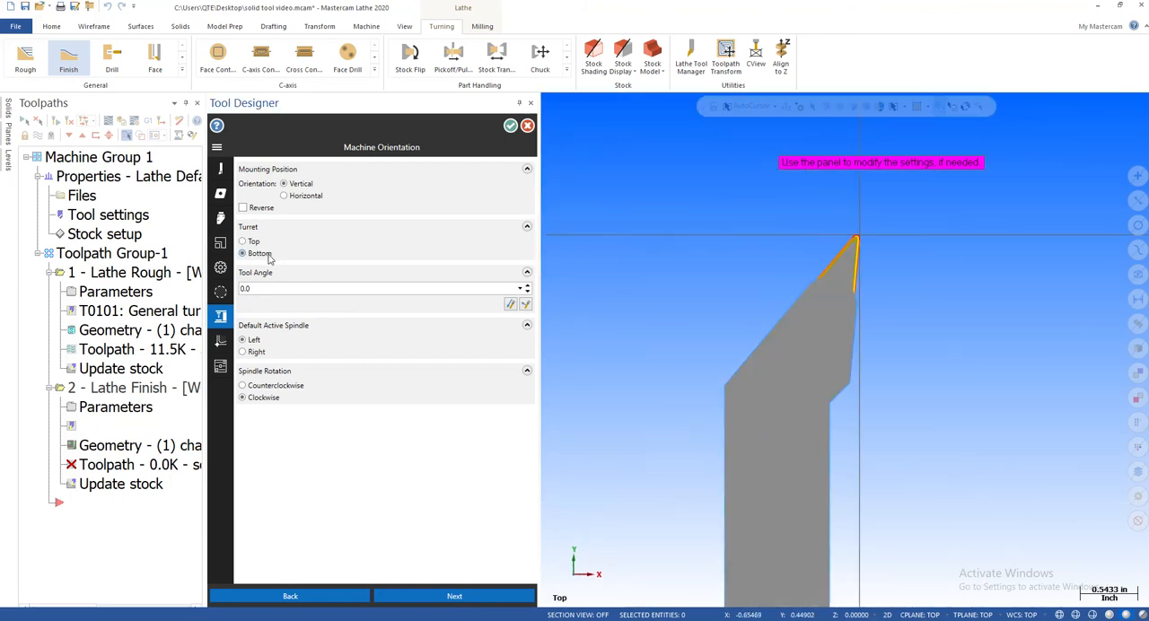
click(242, 241)
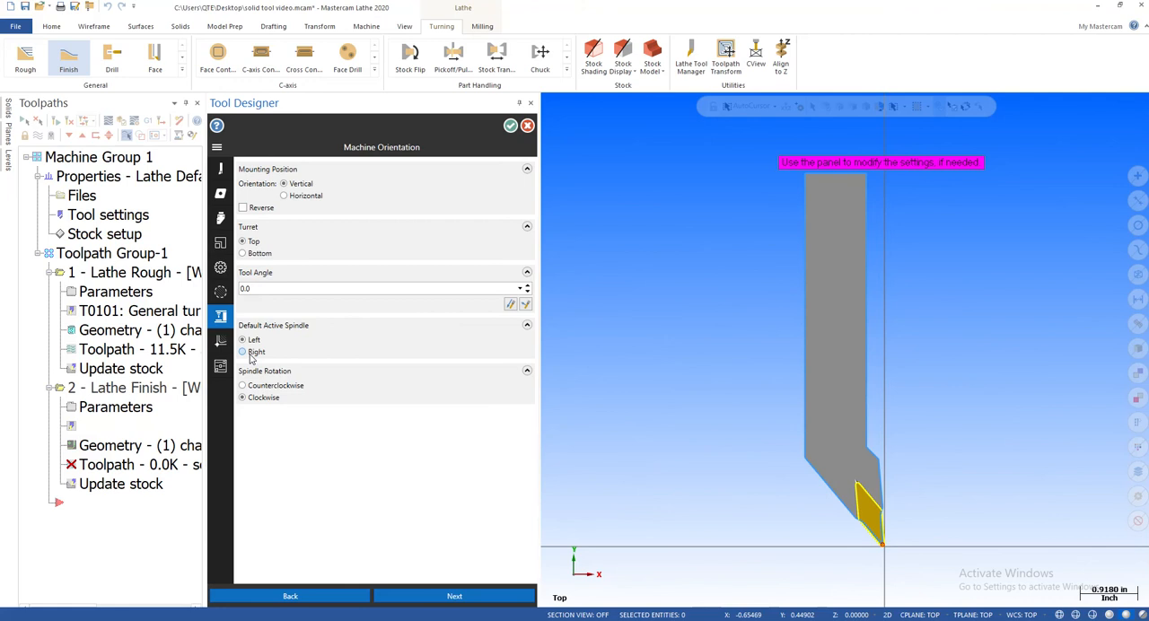
click(241, 339)
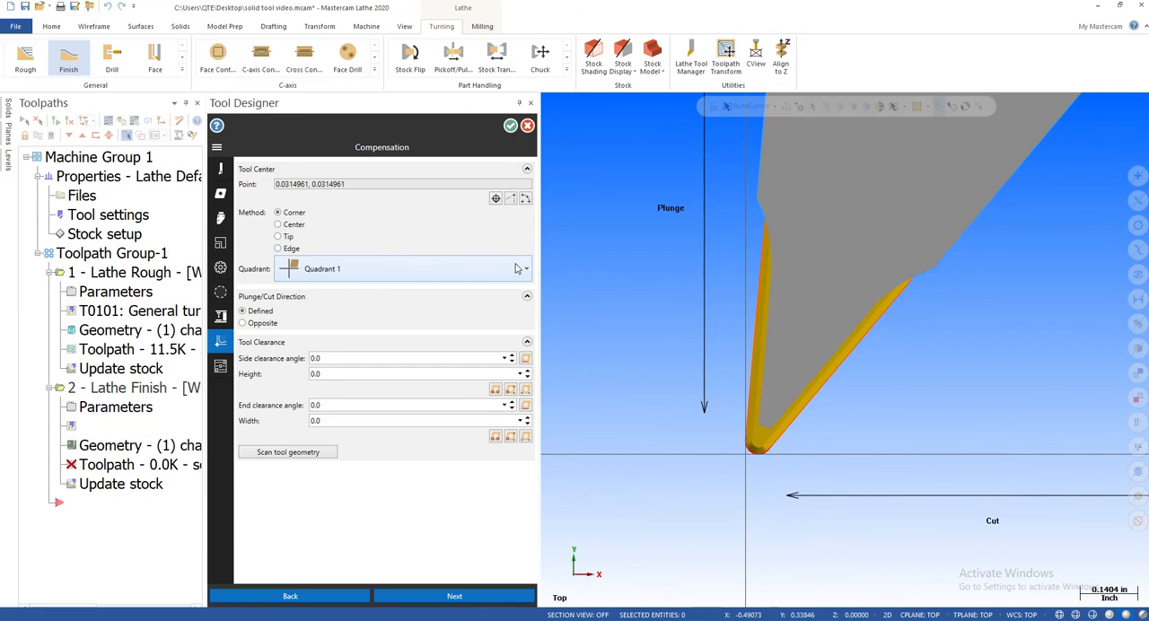
click(521, 268)
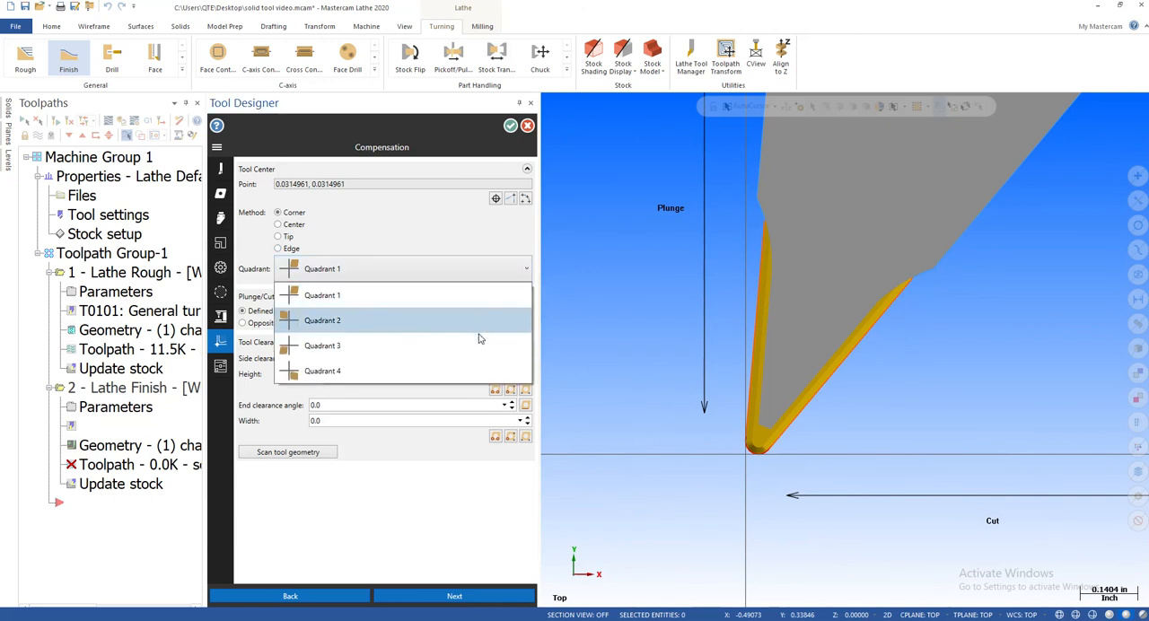
click(322, 345)
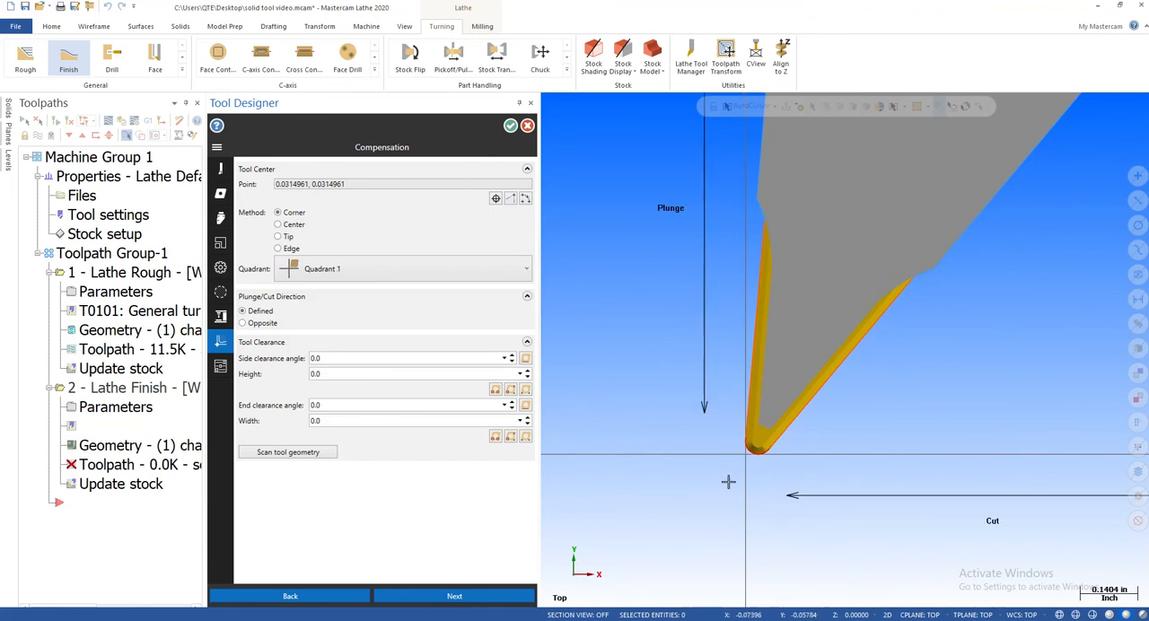
mouse_move(695, 523)
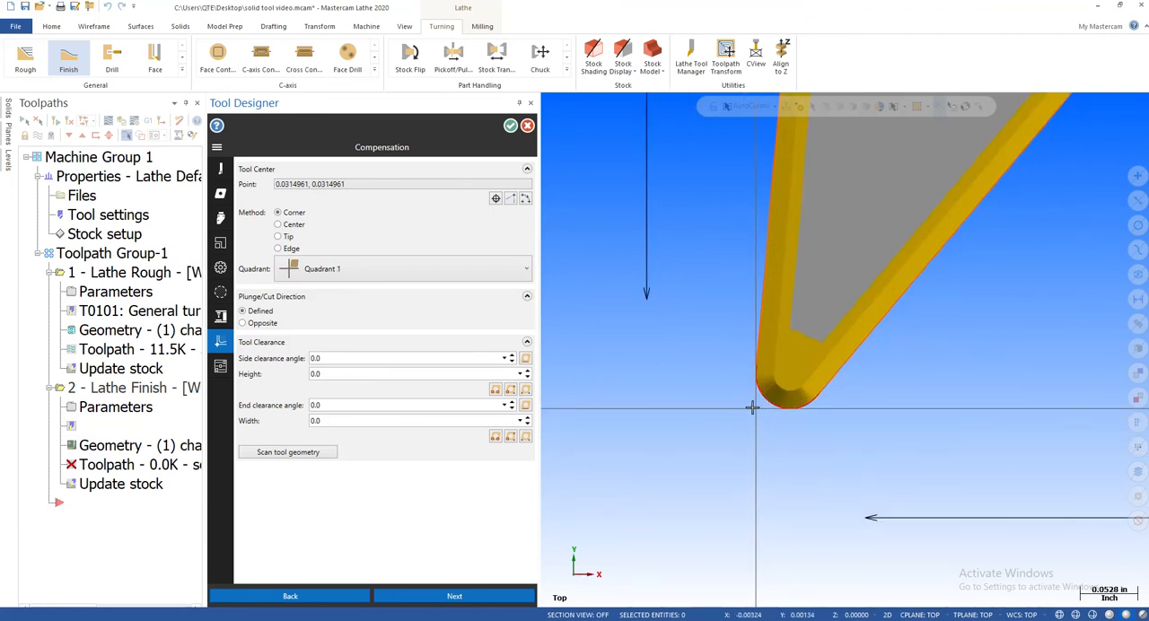
mouse_move(721, 483)
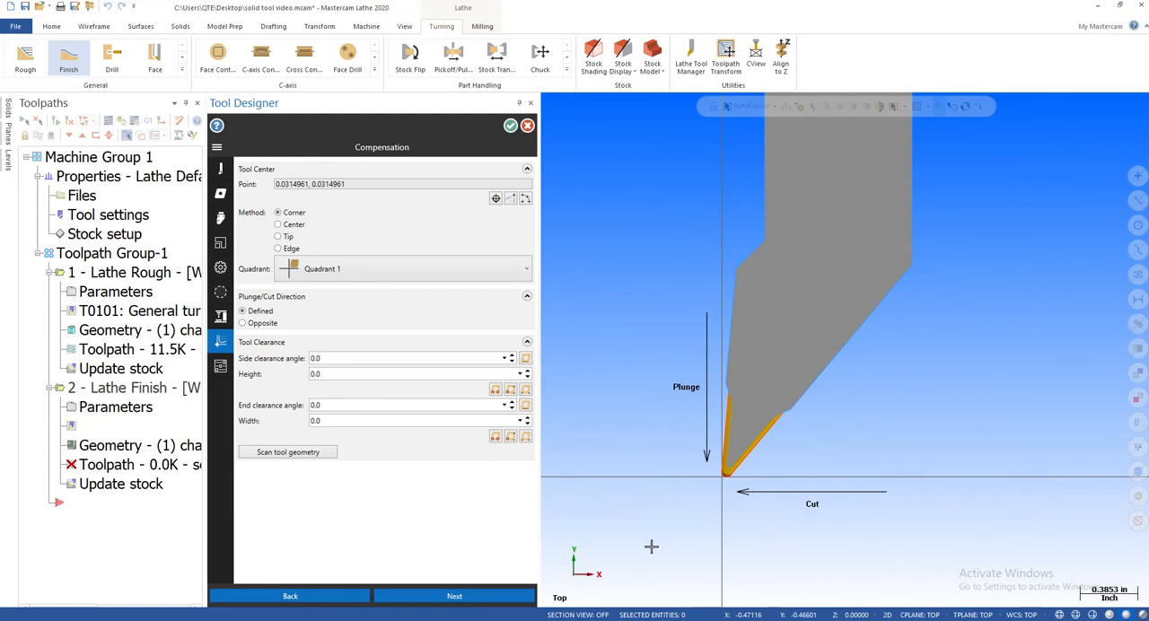
mouse_move(273, 469)
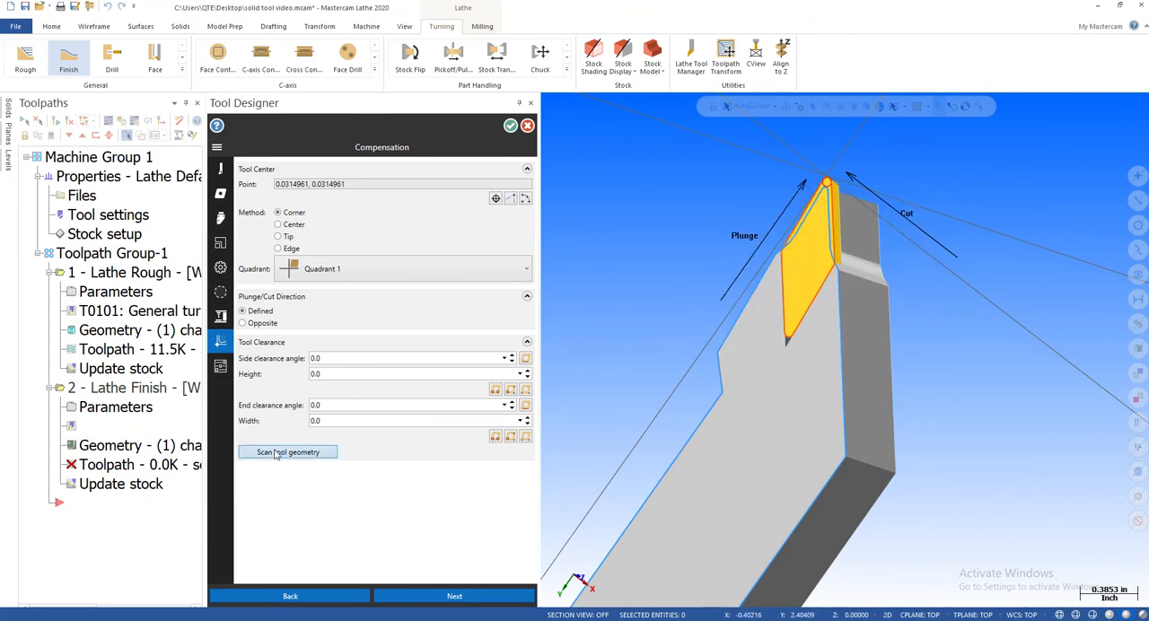
Step: Scan tool geometry including Width, then view the tool from Top (WCS)
click(287, 452)
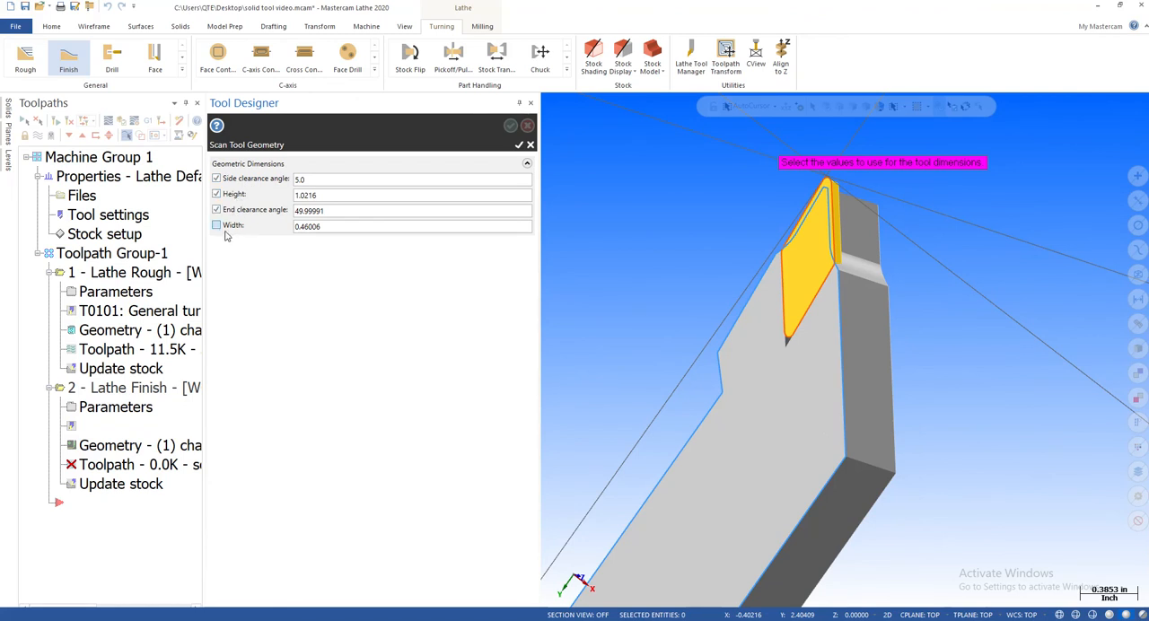
click(216, 224)
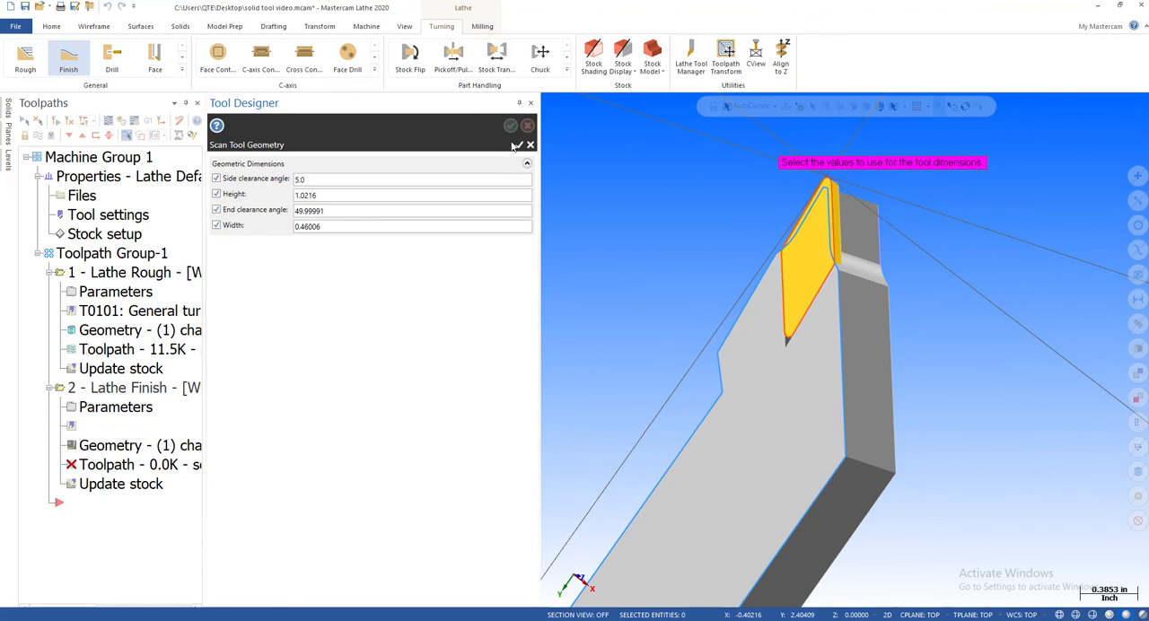
mouse_move(516, 145)
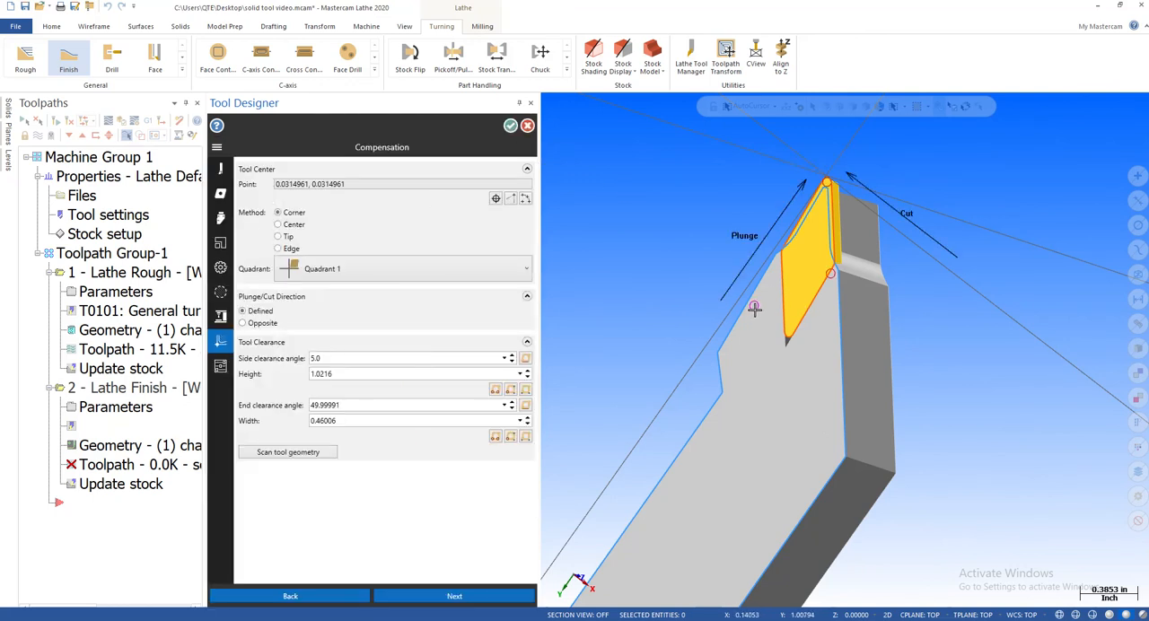
mouse_move(805, 298)
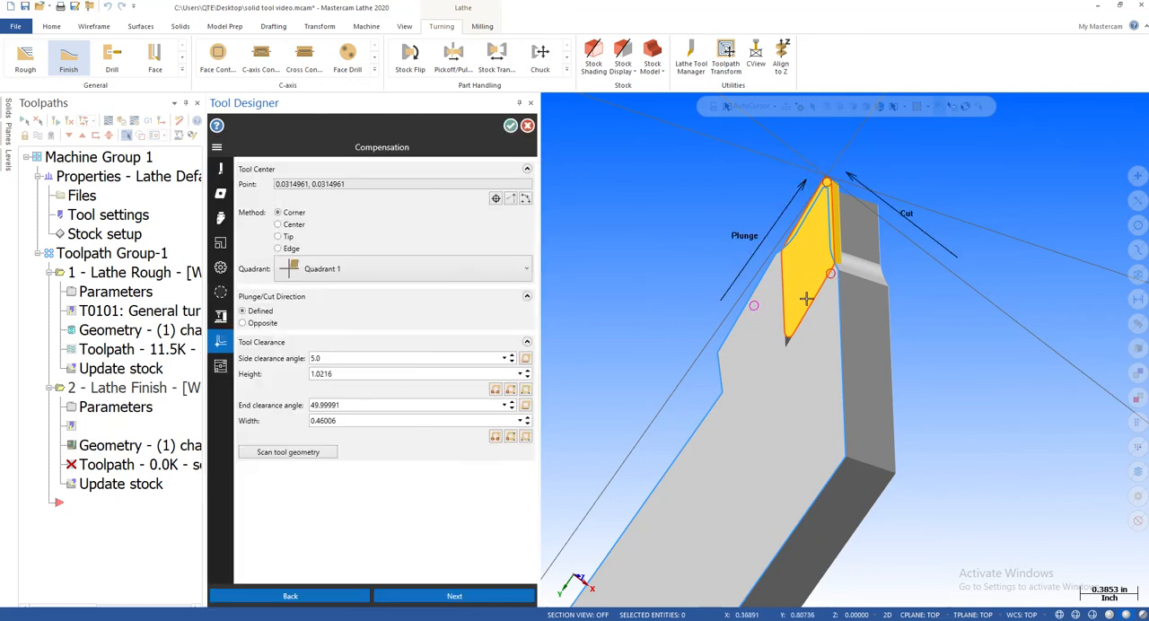
mouse_move(742, 329)
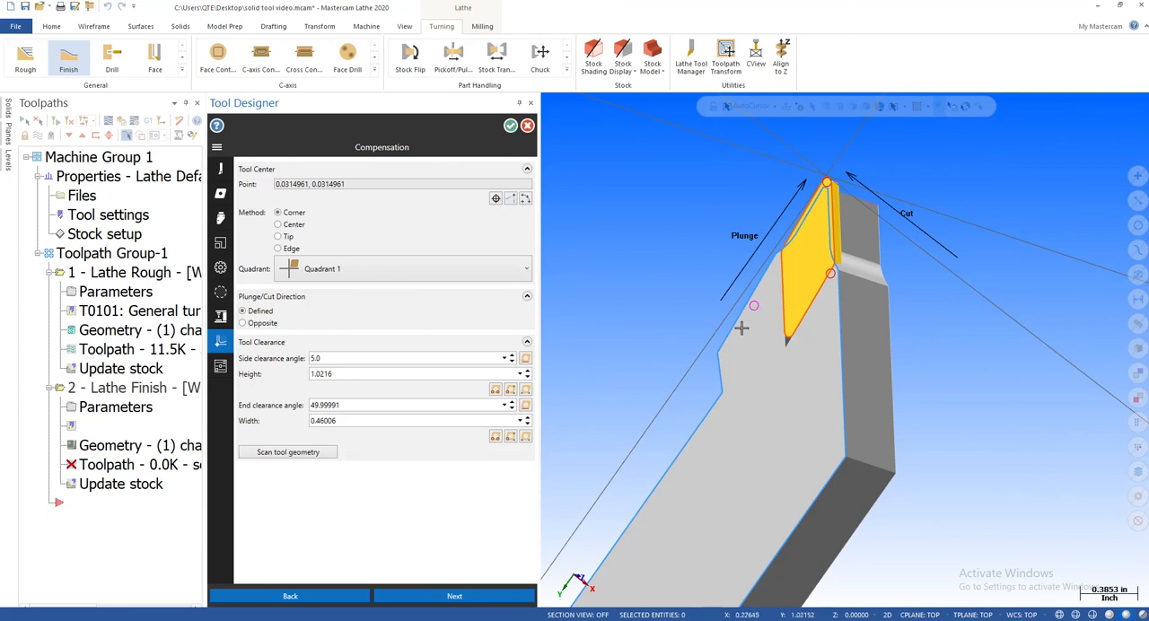
mouse_move(763, 307)
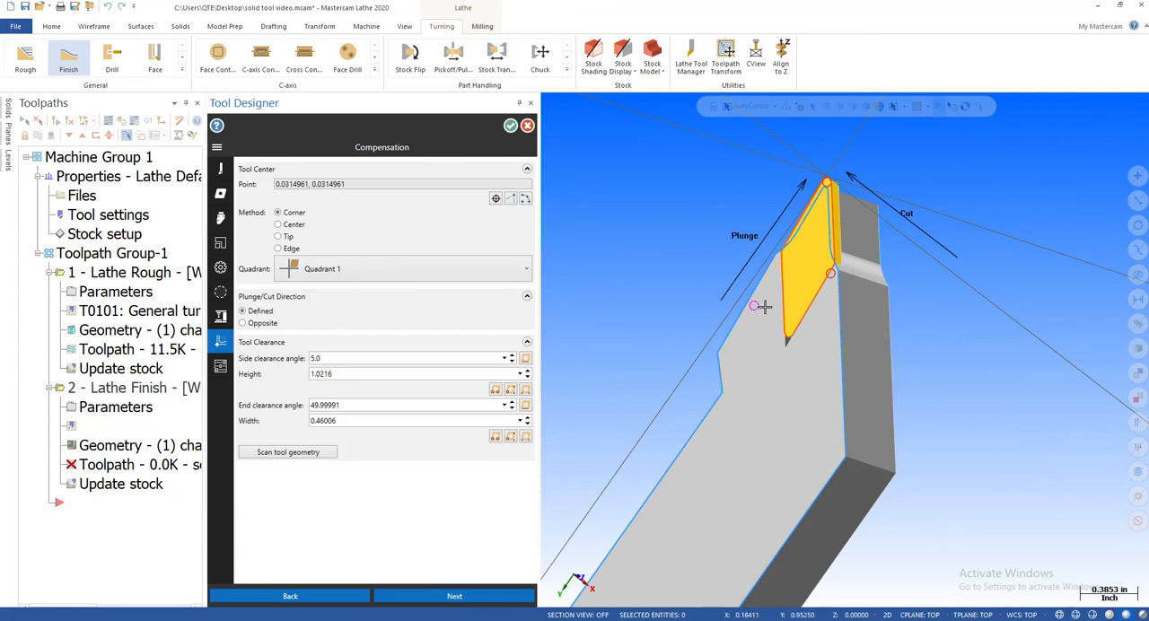
mouse_move(505, 578)
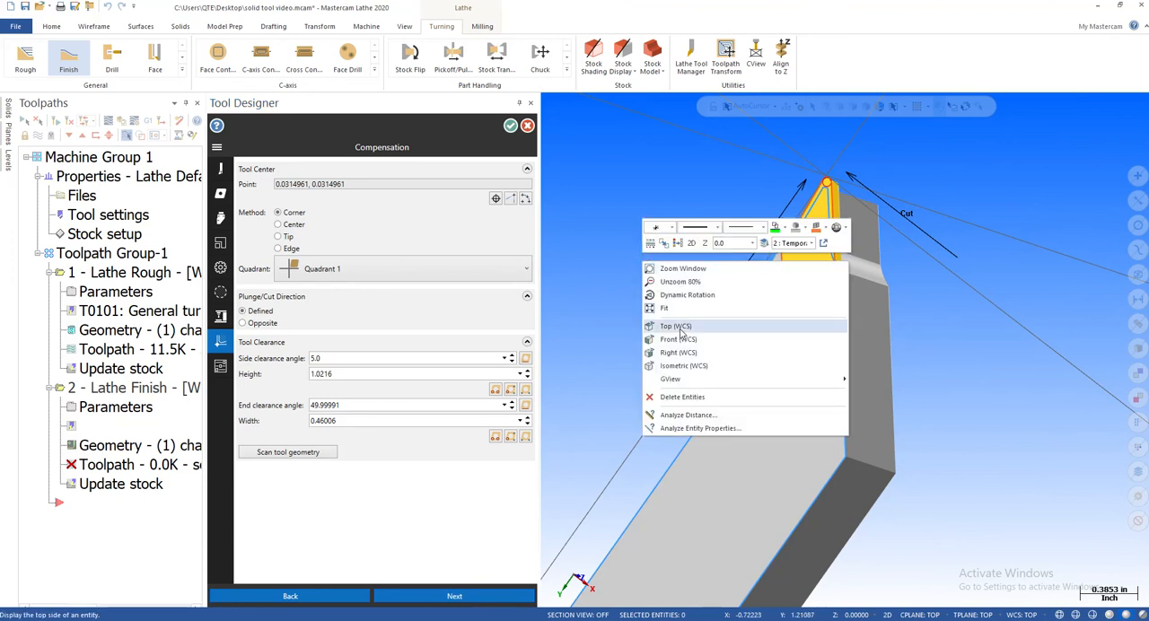
click(675, 326)
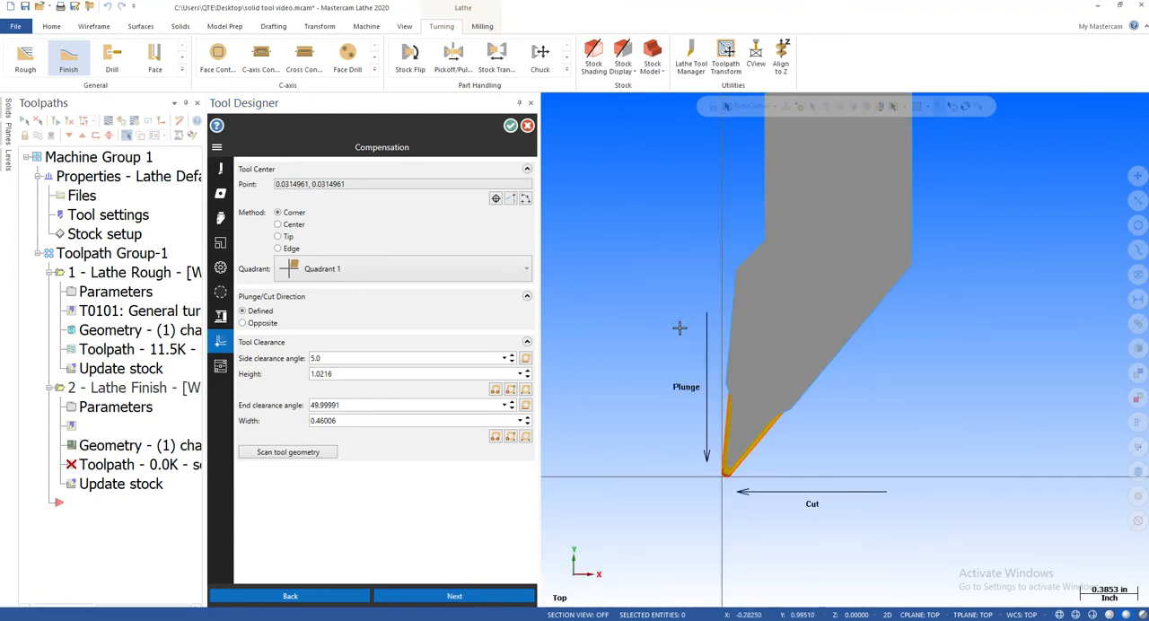
mouse_move(646, 496)
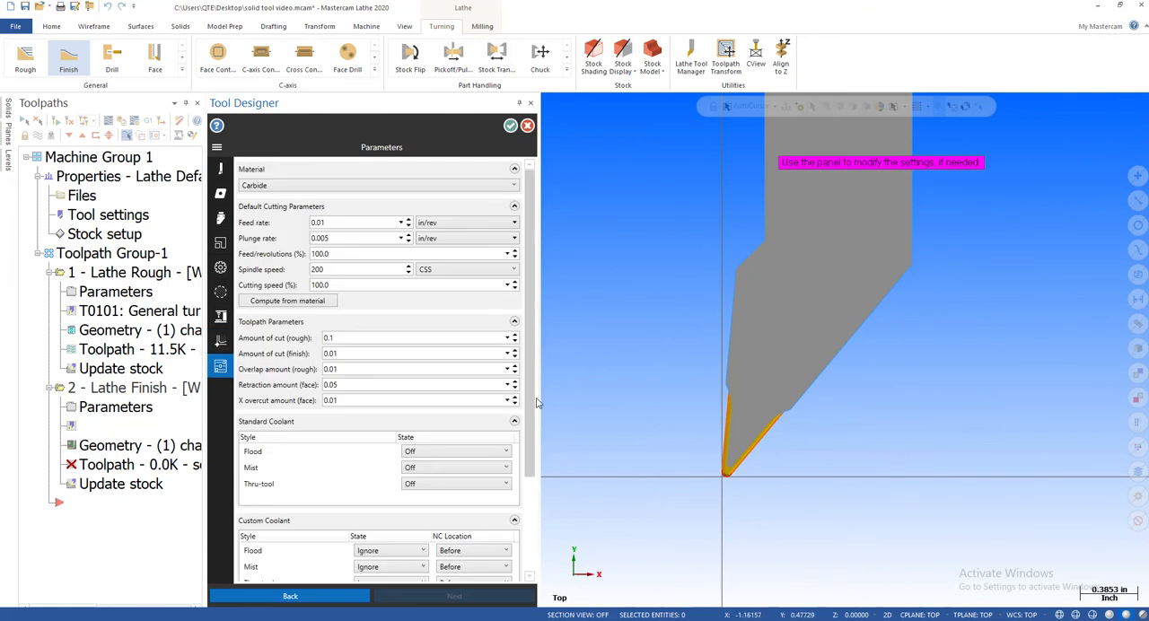
Step: Scroll through the Parameters page: Carbide, feed 0.01, spindle 200, coolant off
scroll(down, 3)
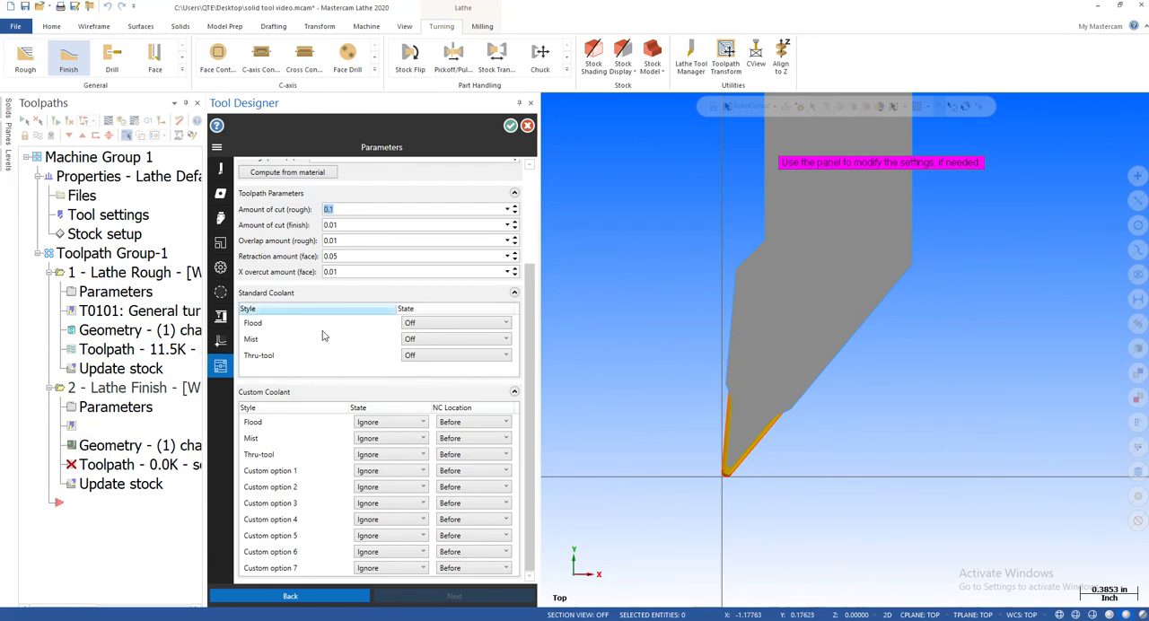
mouse_move(337, 318)
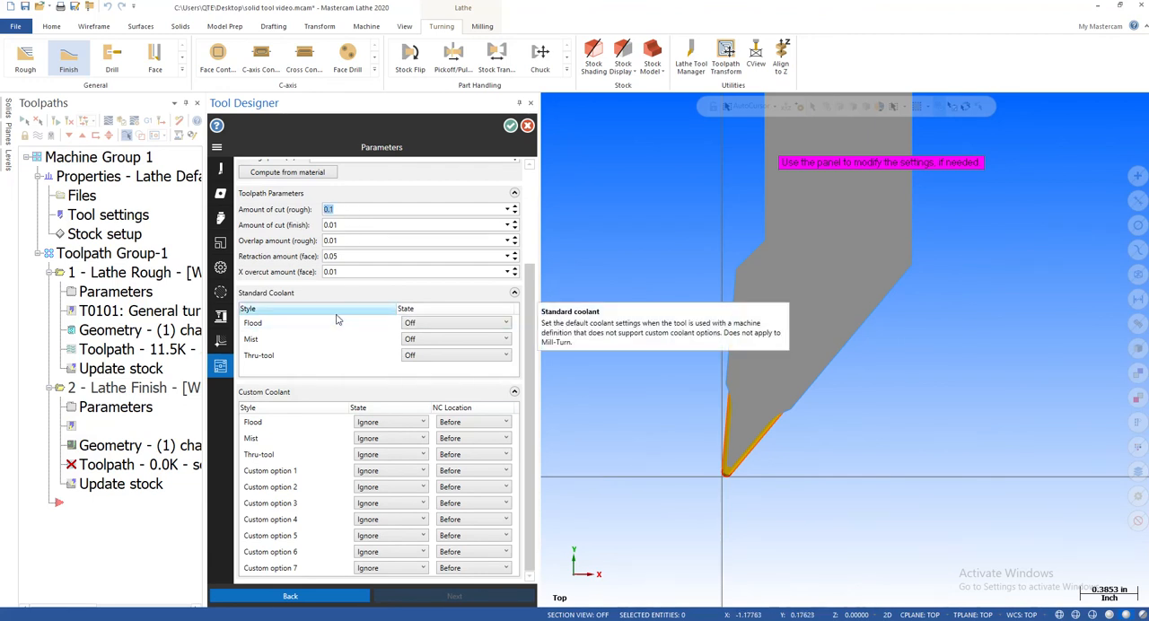
scroll(up, 3)
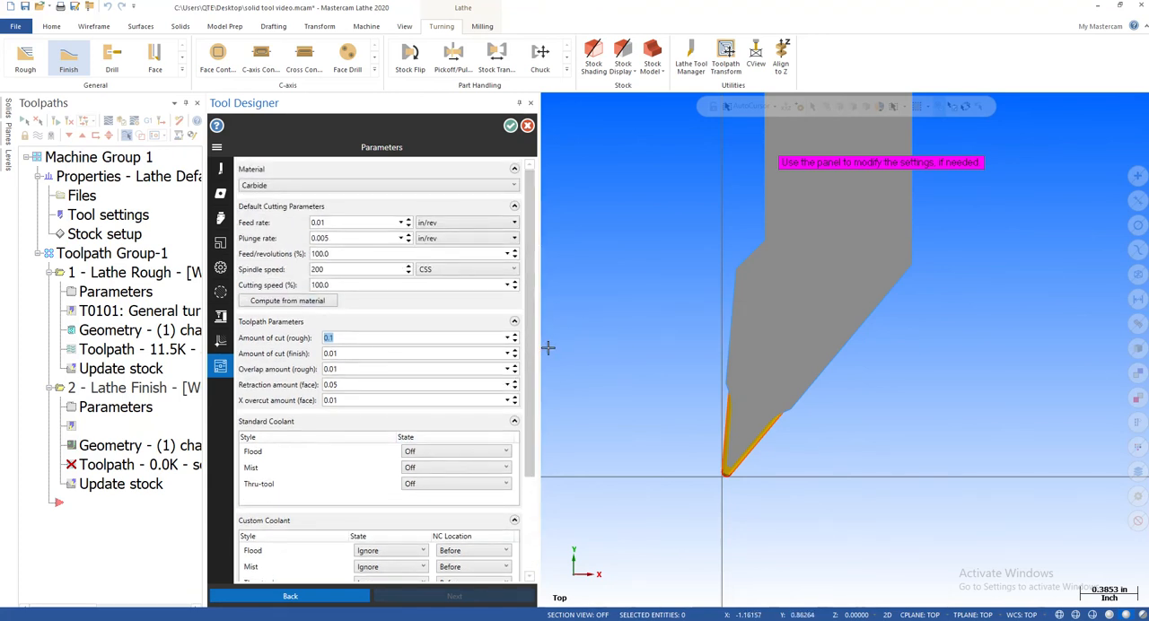
scroll(down, 3)
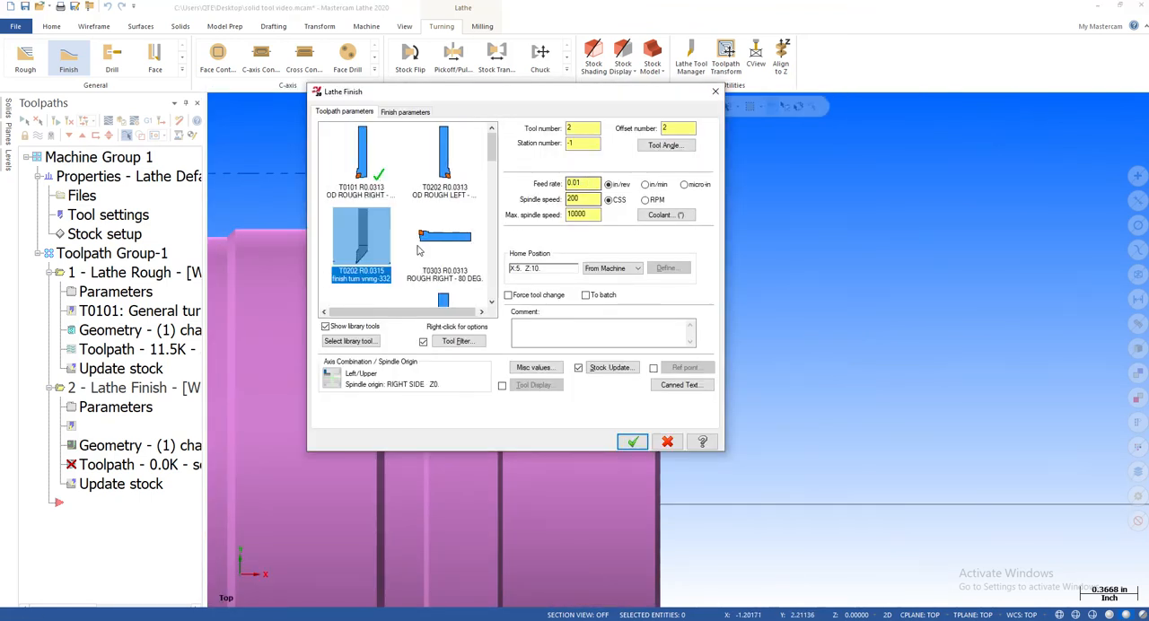
mouse_move(566, 416)
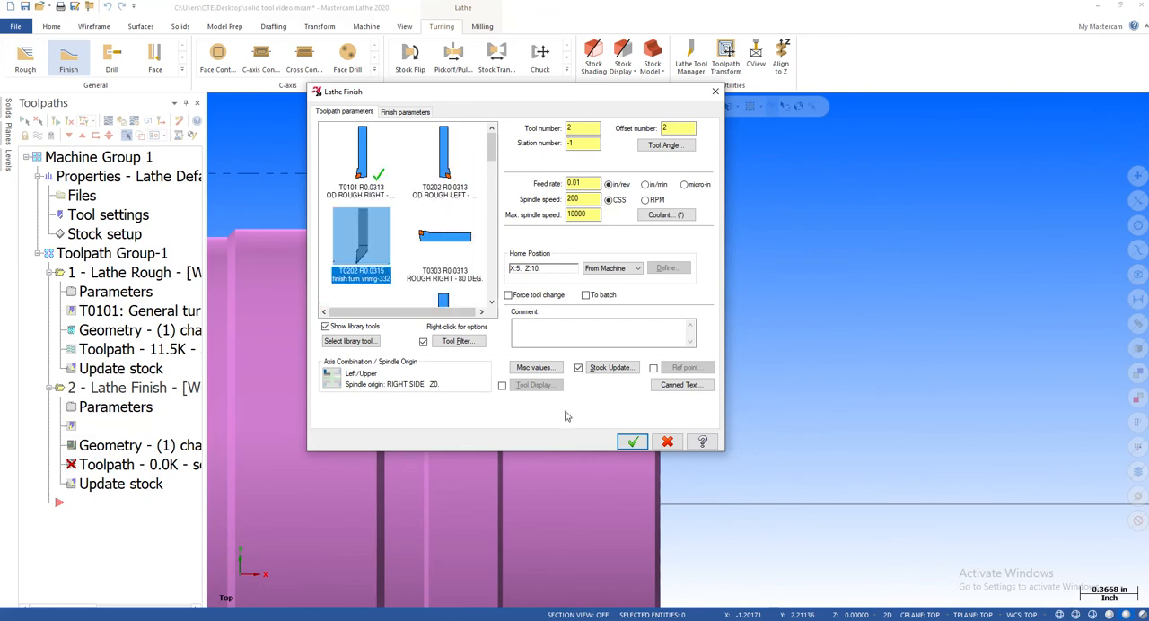
Step: Finish Tool Designer so T0202 'finish turn vnmg-332' is selected for Lathe Finish
click(632, 441)
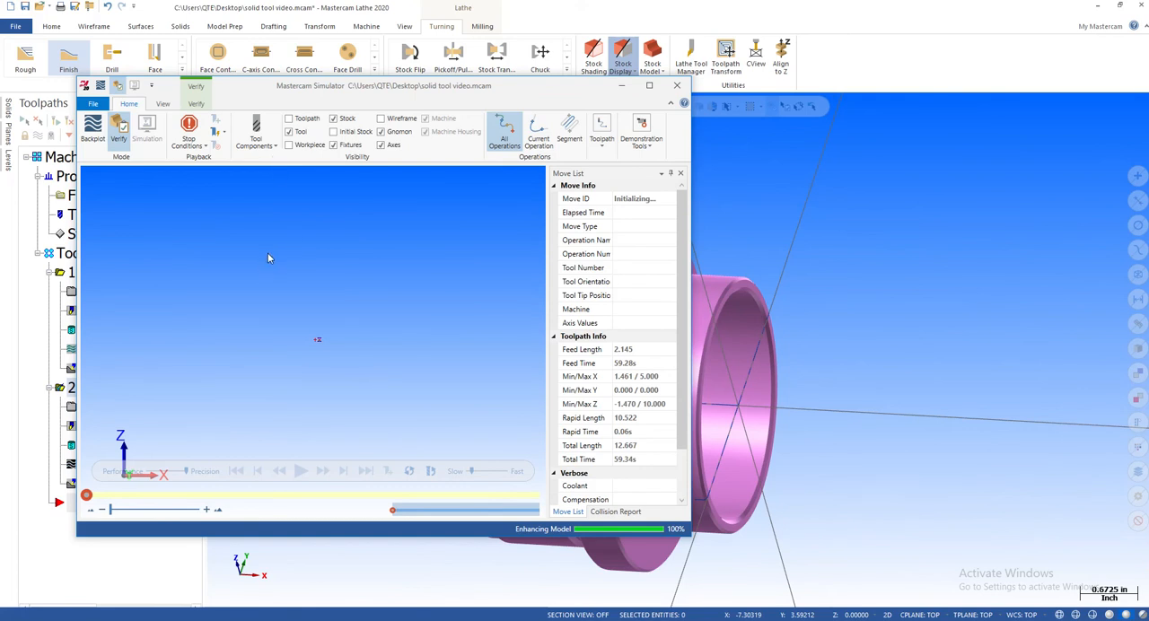
mouse_move(271, 256)
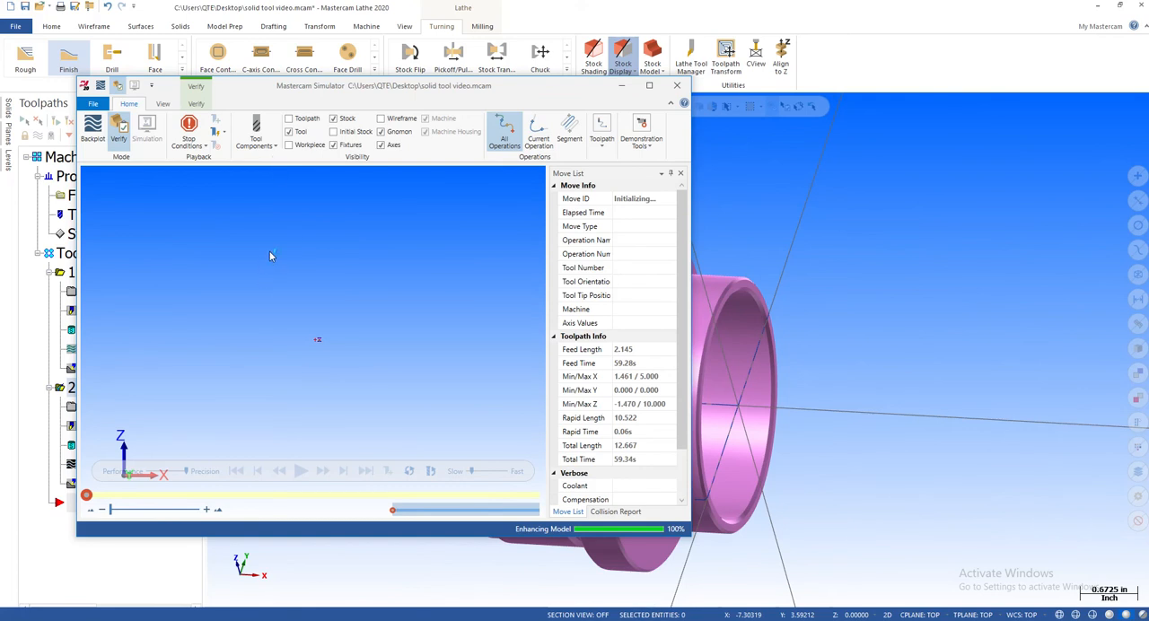
Step: Play the Lathe Finish simulation in Mastercam Simulator
click(300, 470)
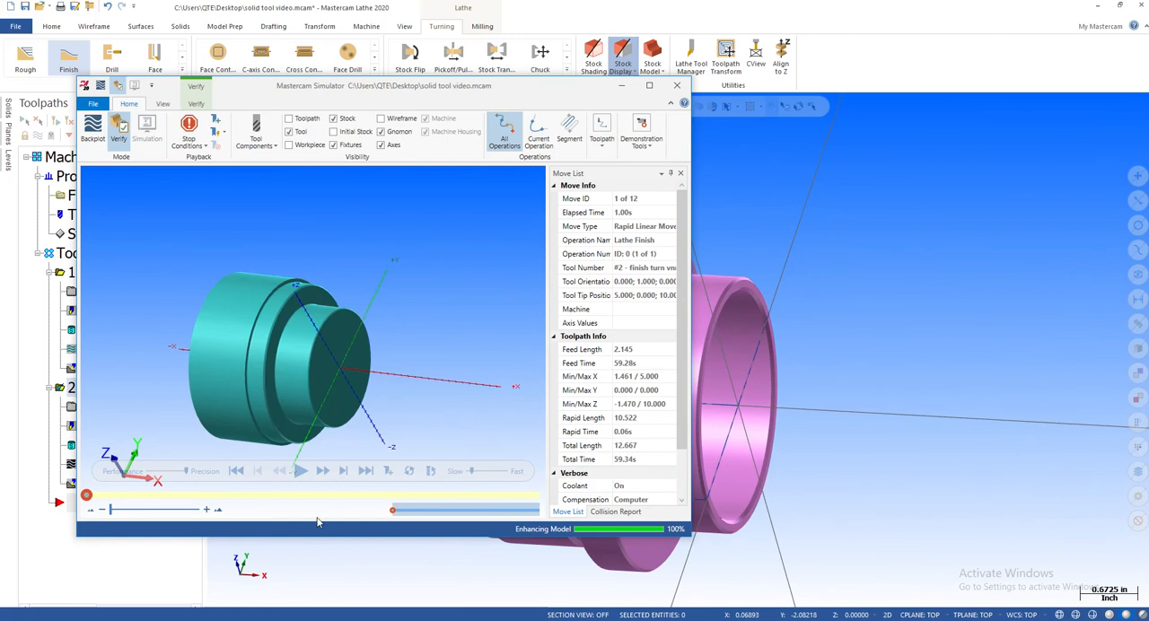
click(301, 470)
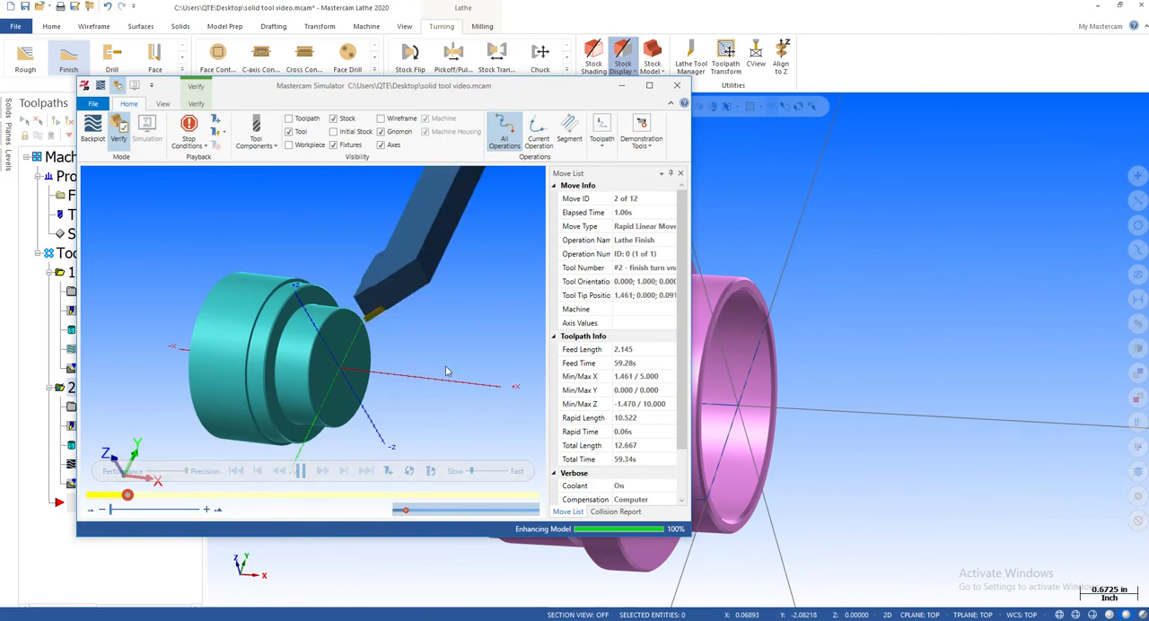